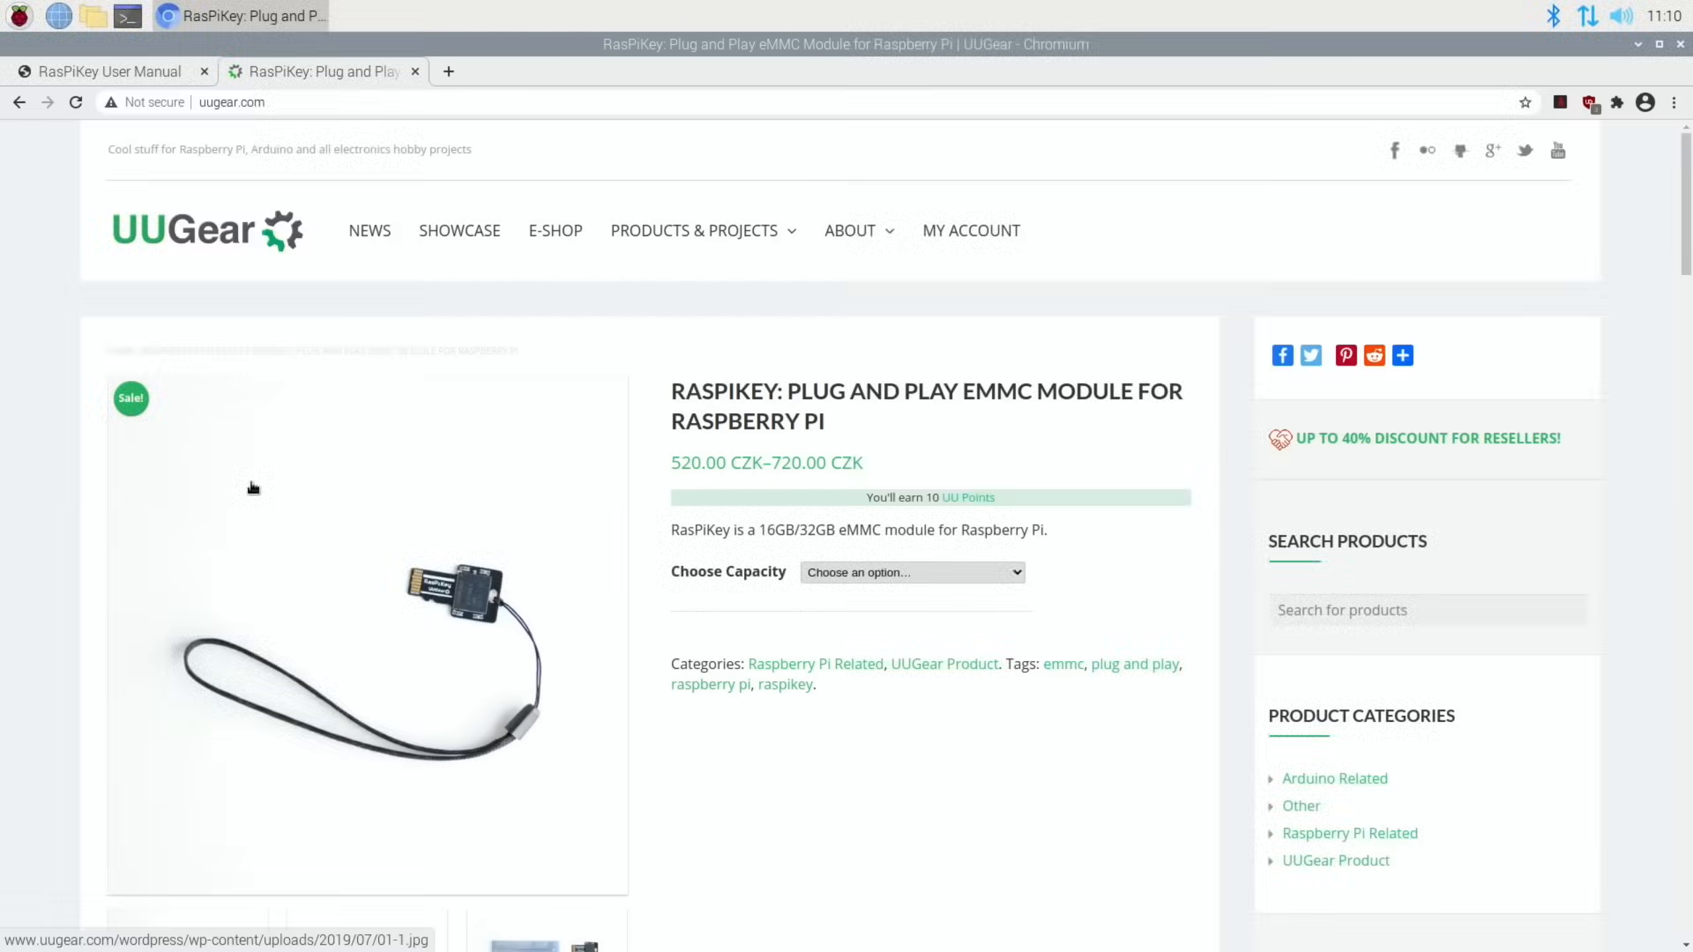
Scroll through the RasPiKey product description on the UUGear page.
{"action": "scroll", "scroll_direction": "down", "scroll_amount": 3}
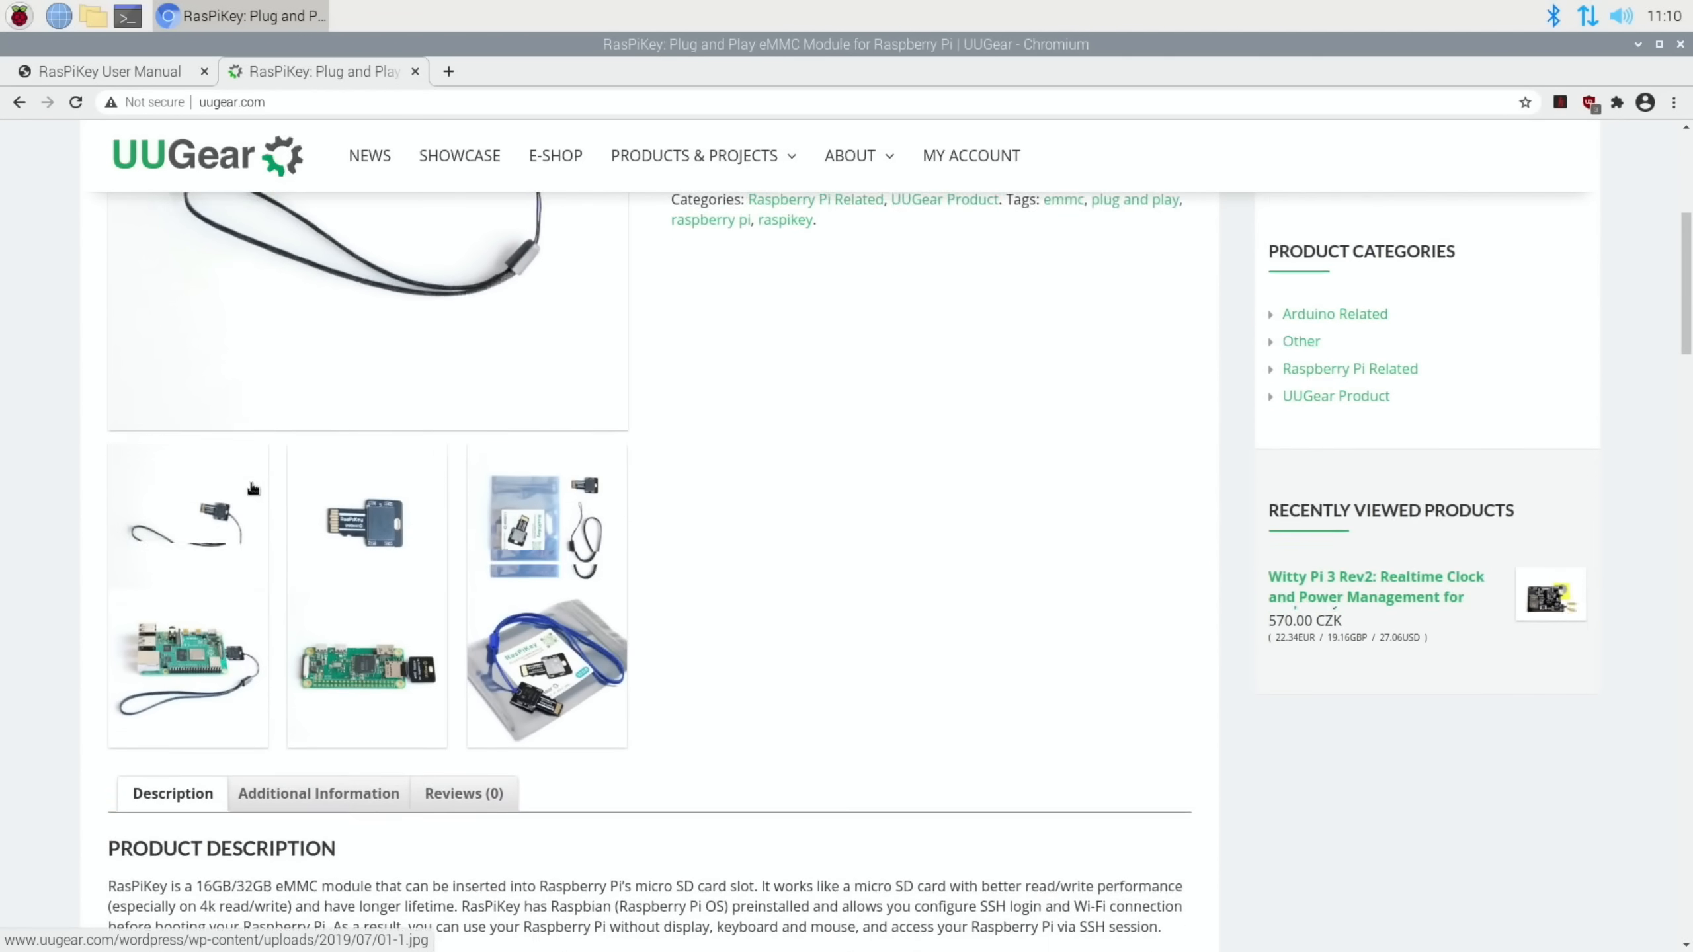
{"action": "scroll", "scroll_direction": "down", "scroll_amount": 3}
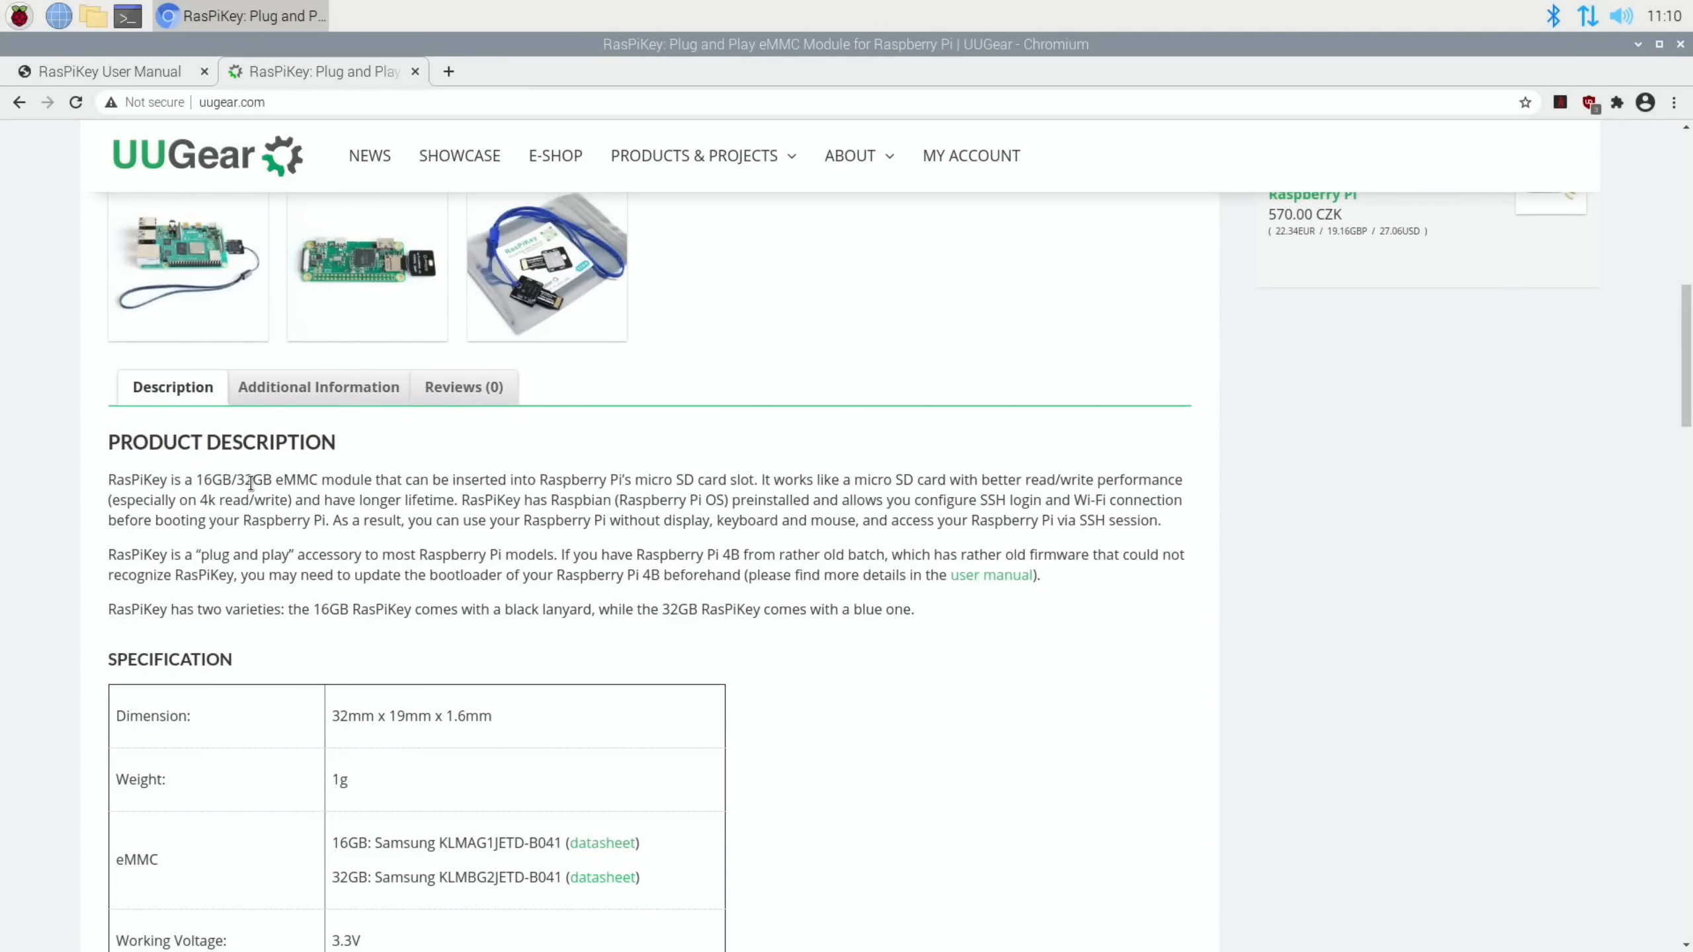
{"action": "scroll", "scroll_direction": "down", "scroll_amount": 3}
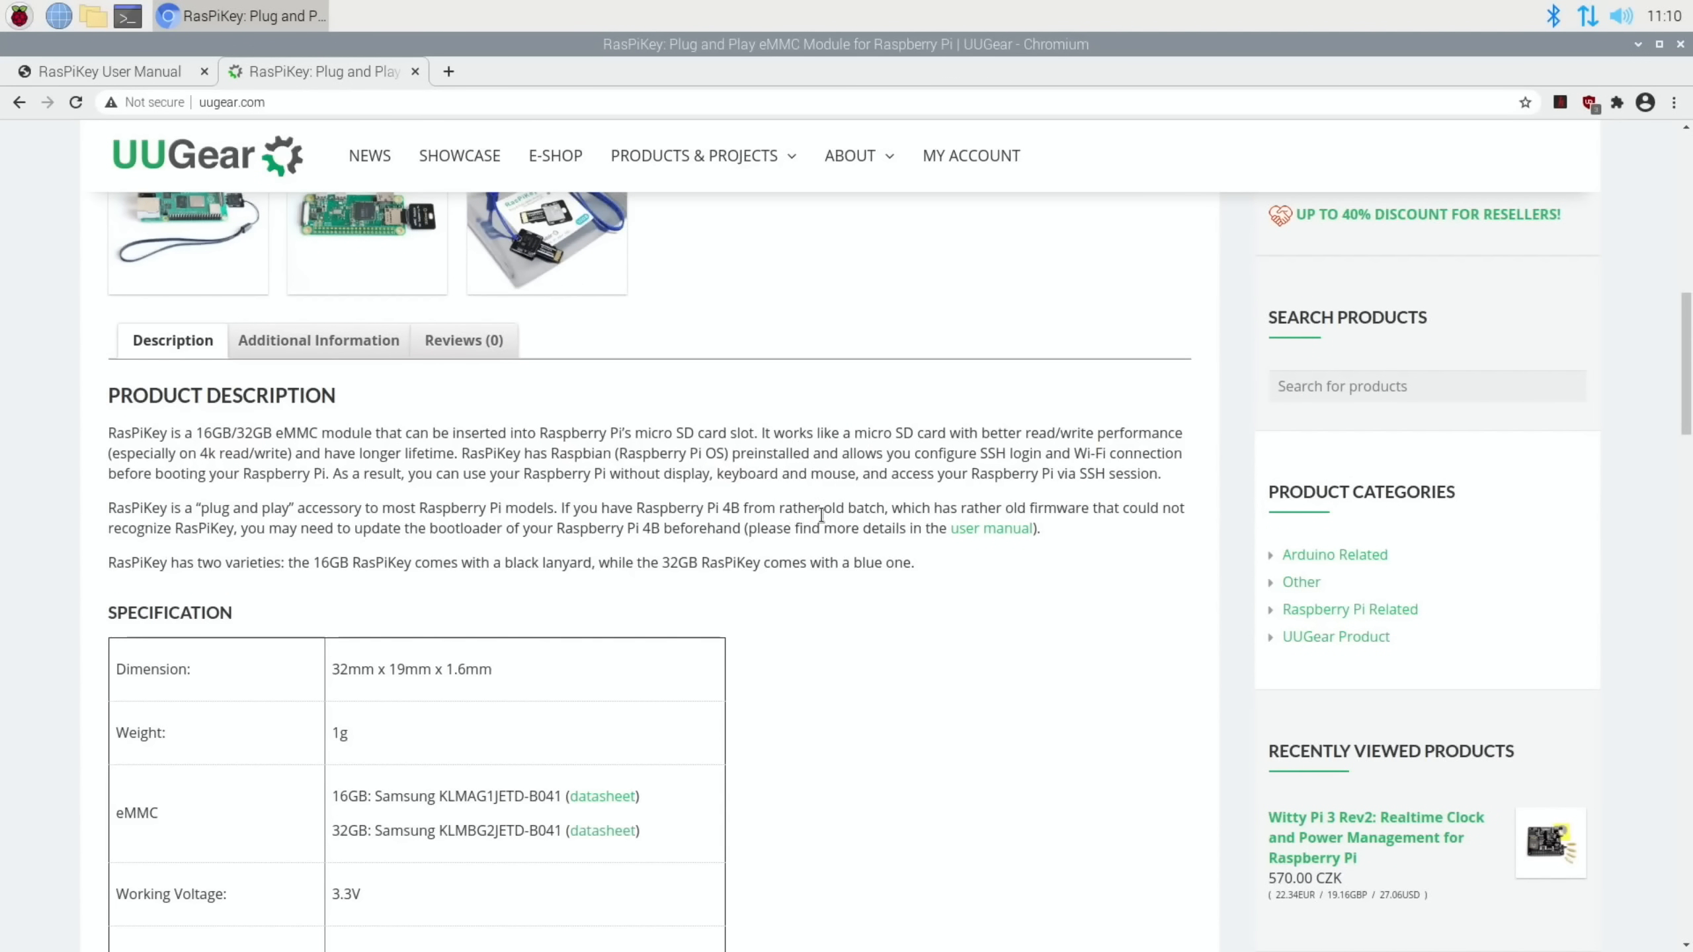
{"action": "mouse_move", "coordinate": [1090, 502]}
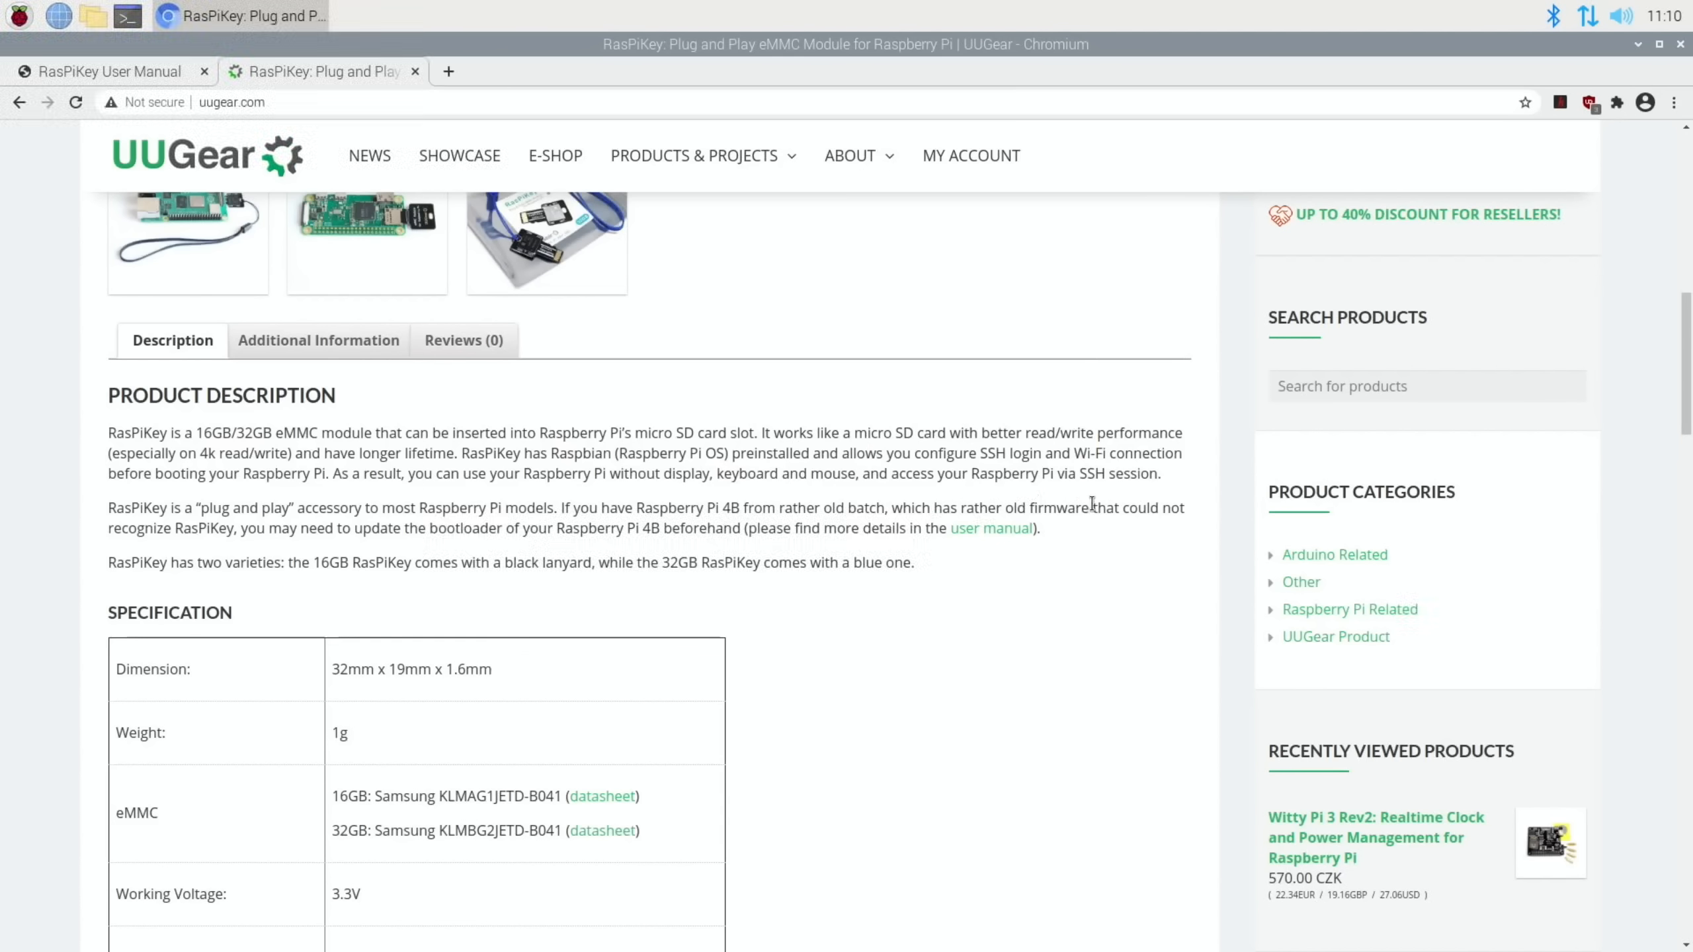
{"action": "mouse_move", "coordinate": [335, 537]}
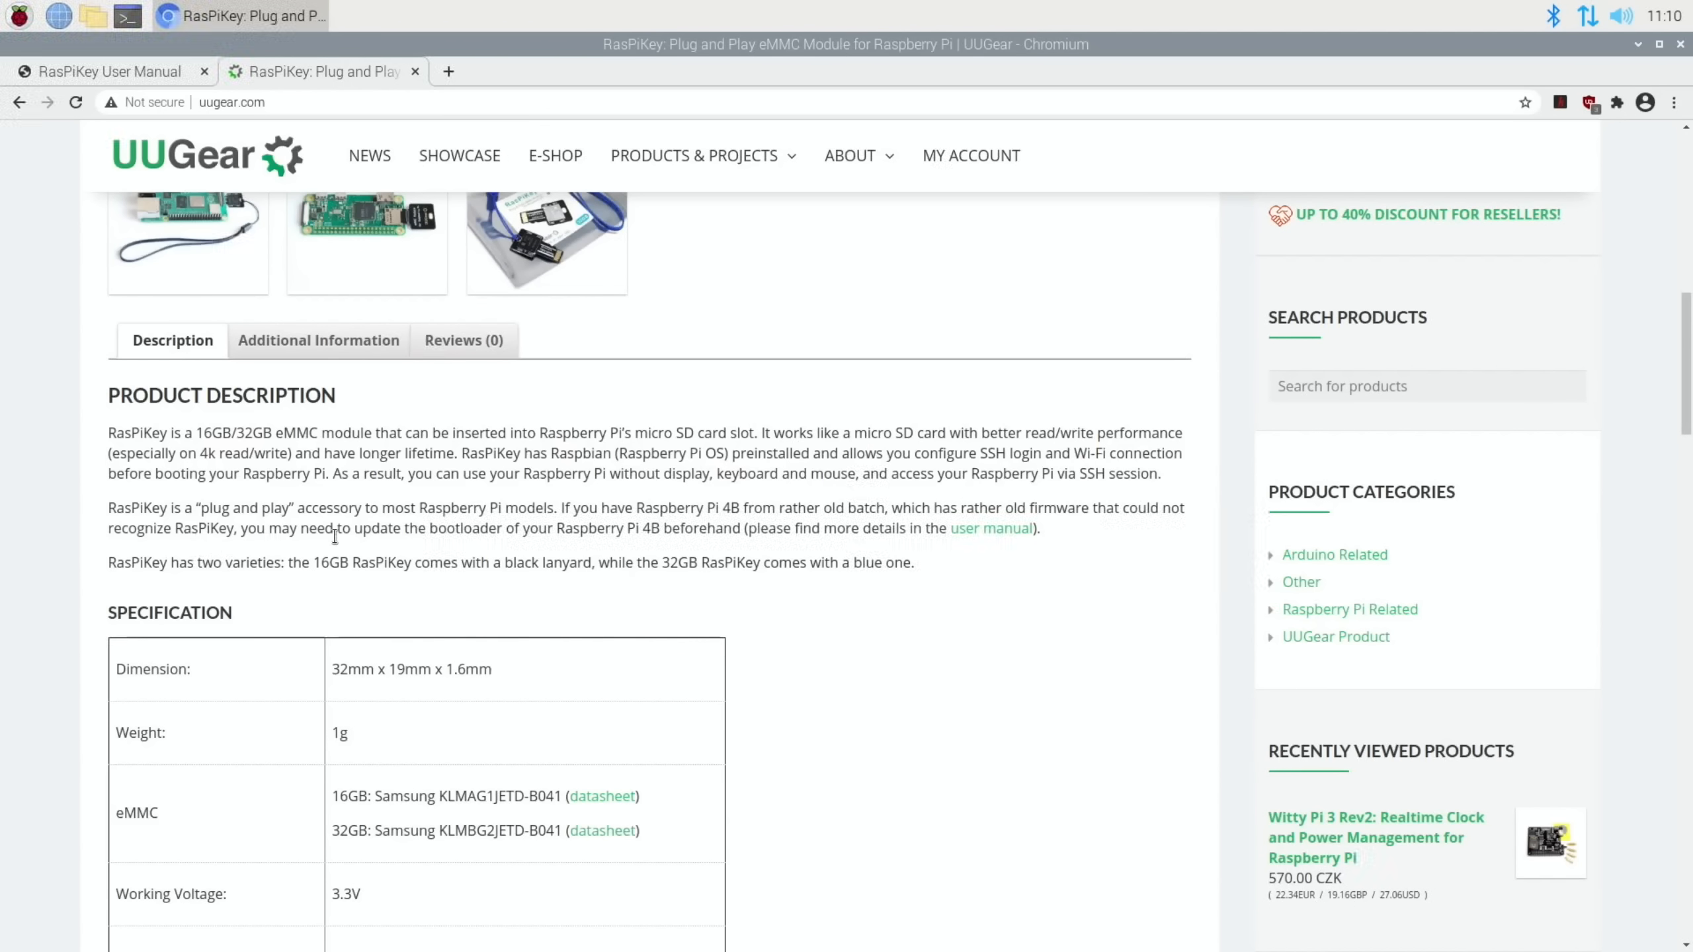
{"action": "mouse_move", "coordinate": [611, 514]}
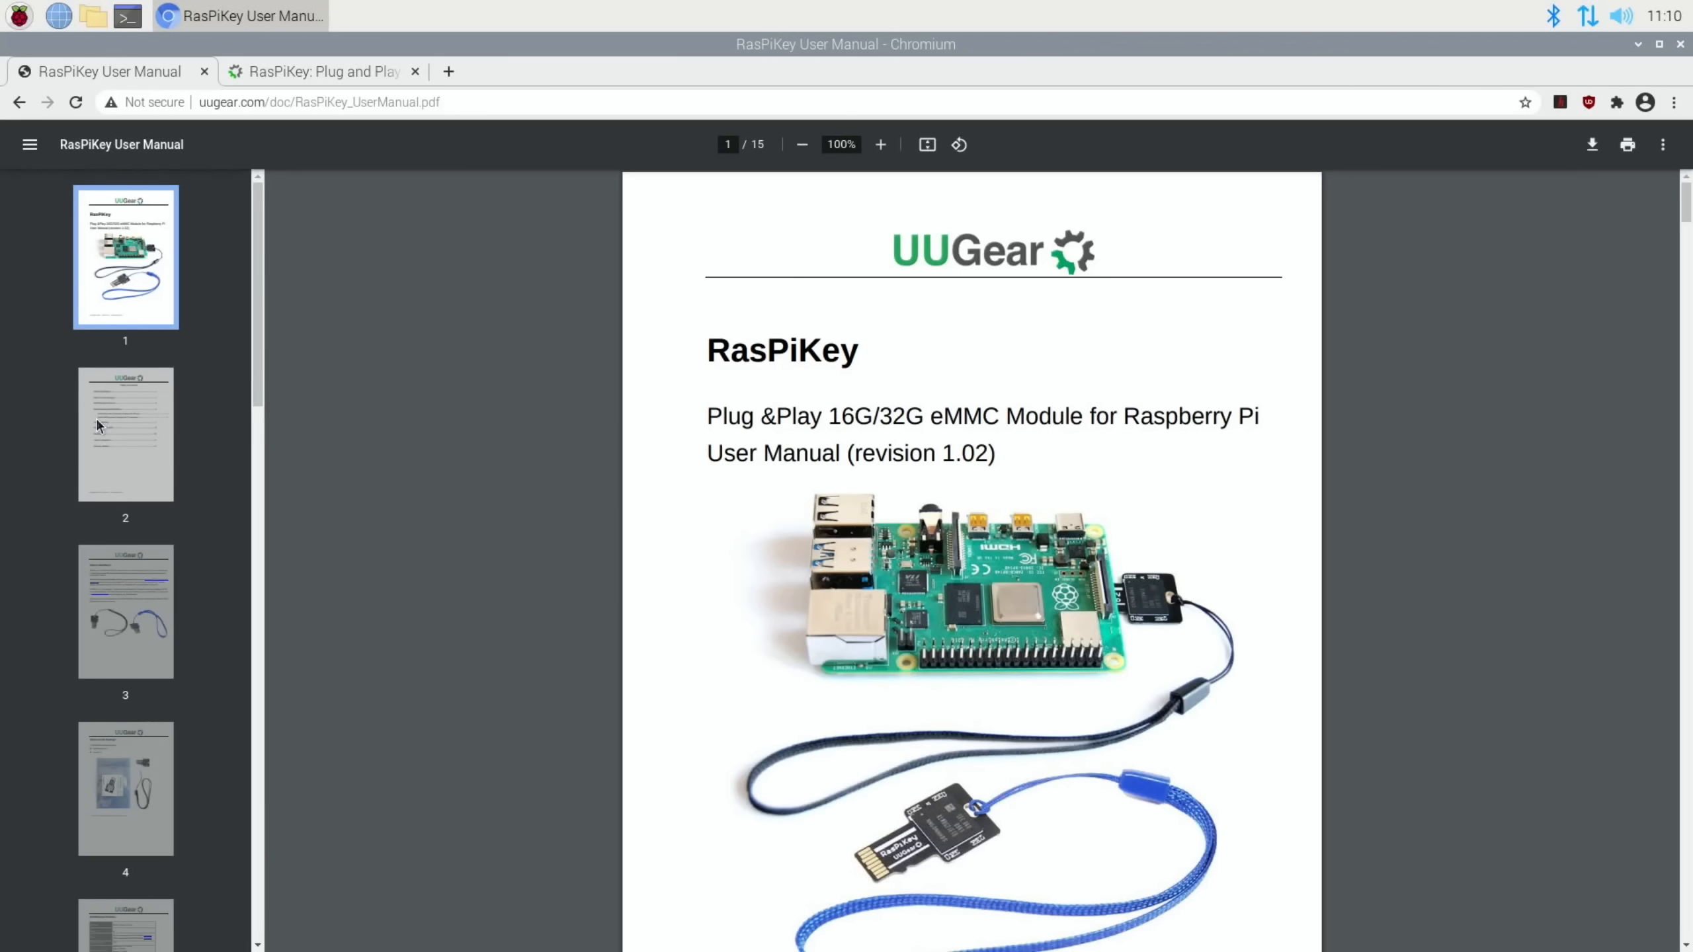
View pages 3 and 4 (package contents) of the RasPiKey user manual, then leave Chromium.
{"action": "left_click", "coordinate": [126, 608]}
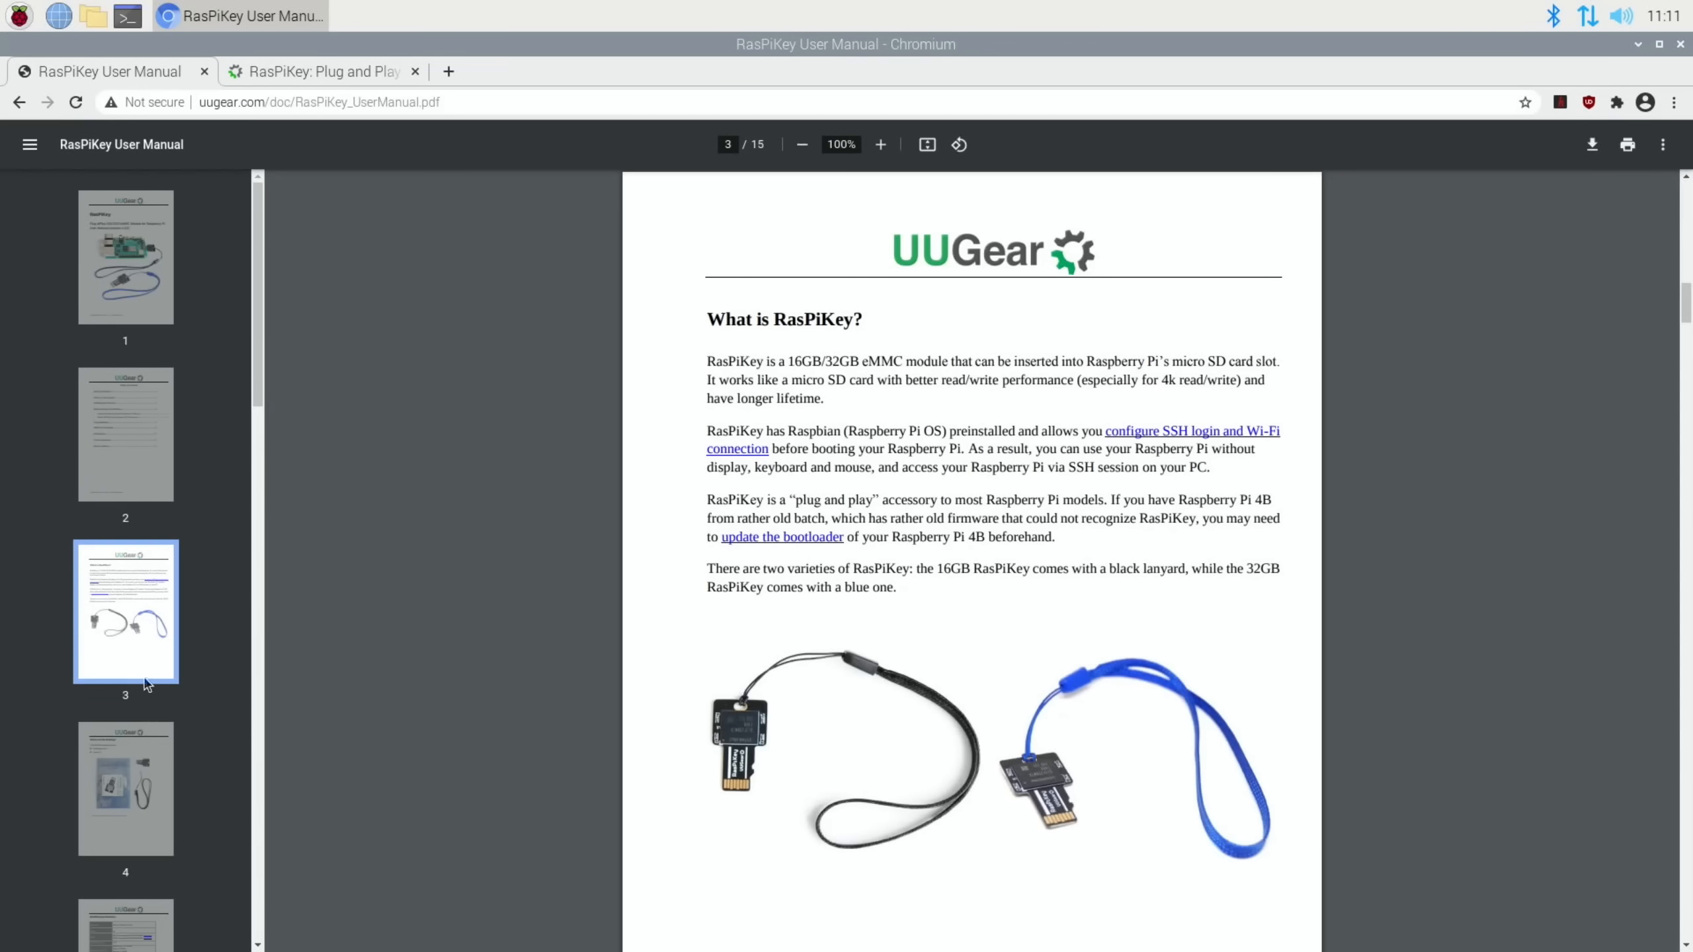
{"action": "left_click", "coordinate": [125, 788]}
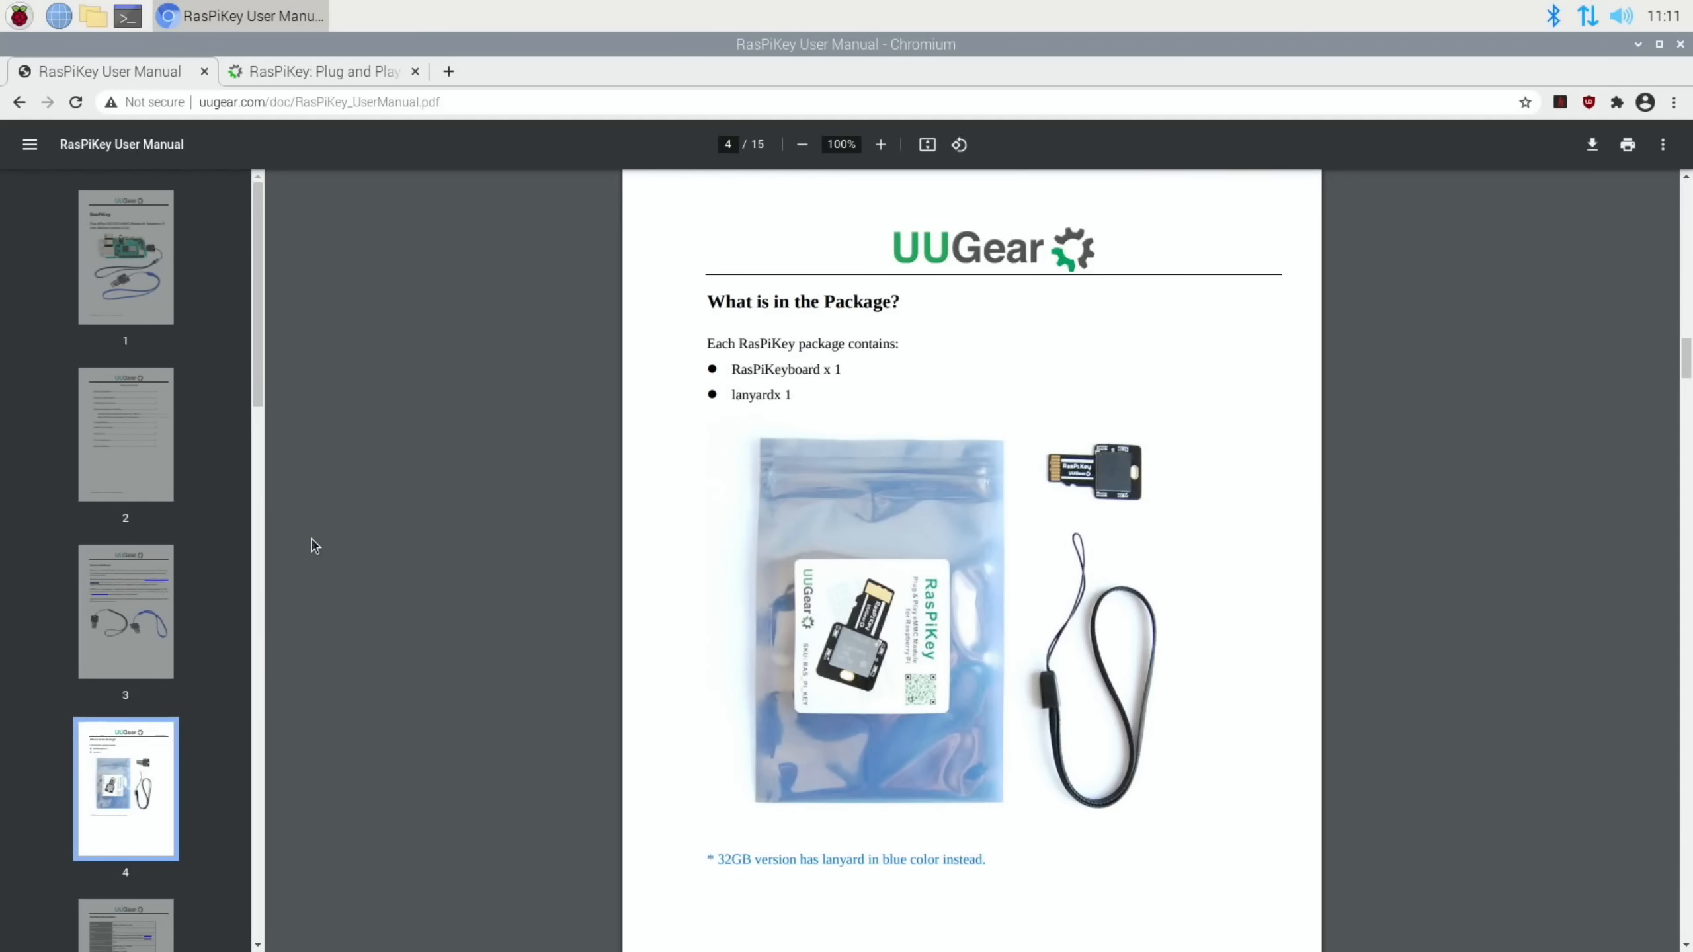
{"action": "scroll", "scroll_direction": "down", "scroll_amount": 3}
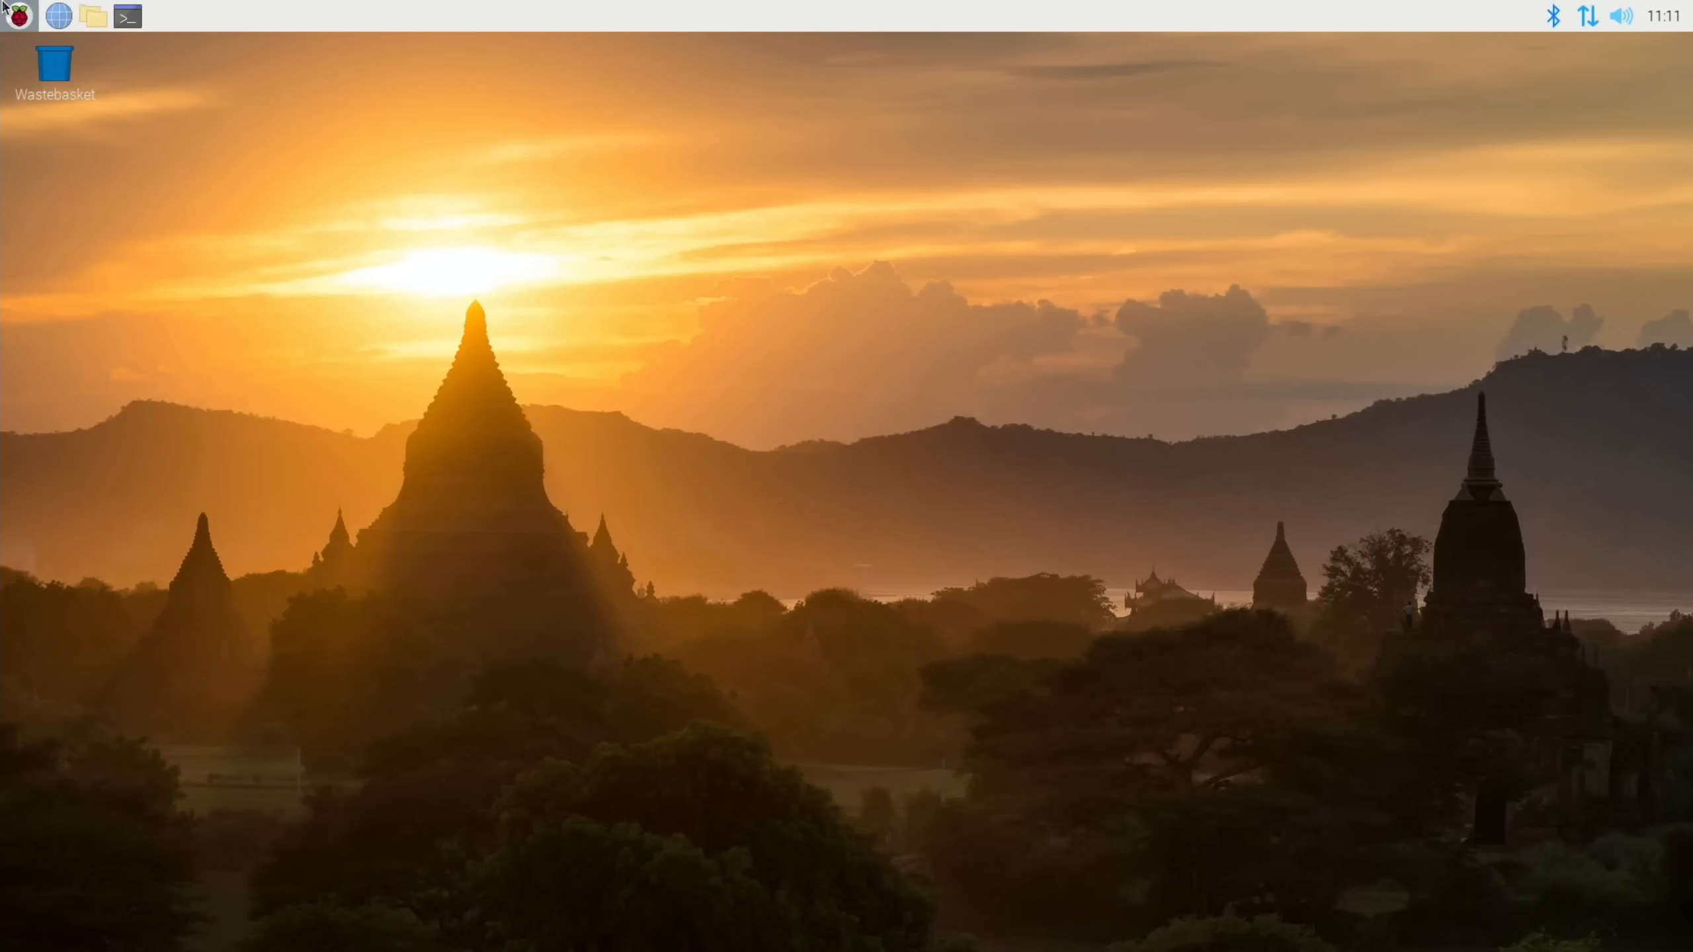
Run the SD Card Speed Test (PASS, 43030 KB/sec, 6537 and 5510 IOPS) and view its rpdiags.txt log.
{"action": "left_click", "coordinate": [18, 16]}
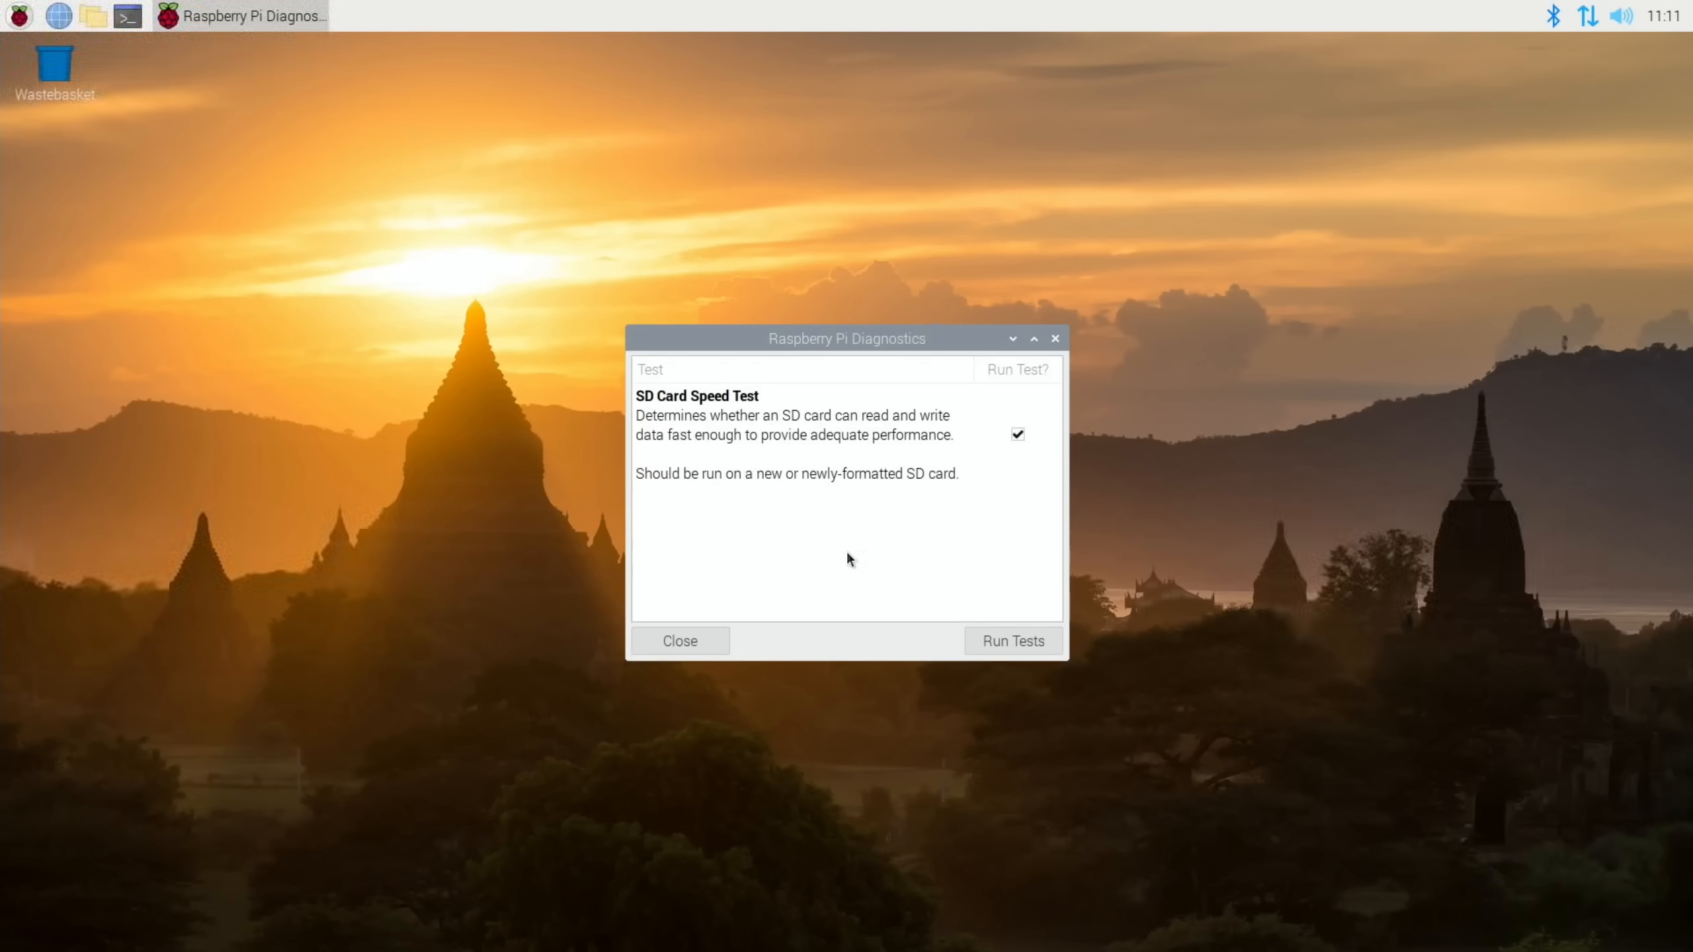
{"action": "left_click", "coordinate": [1010, 640]}
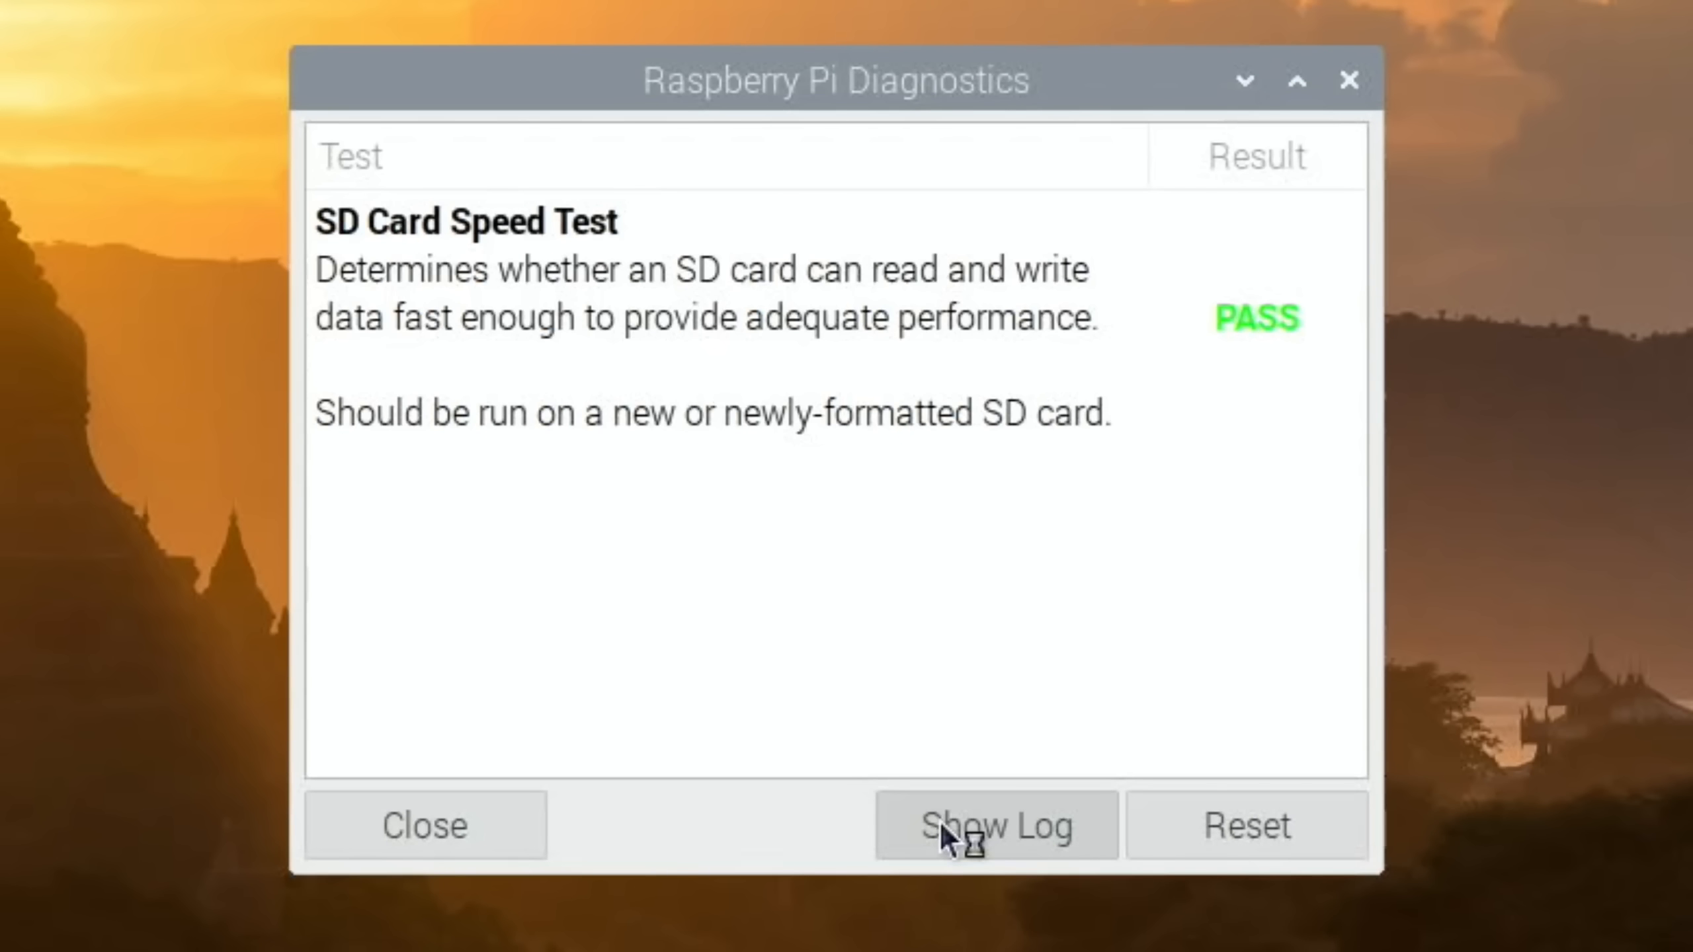
{"action": "left_click", "coordinate": [993, 825]}
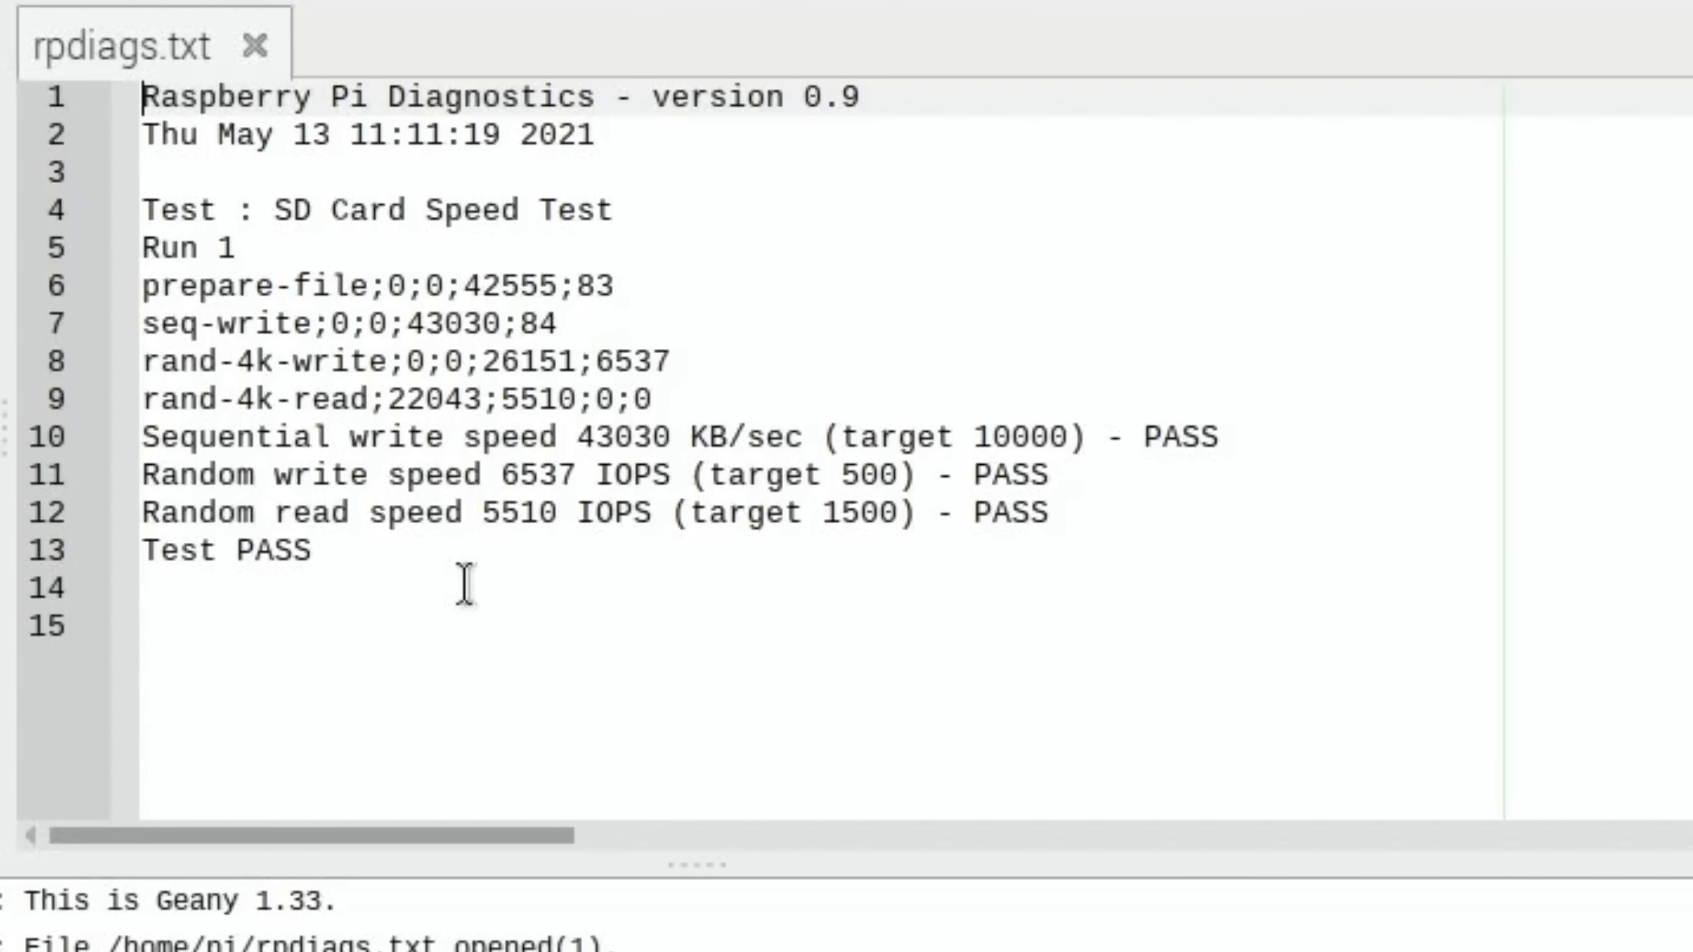
{"action": "left_click", "coordinate": [464, 586]}
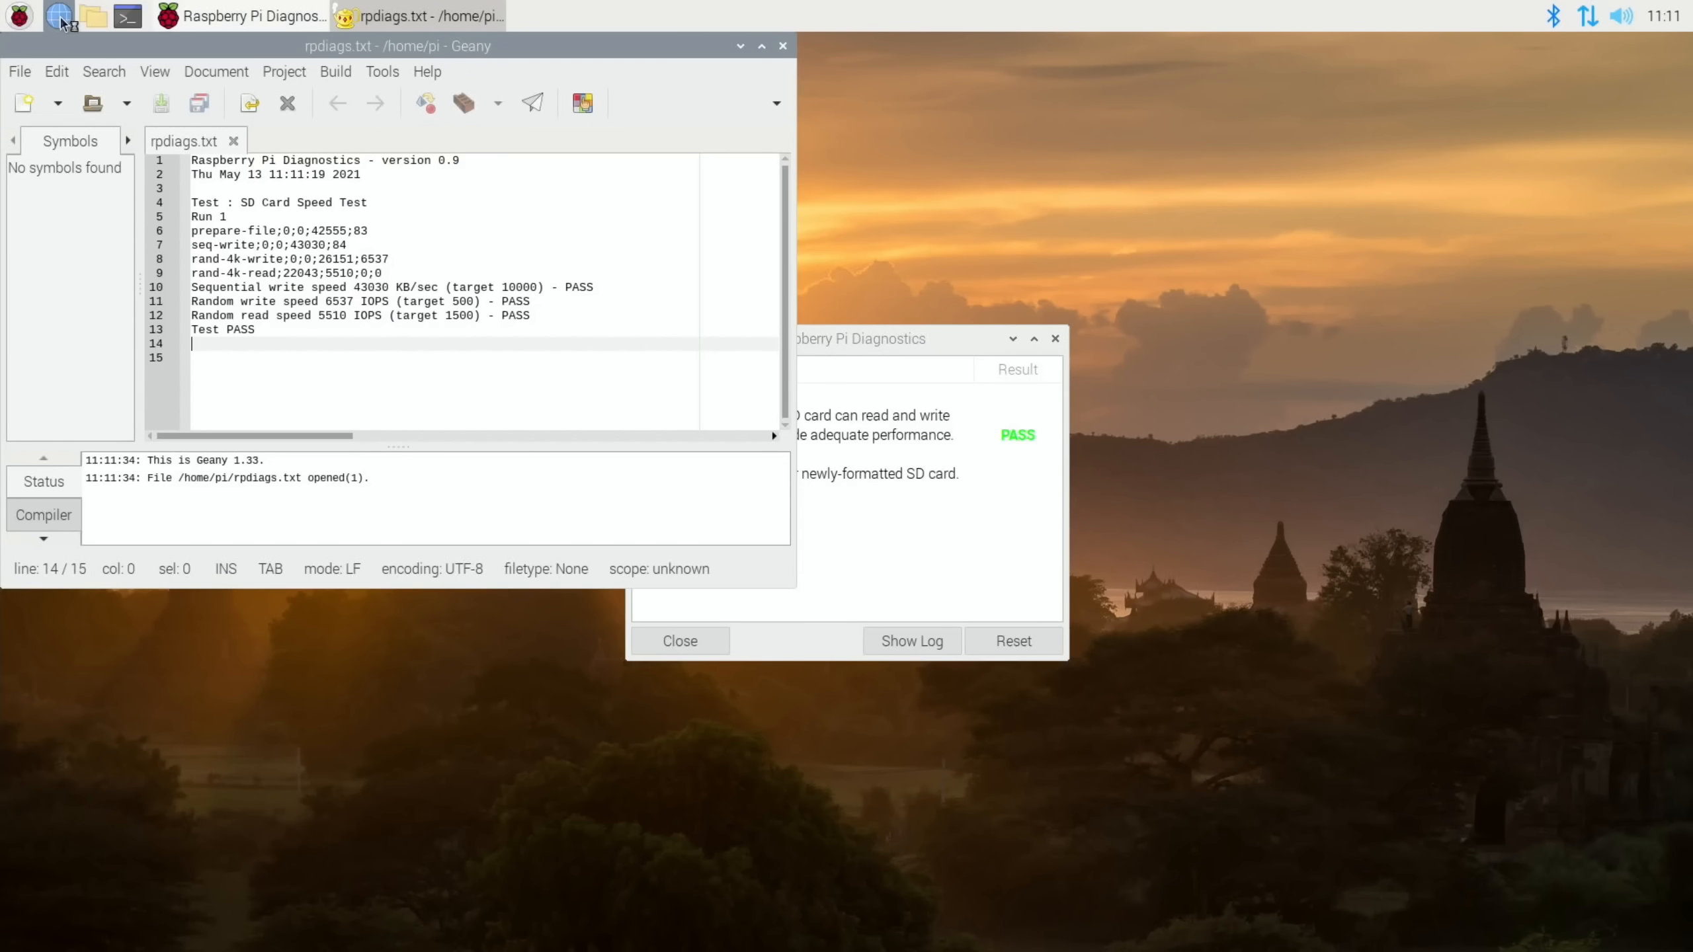
{"action": "left_click", "coordinate": [60, 14]}
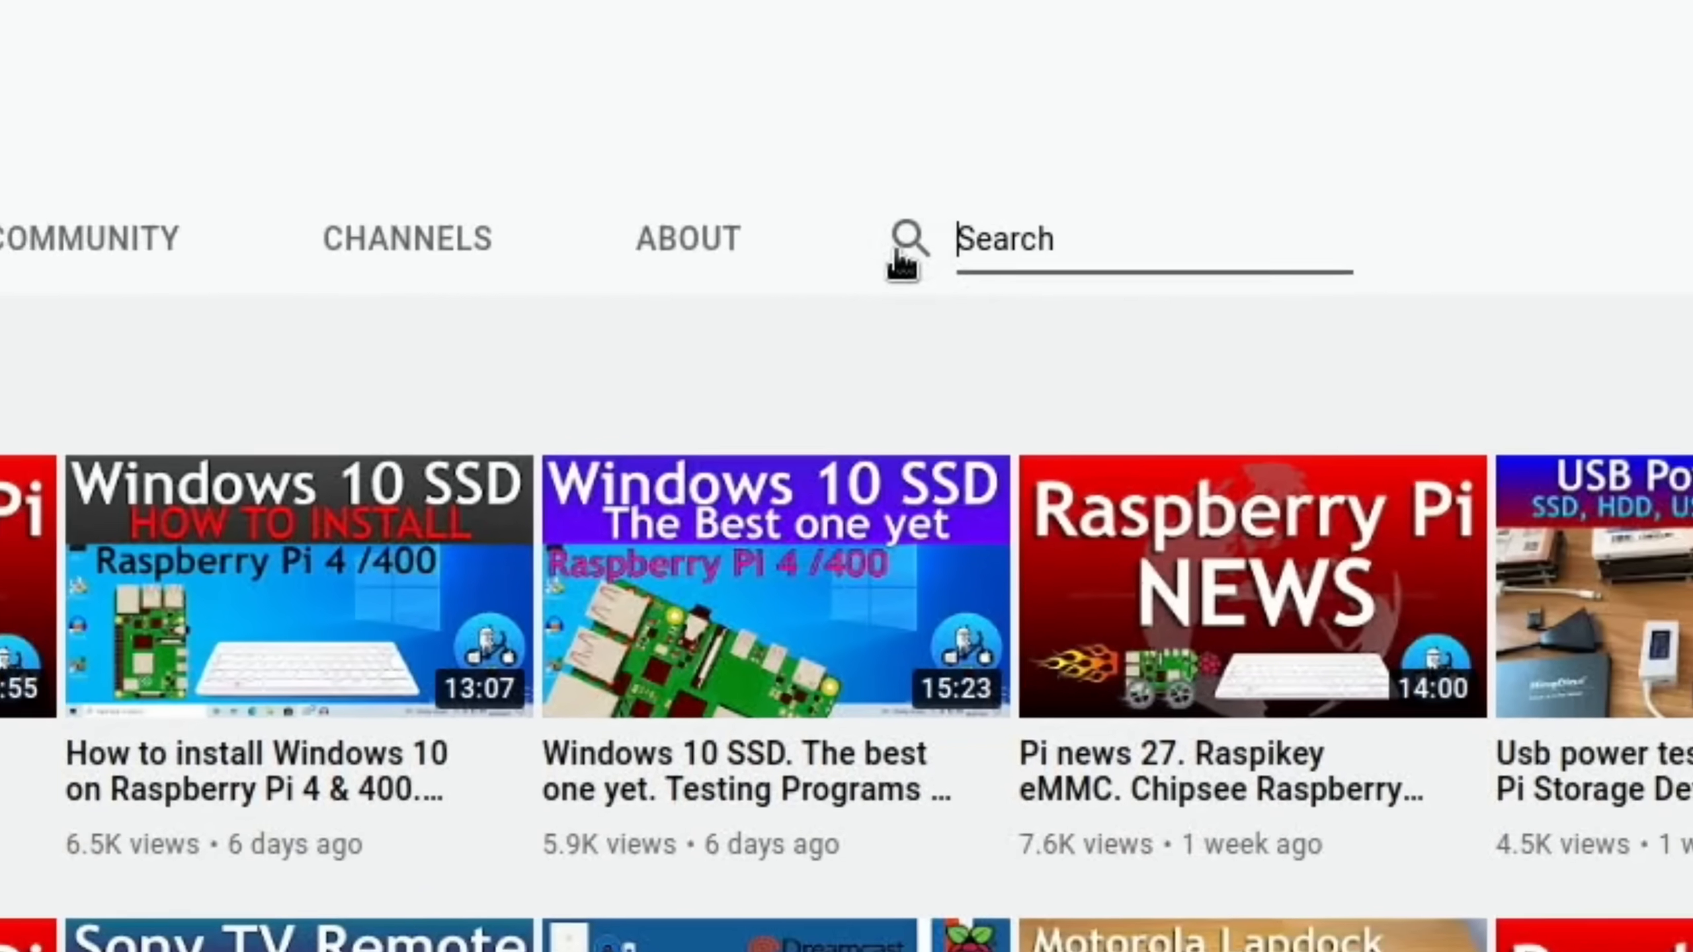
Search the channel for 'sd card' and open the '12 Micro SD cards tested' video.
{"action": "type", "text": "sd"}
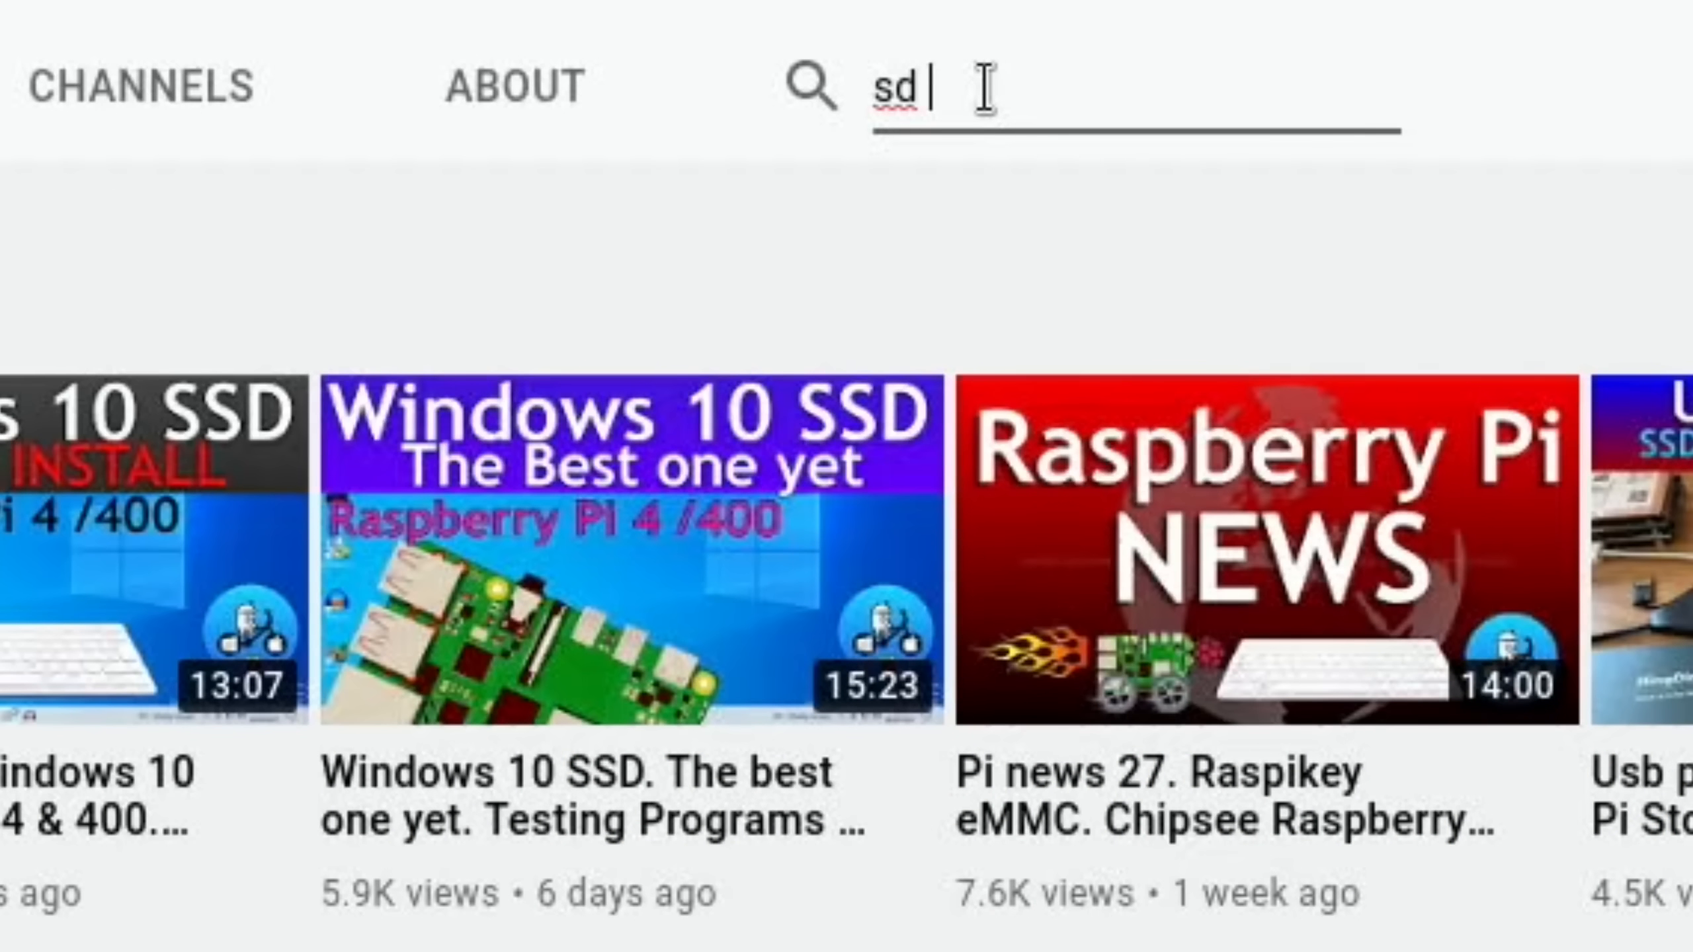
{"action": "type", "text": "card"}
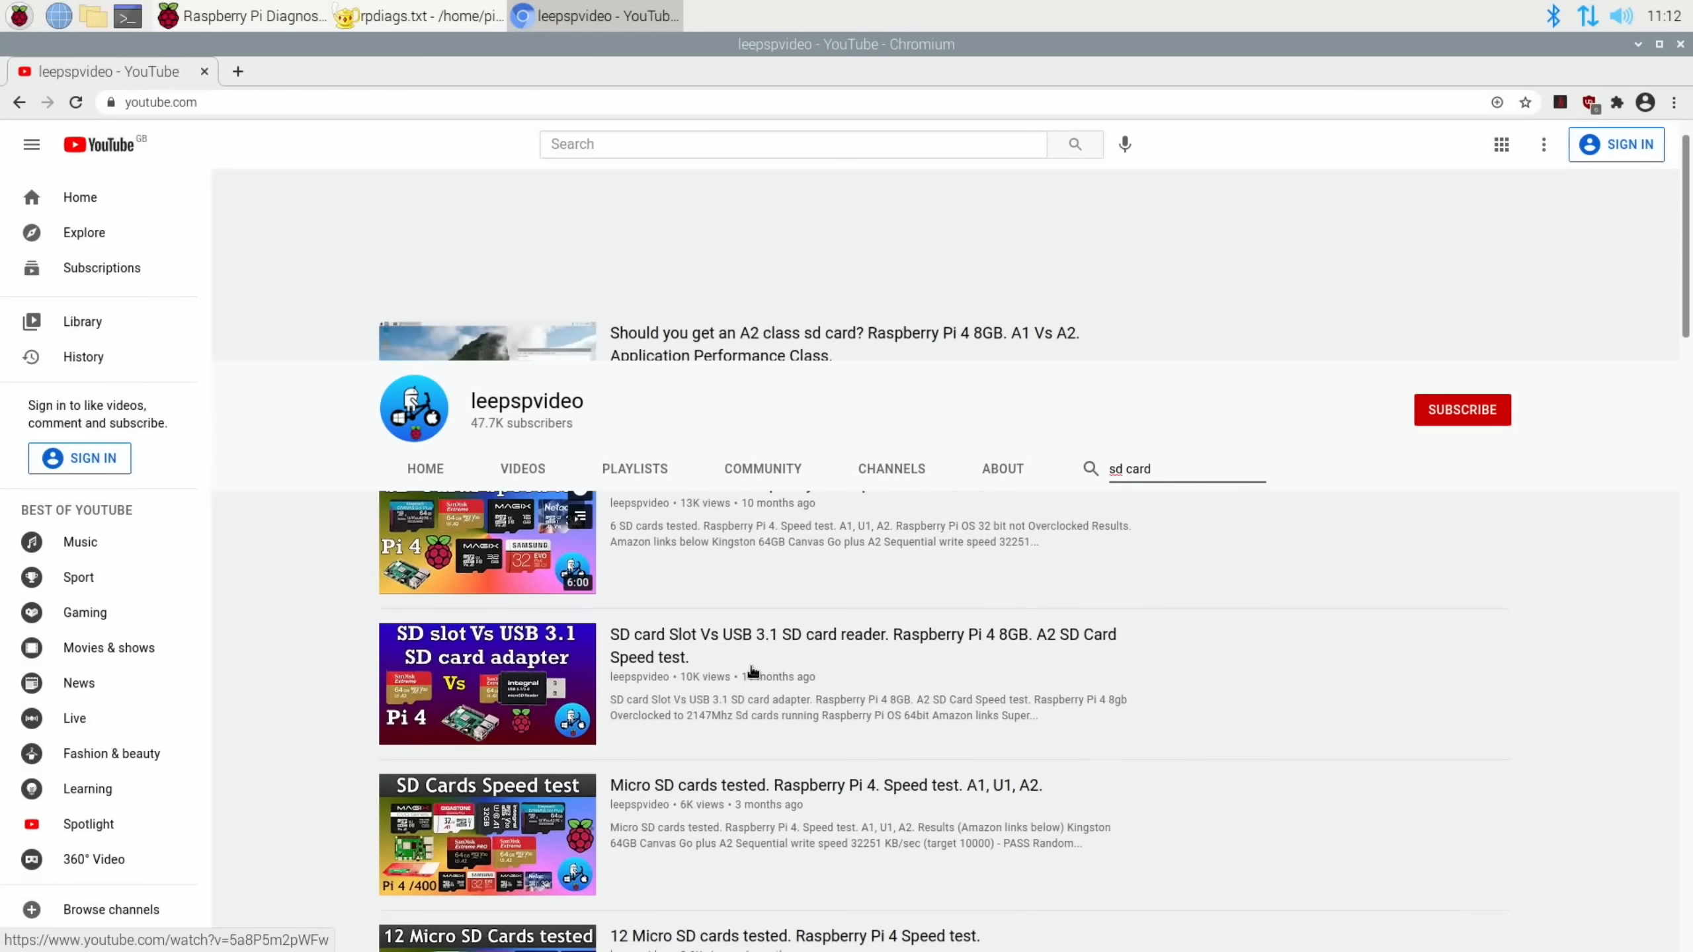
{"action": "scroll", "scroll_direction": "up", "scroll_amount": 3}
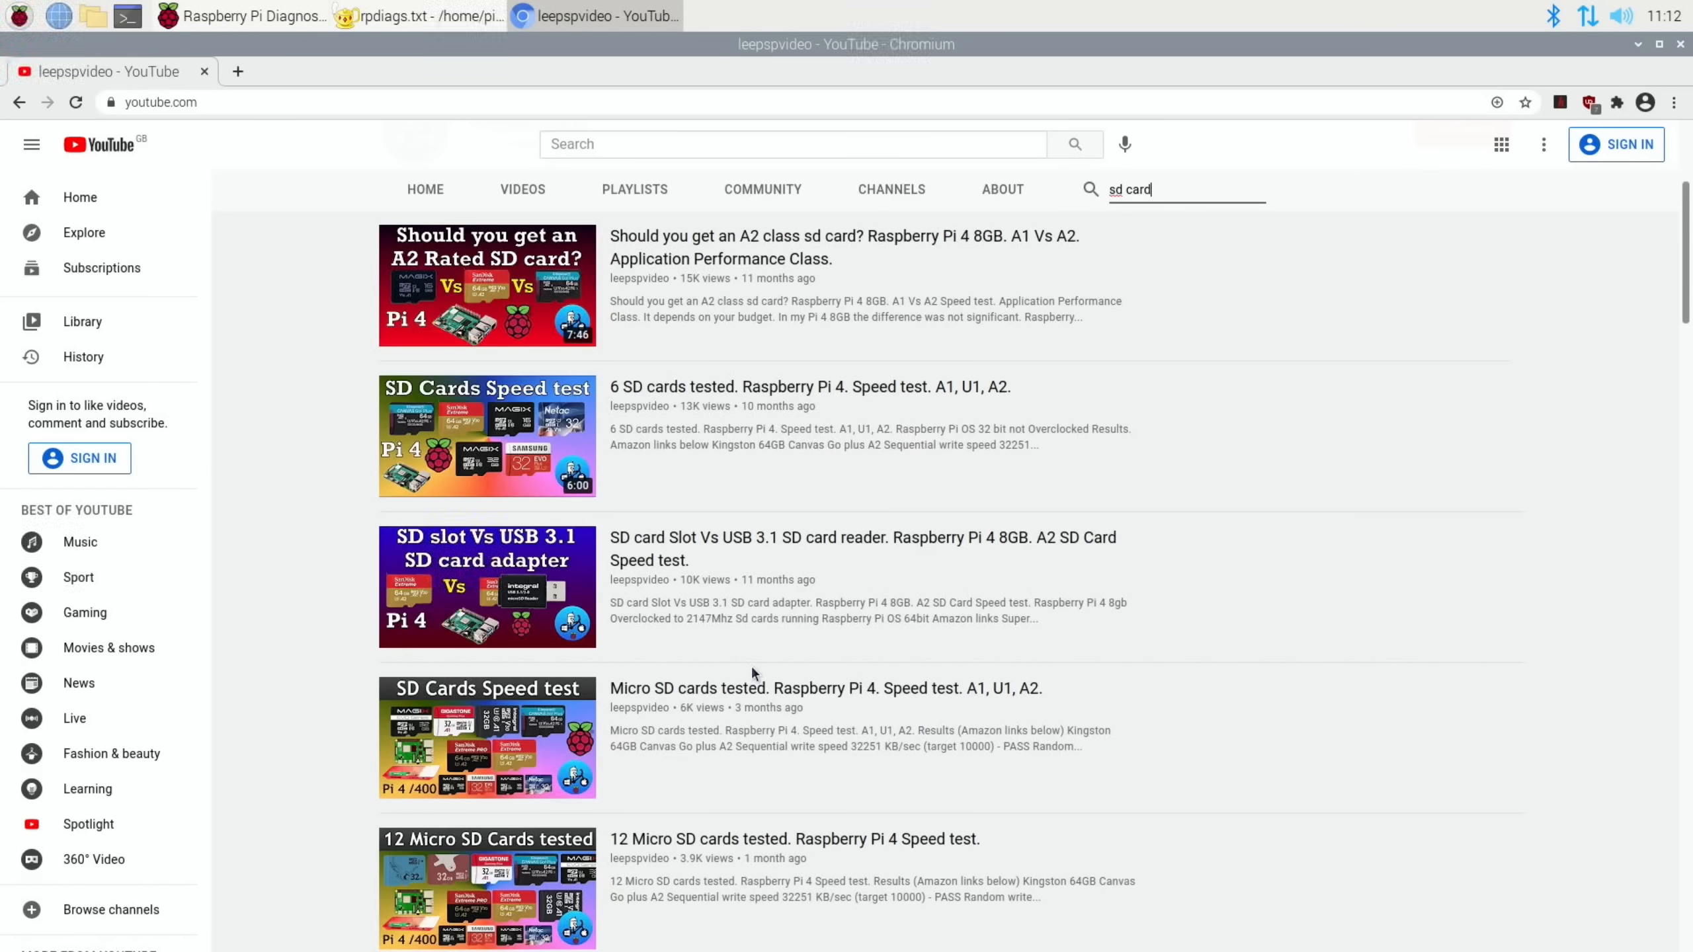
{"action": "scroll", "scroll_direction": "down", "scroll_amount": 3}
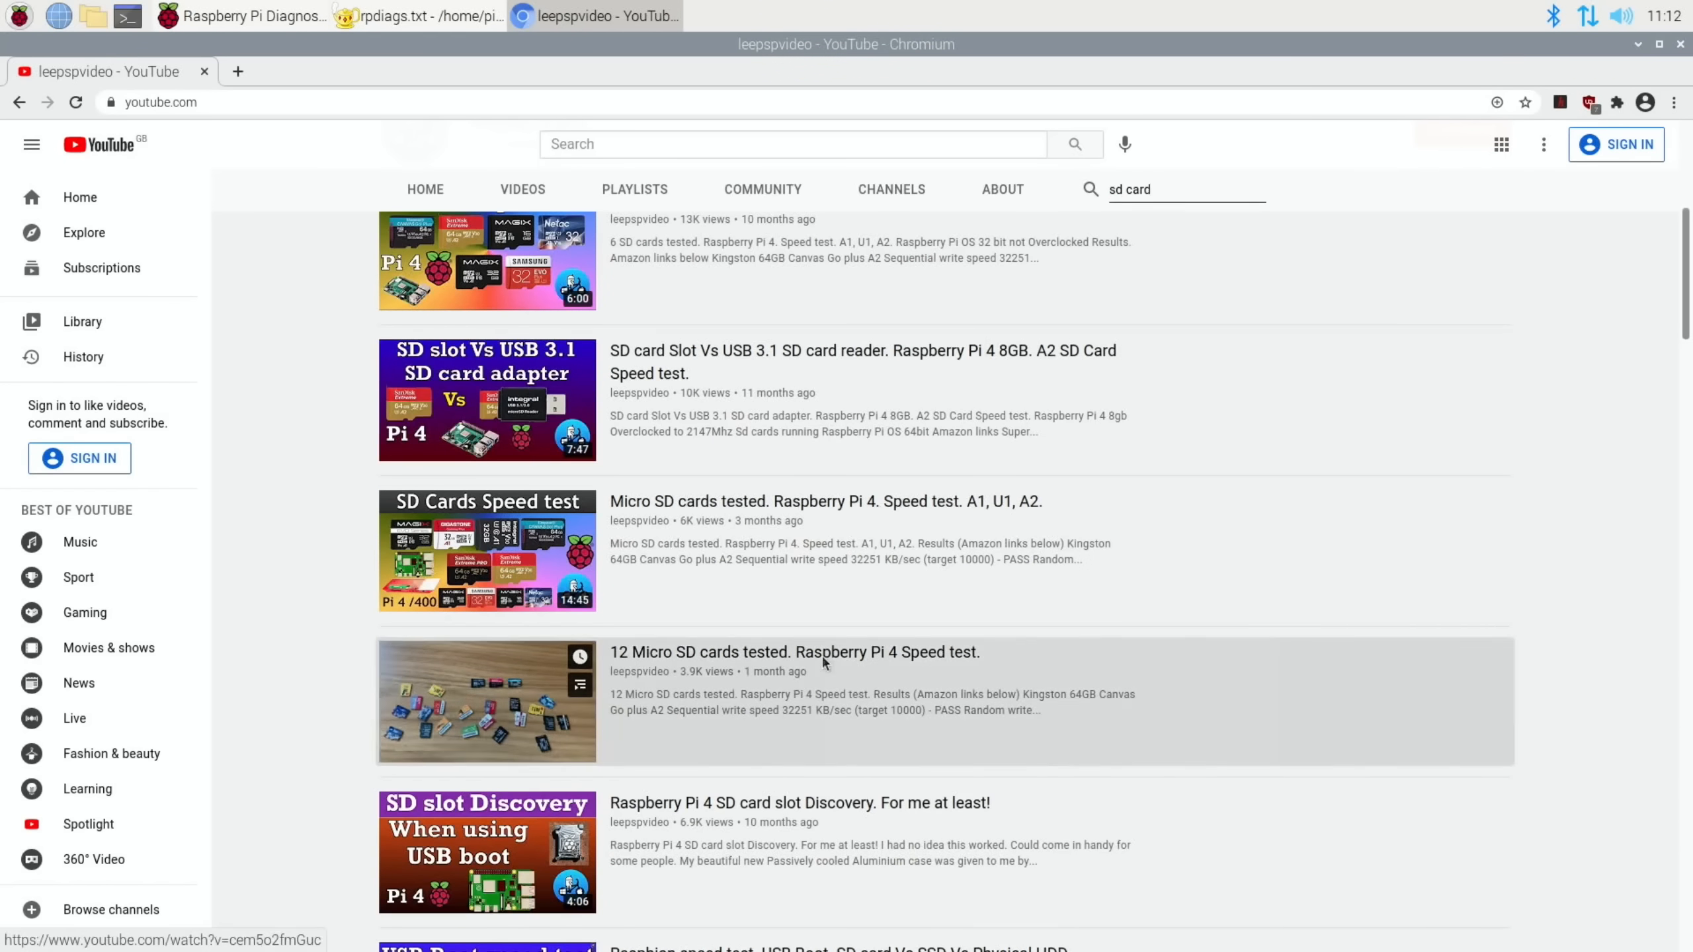
{"action": "left_click", "coordinate": [794, 651]}
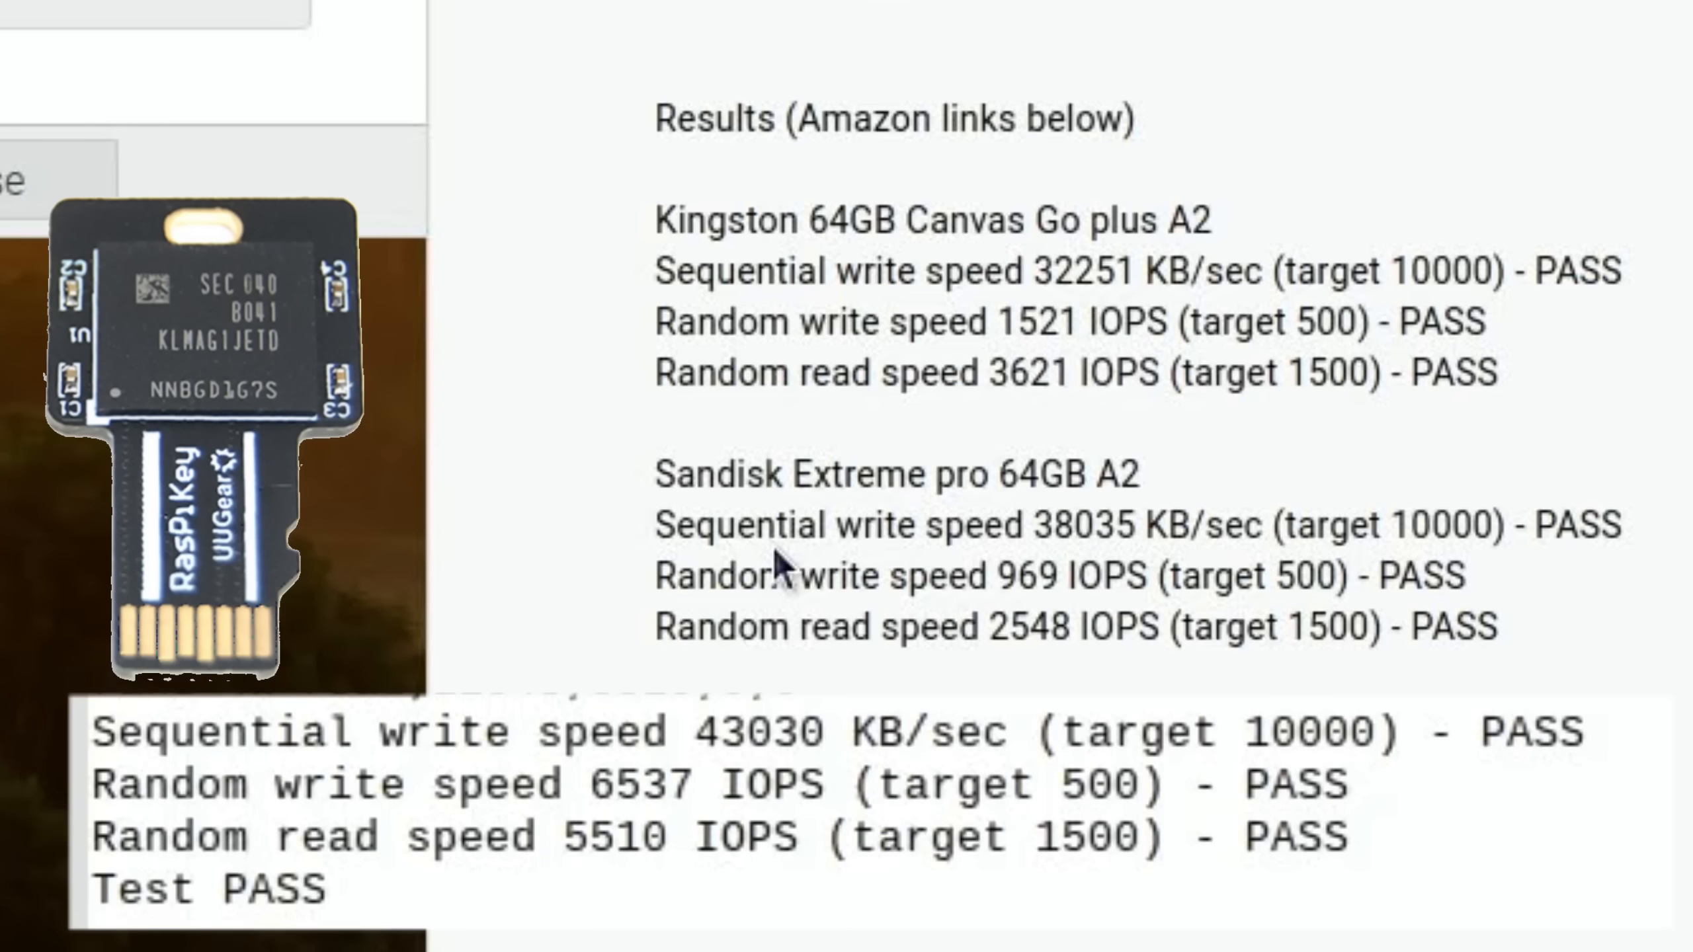
{"action": "mouse_move", "coordinate": [238, 190]}
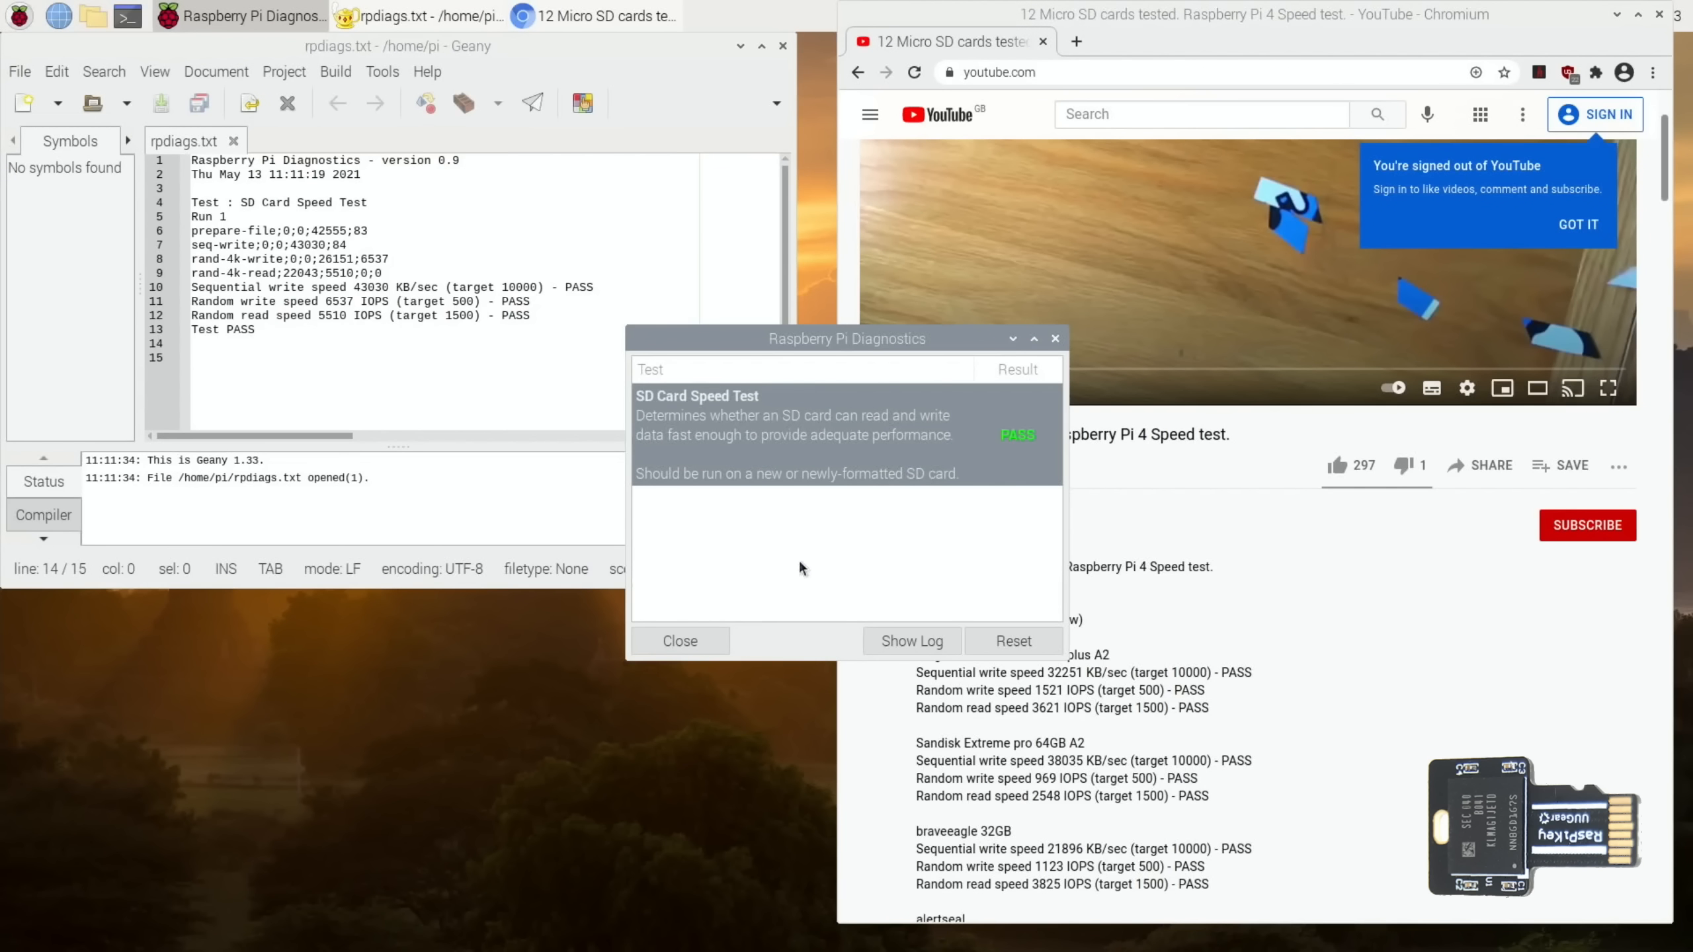
Reset and rerun the speed test, collecting the ~43000 KB/sec results in a Mousepad note.
{"action": "left_click", "coordinate": [1012, 640]}
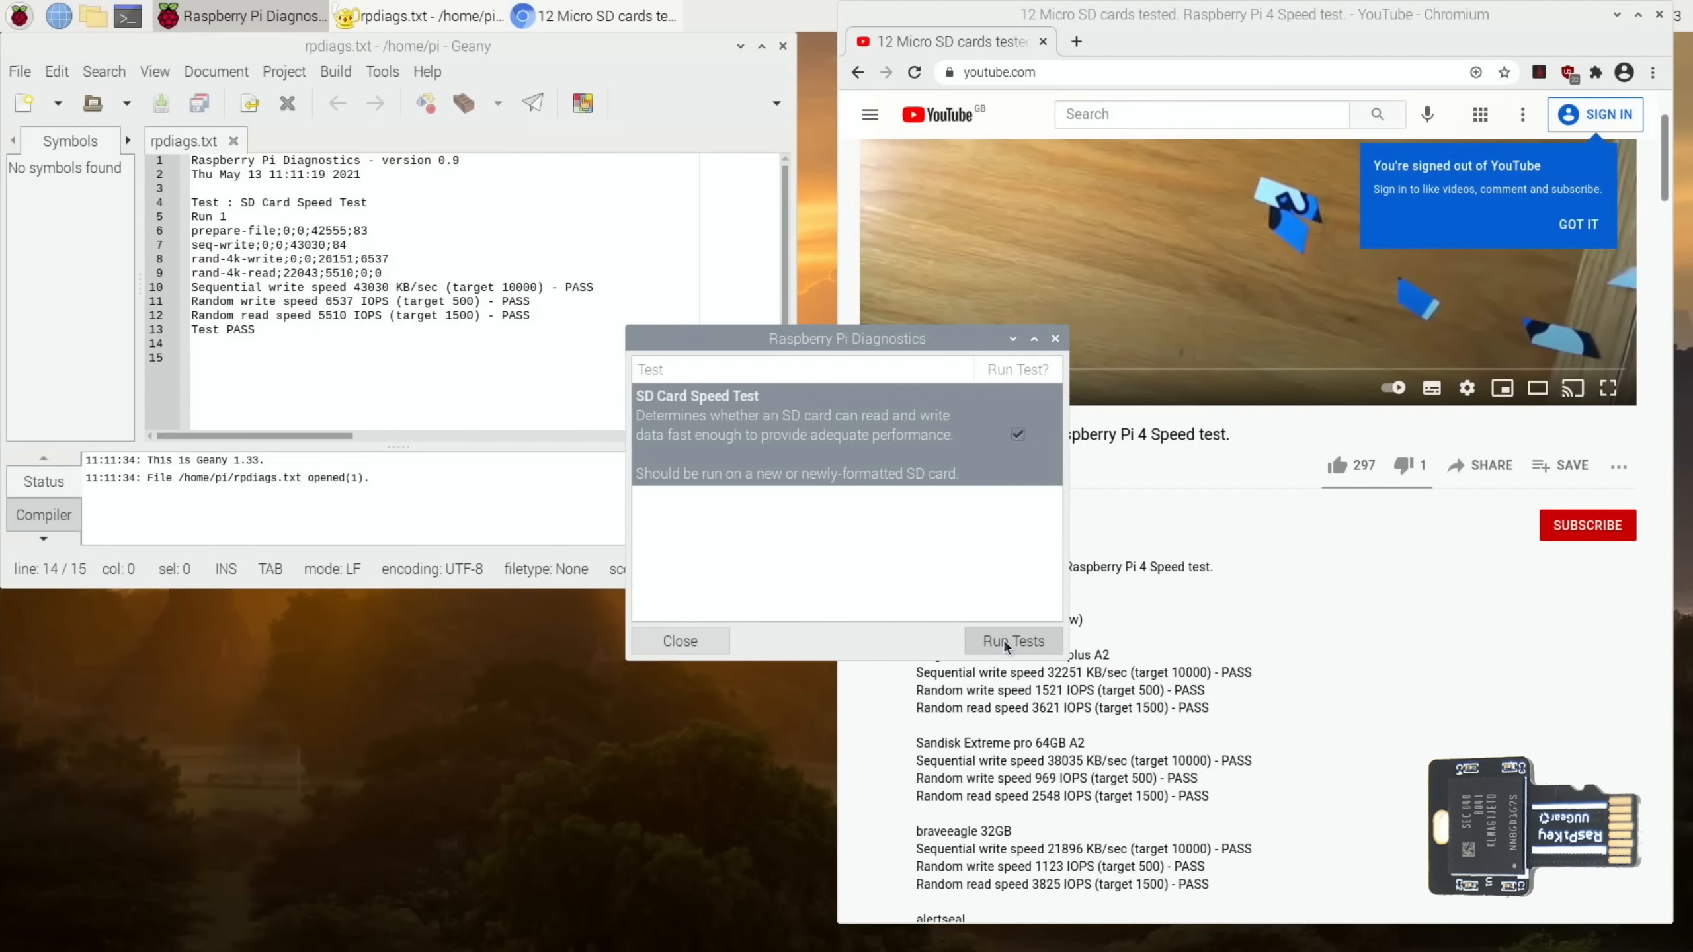
{"action": "left_click", "coordinate": [1012, 641]}
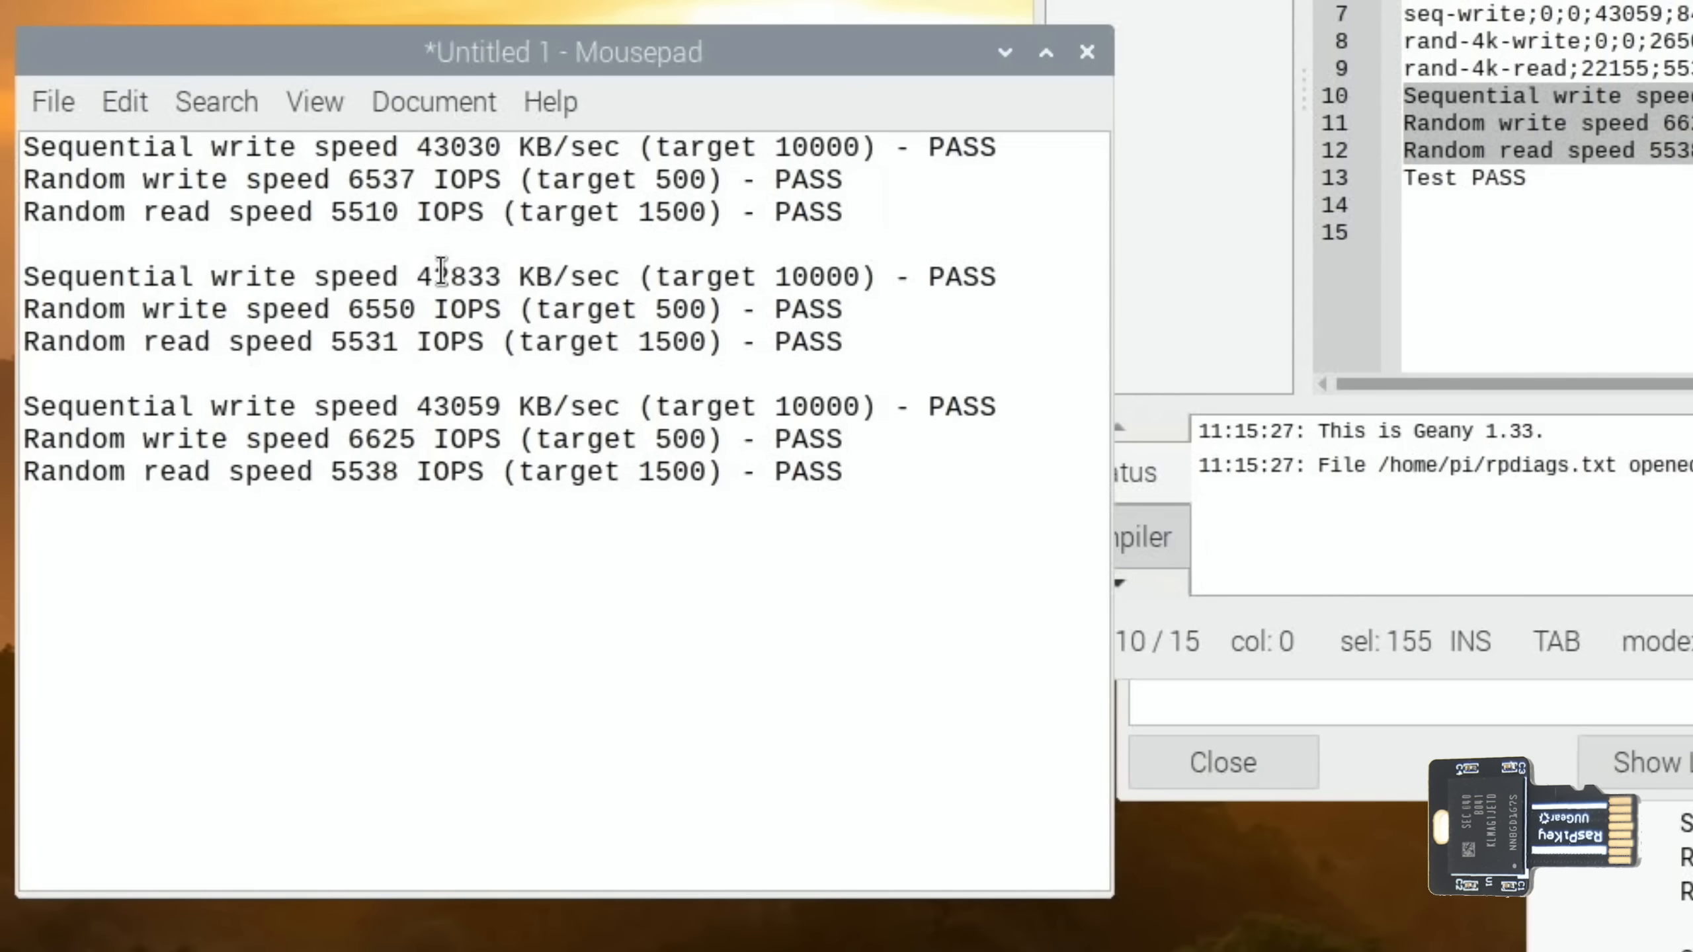
{"action": "left_click", "coordinate": [845, 473]}
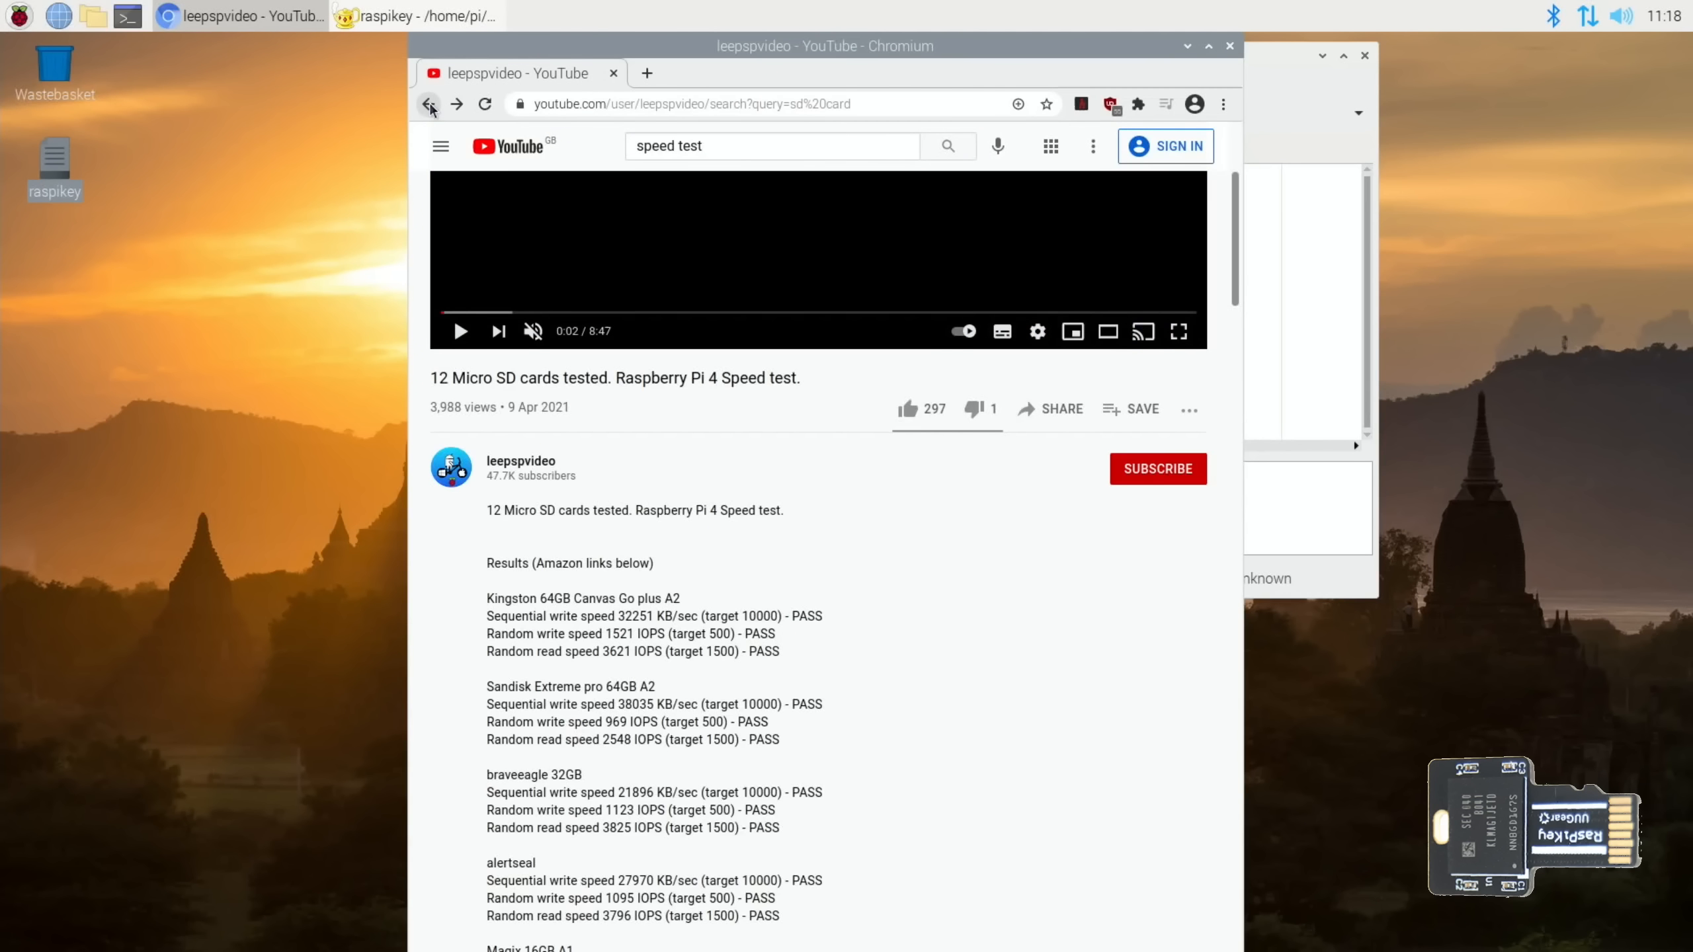
Return to the channel, search 'speed bar' and open the USB Stick Speed Tests video.
{"action": "left_click", "coordinate": [429, 104]}
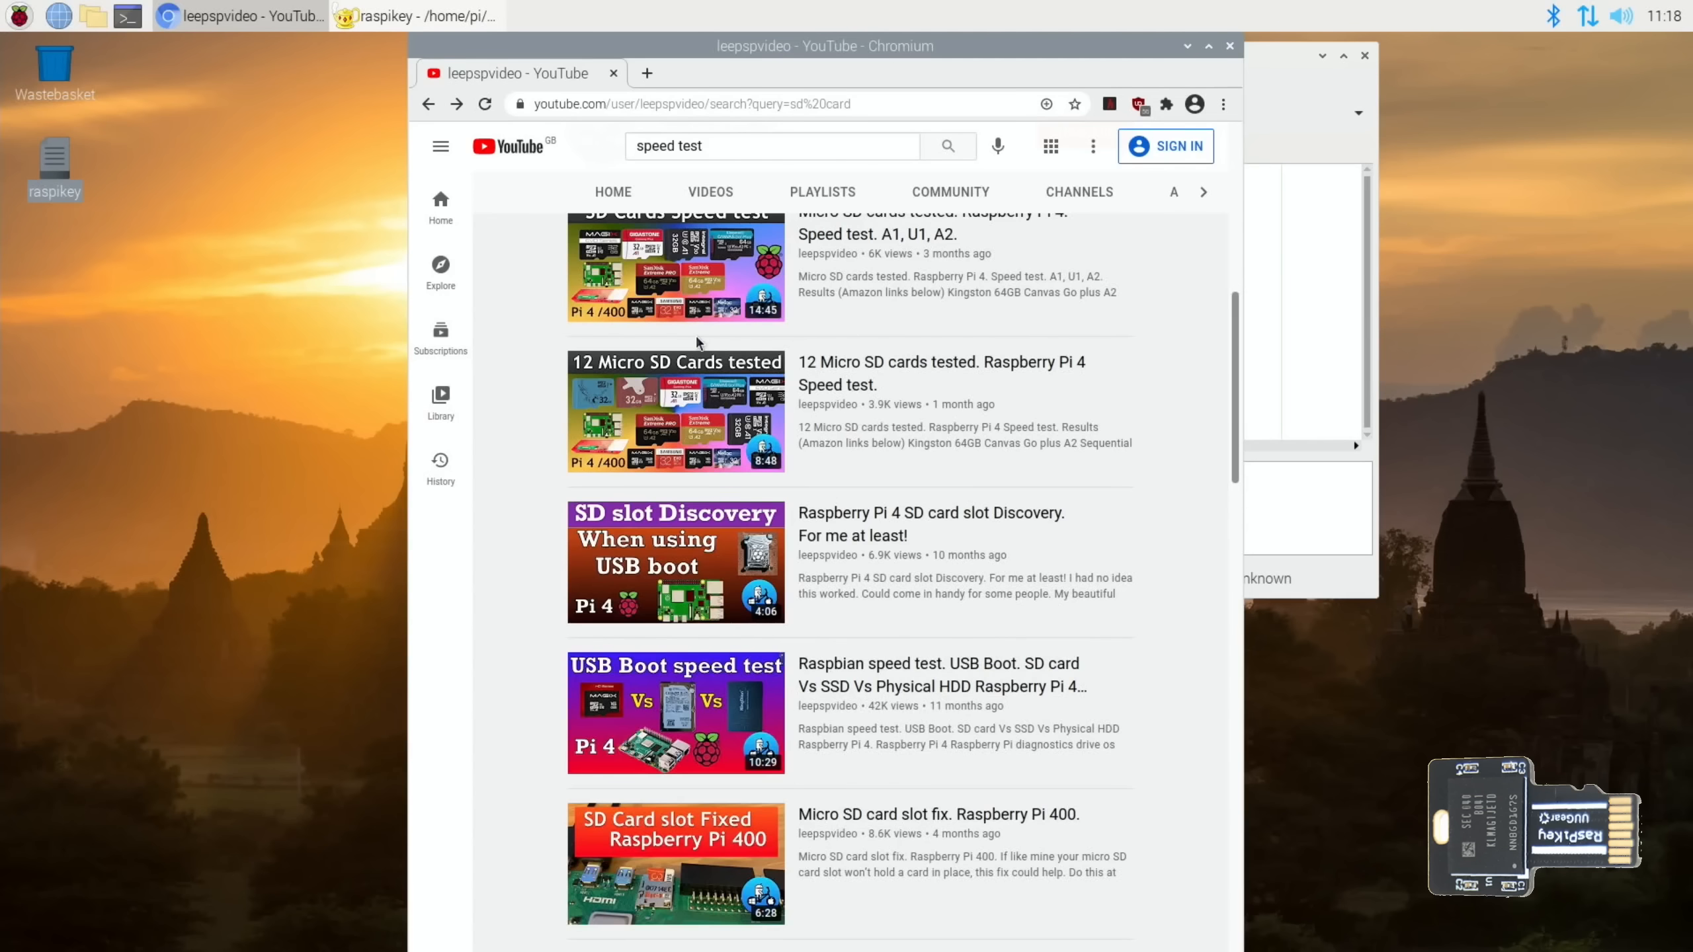
{"action": "left_click", "coordinate": [429, 103]}
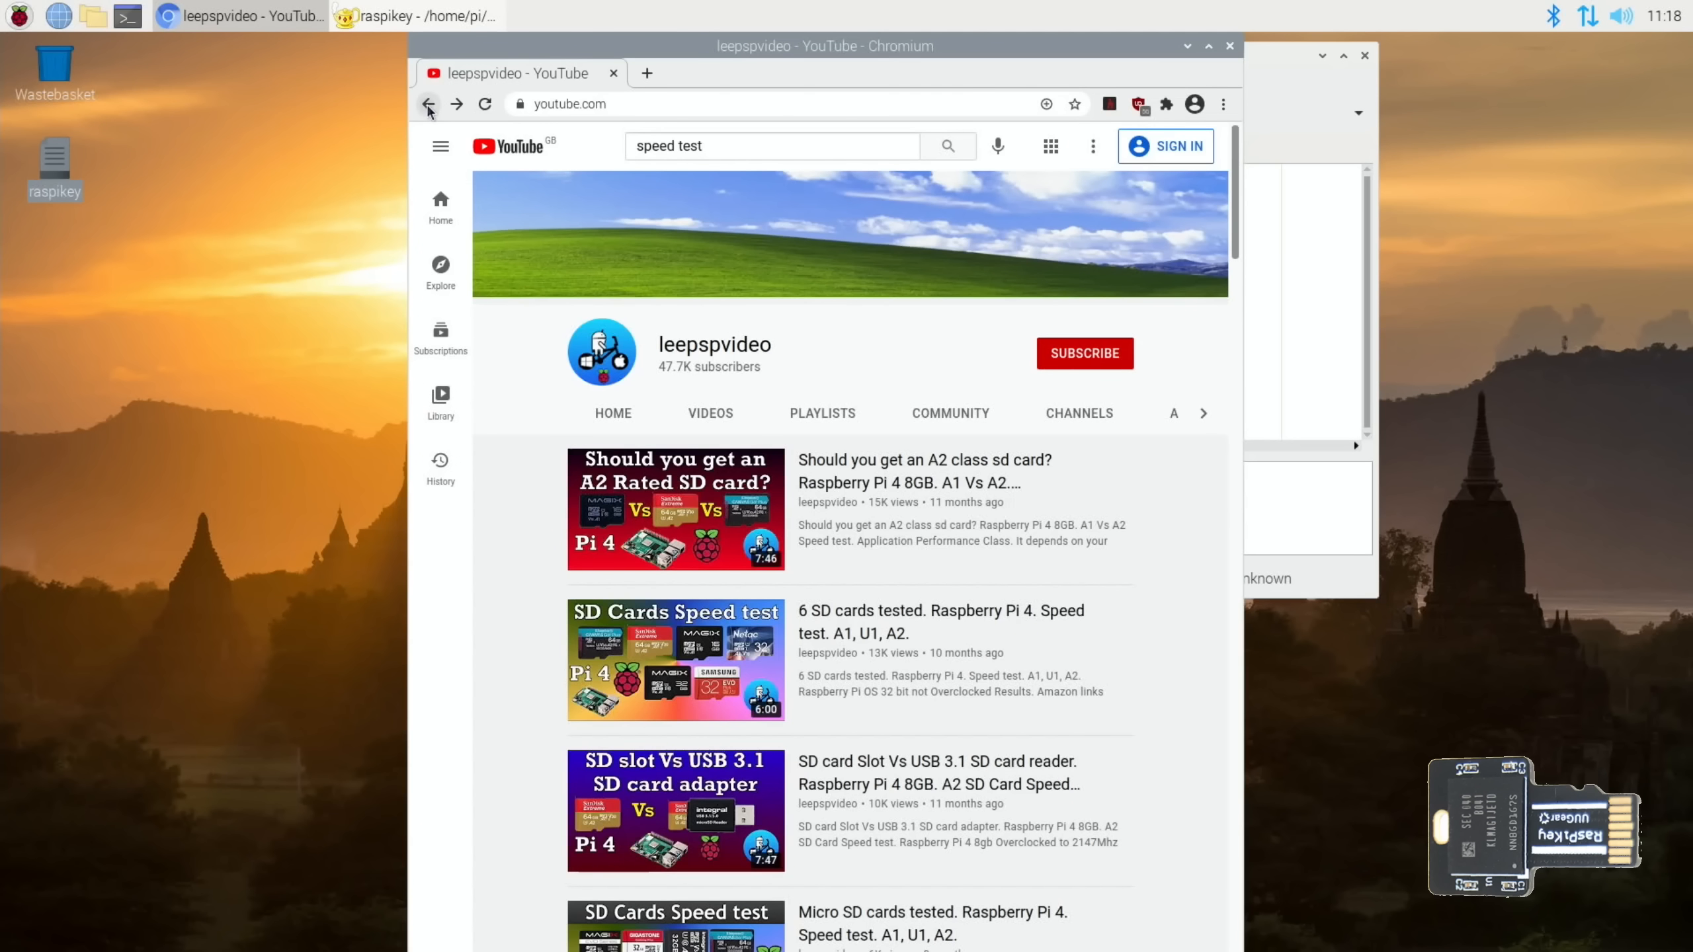
{"action": "left_click", "coordinate": [709, 413]}
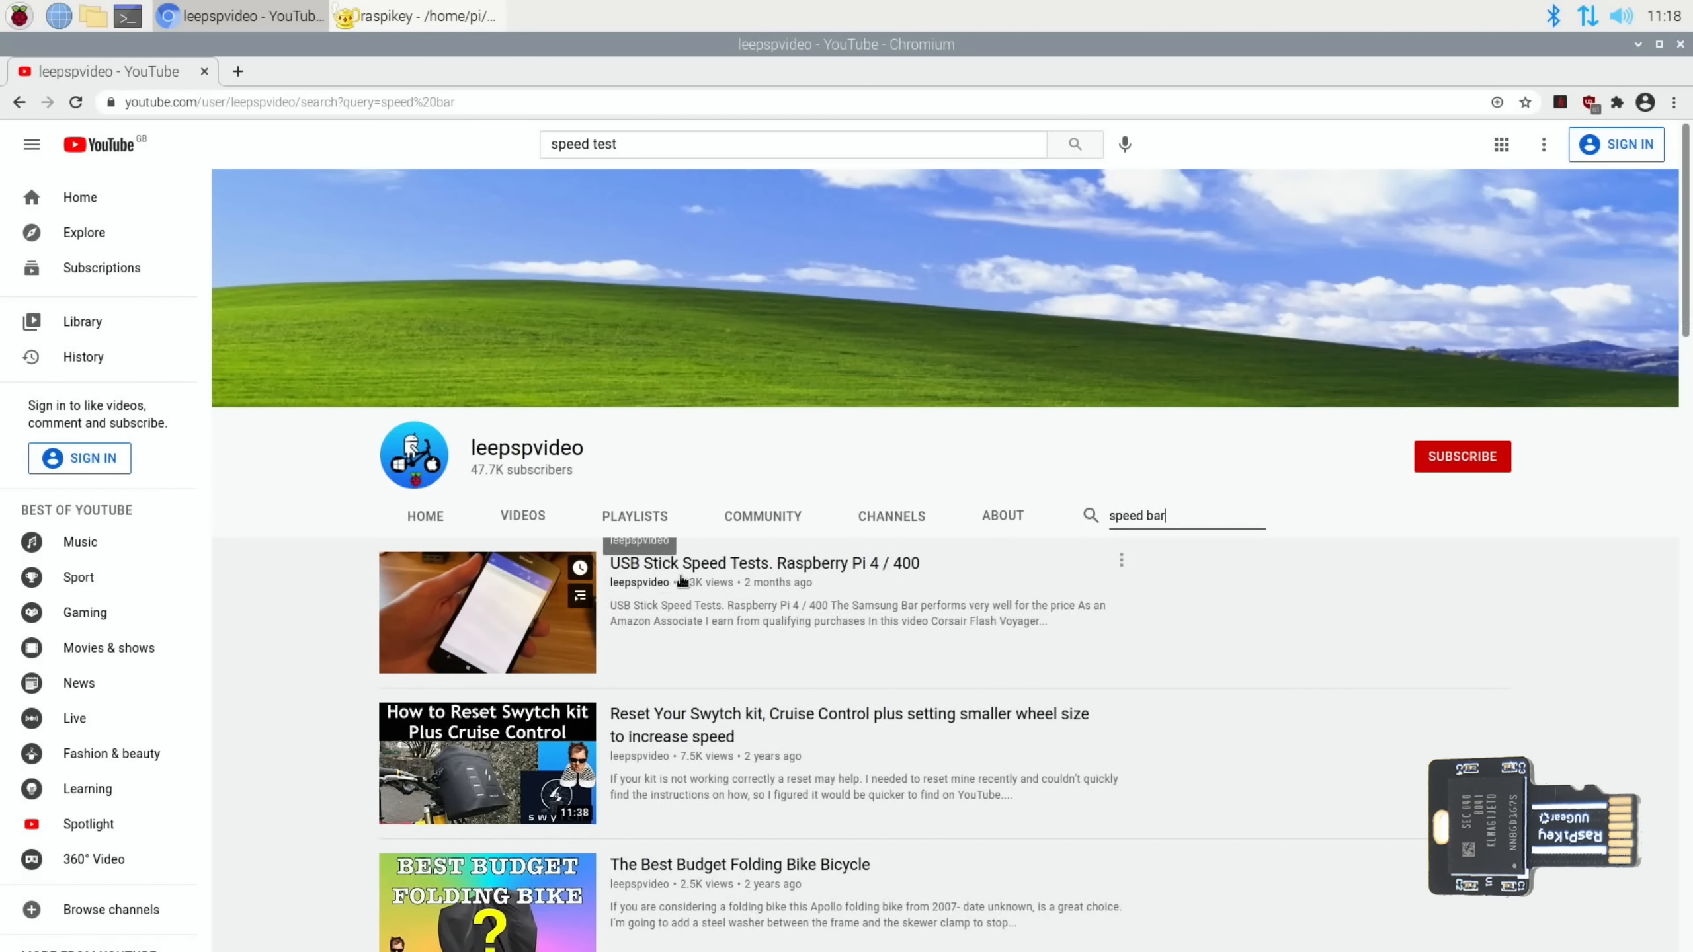
{"action": "left_click", "coordinate": [763, 562]}
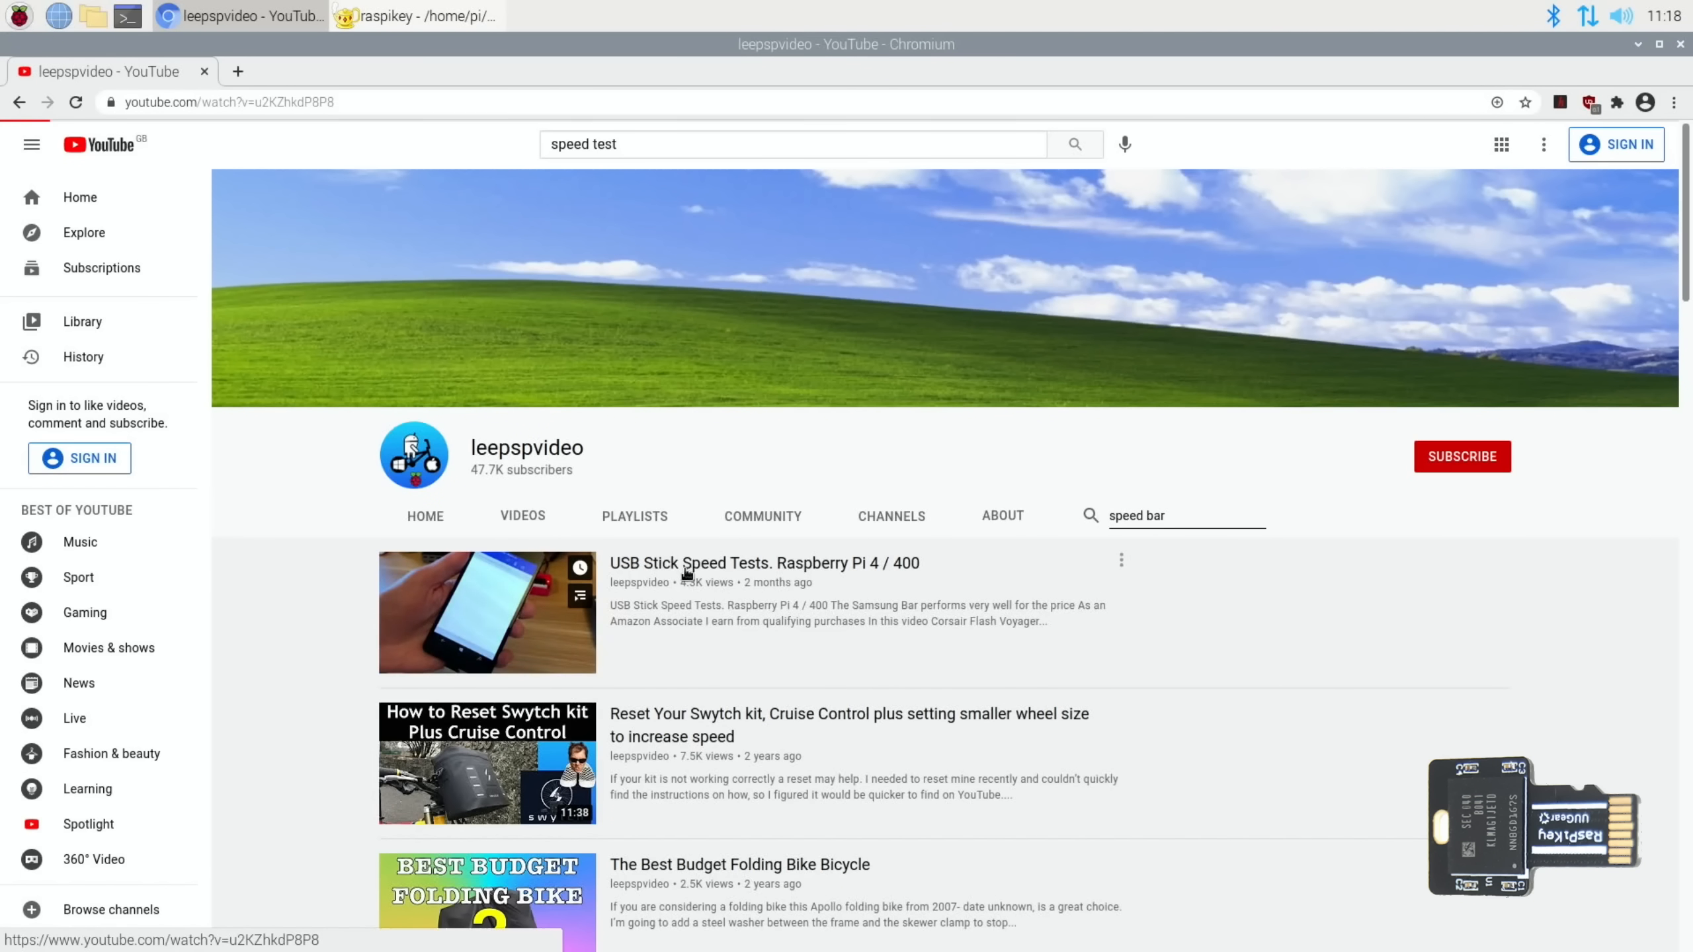
Scroll to the video description listing the tested drives, including the Samsung 64GB.
{"action": "left_click", "coordinate": [487, 612]}
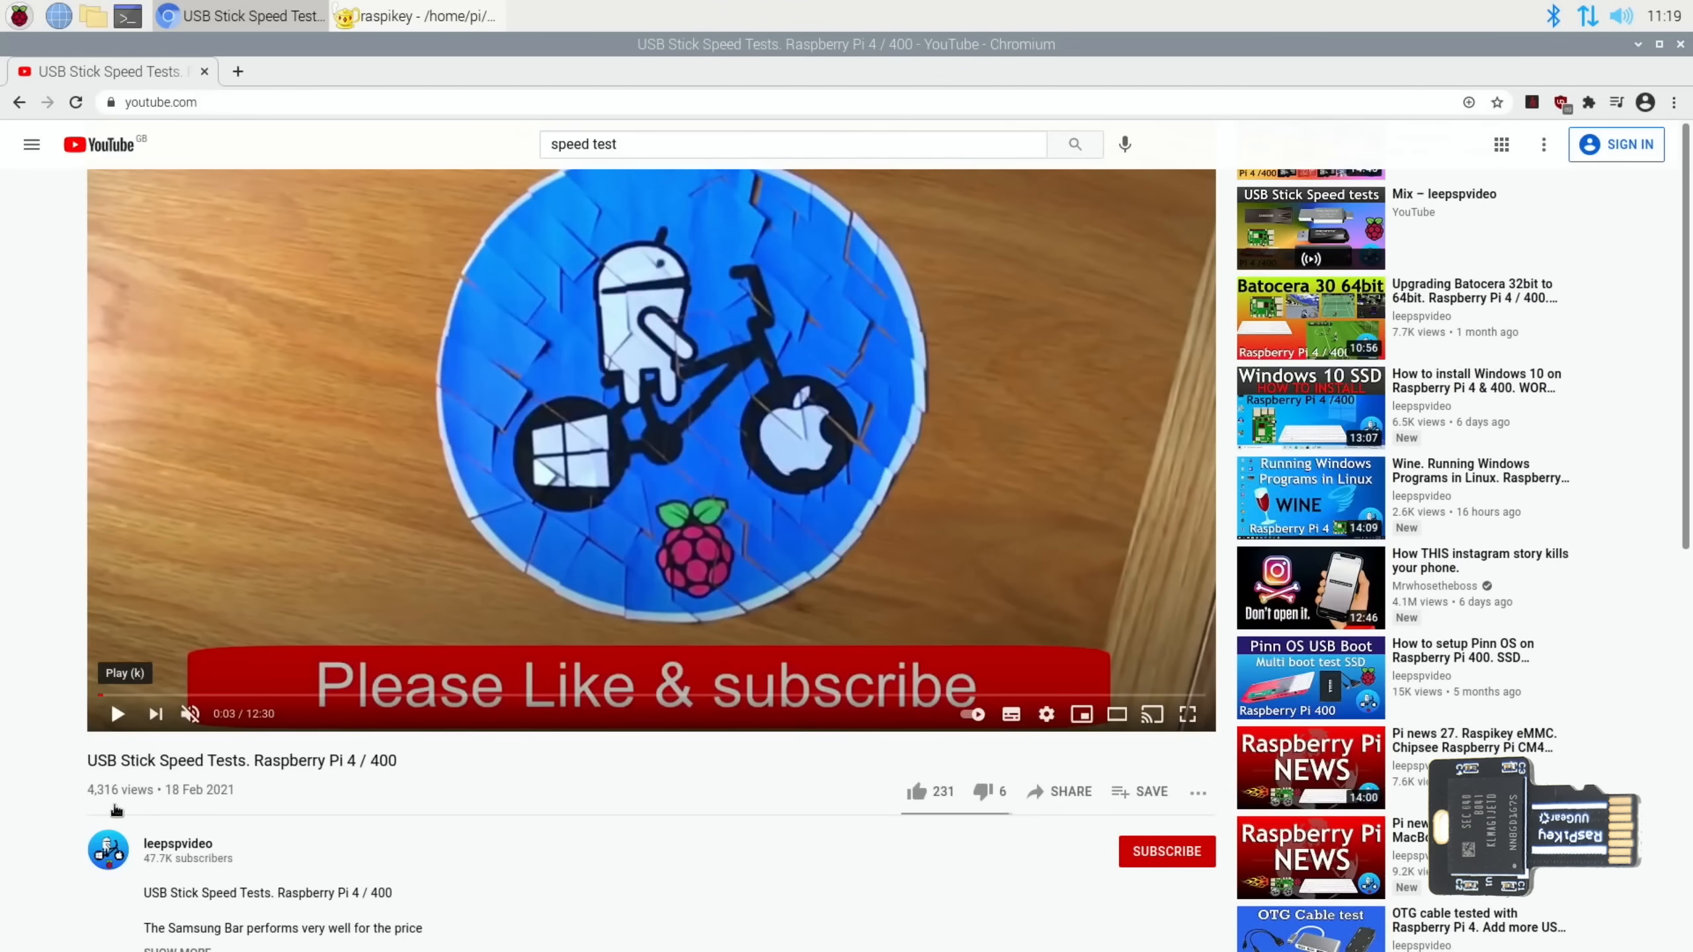
{"action": "scroll", "scroll_direction": "down", "scroll_amount": 3}
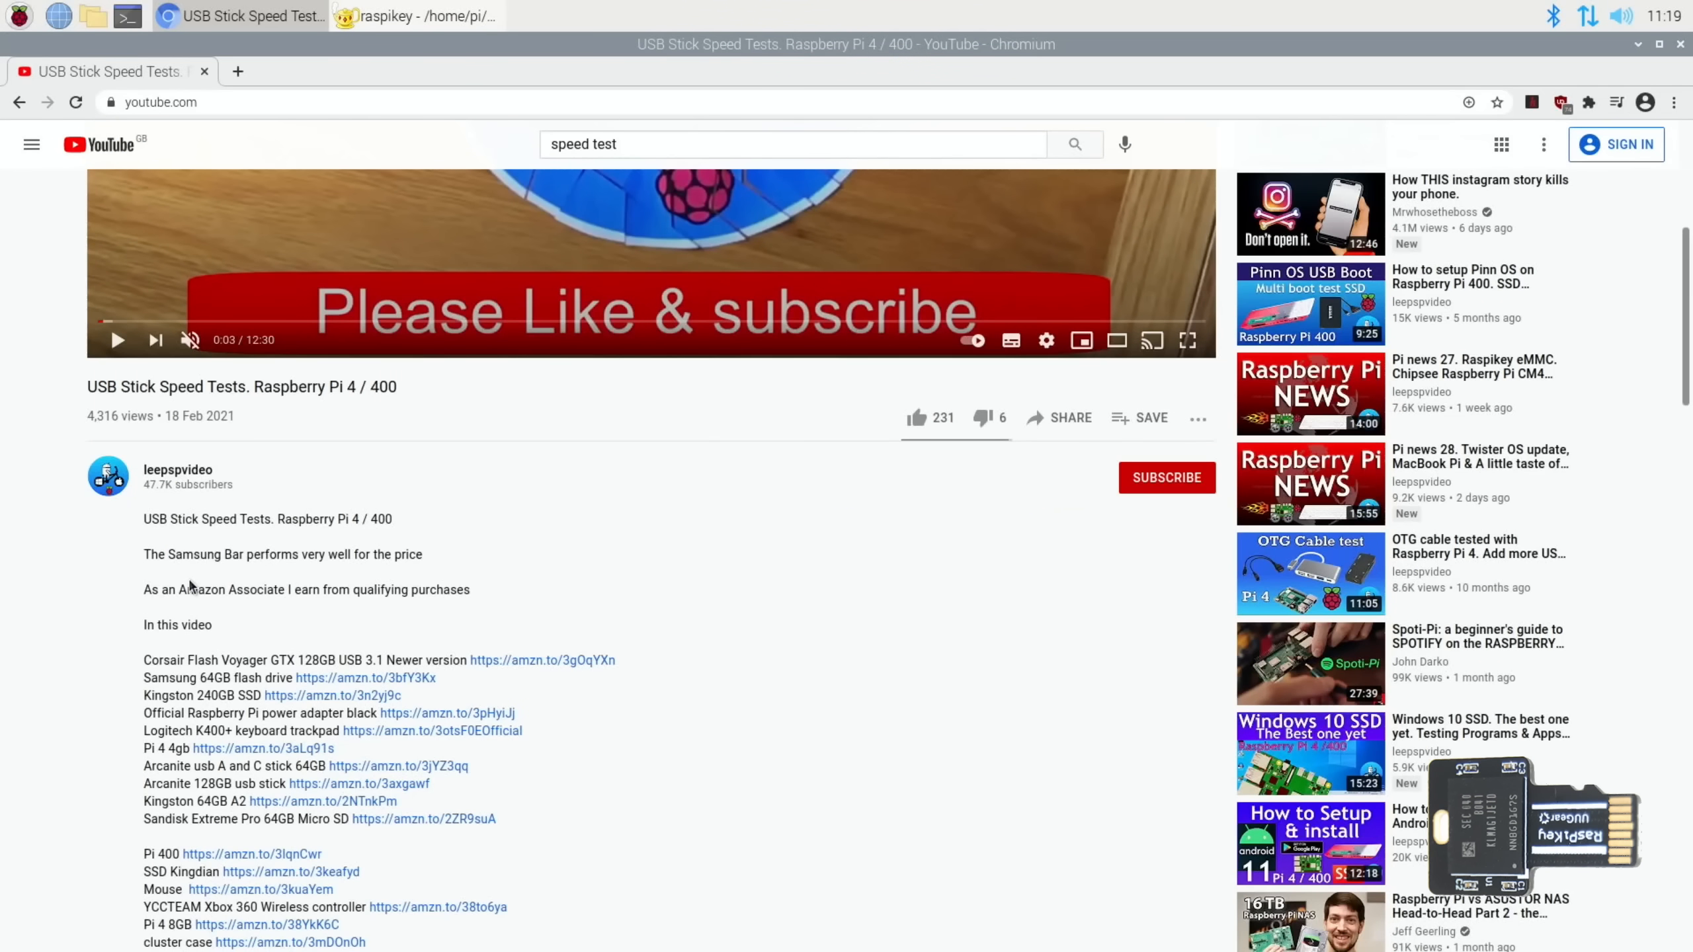
{"action": "mouse_move", "coordinate": [784, 579]}
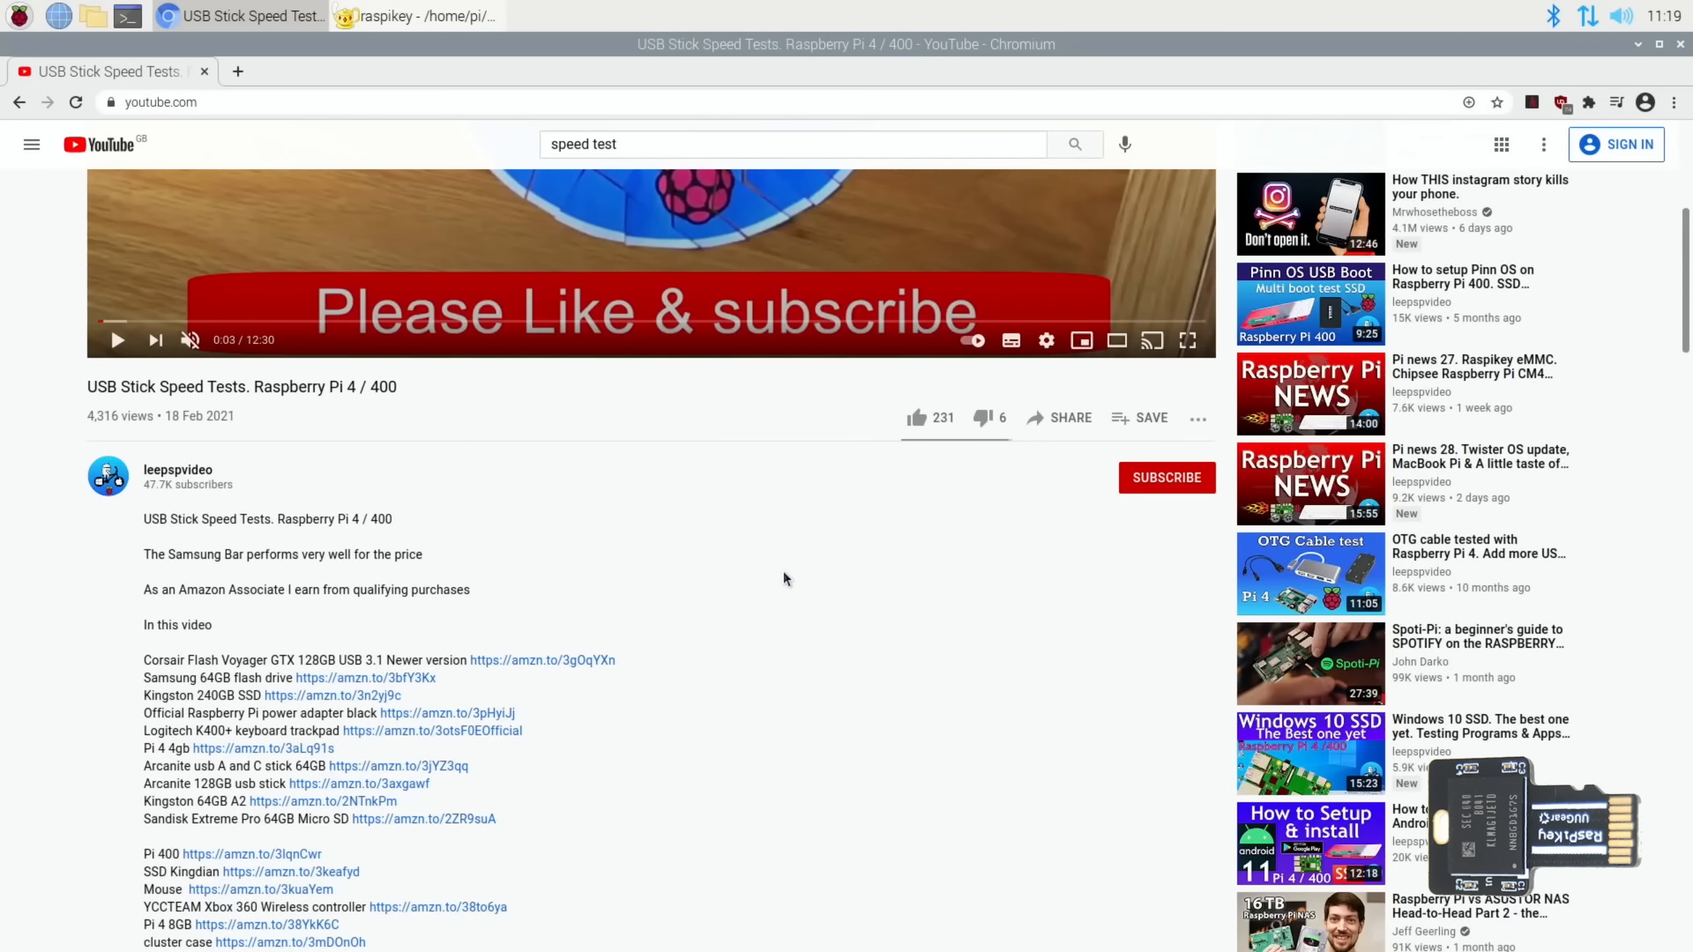
{"action": "scroll", "scroll_direction": "down", "scroll_amount": 3}
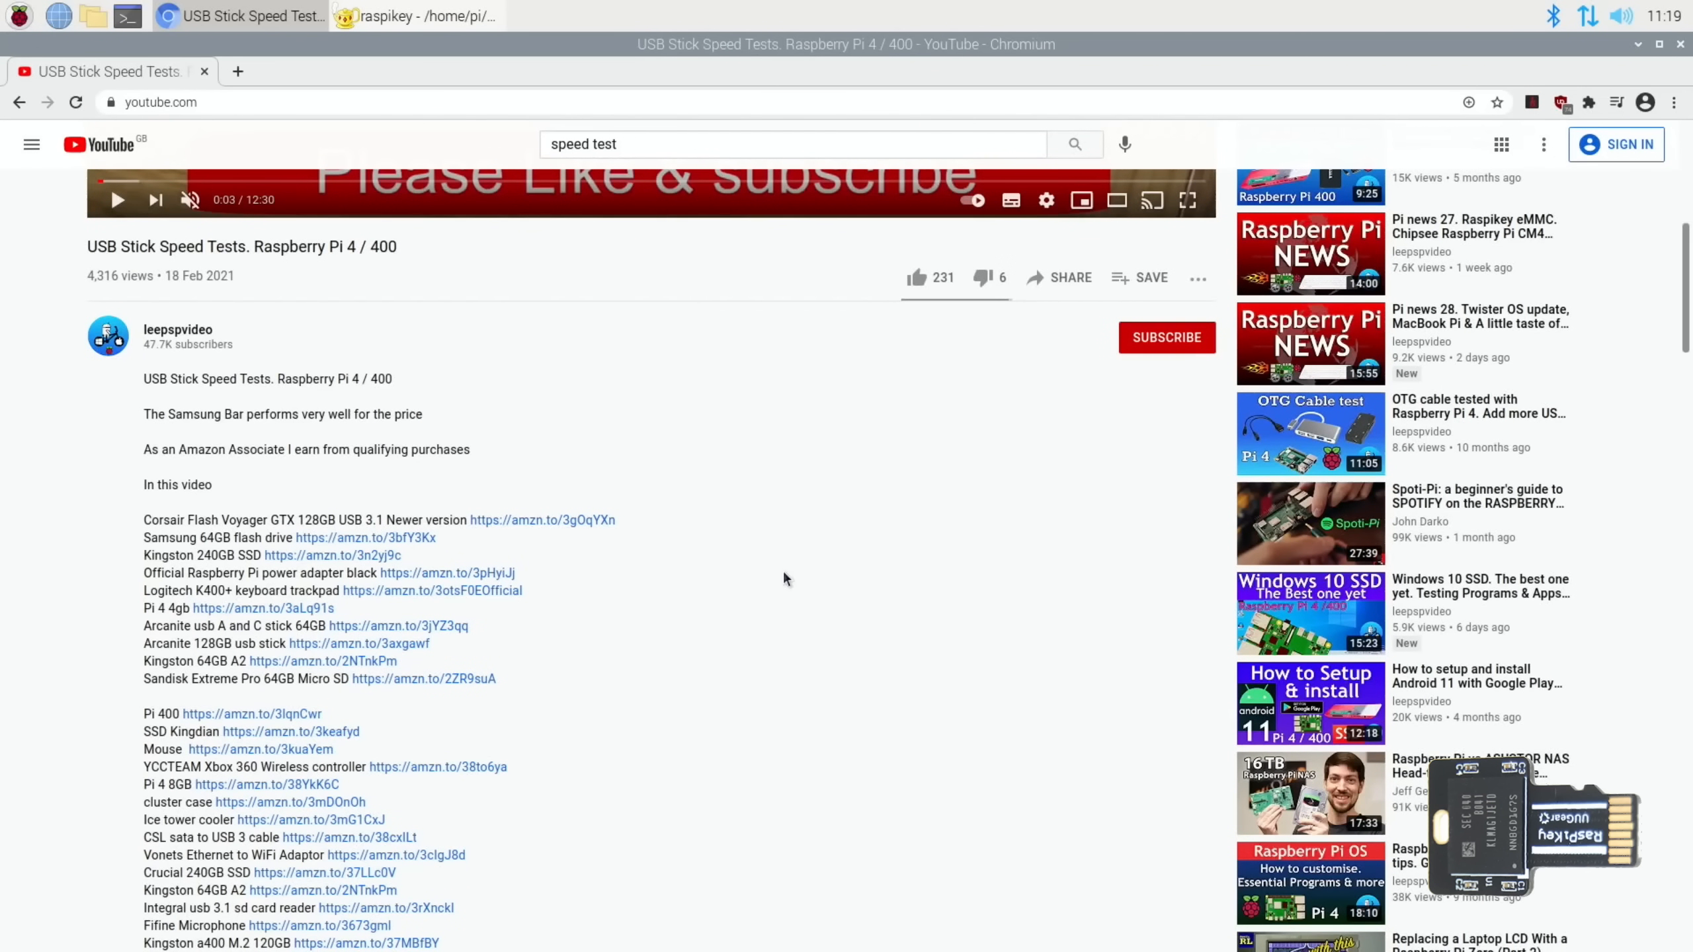
{"action": "mouse_move", "coordinate": [579, 630]}
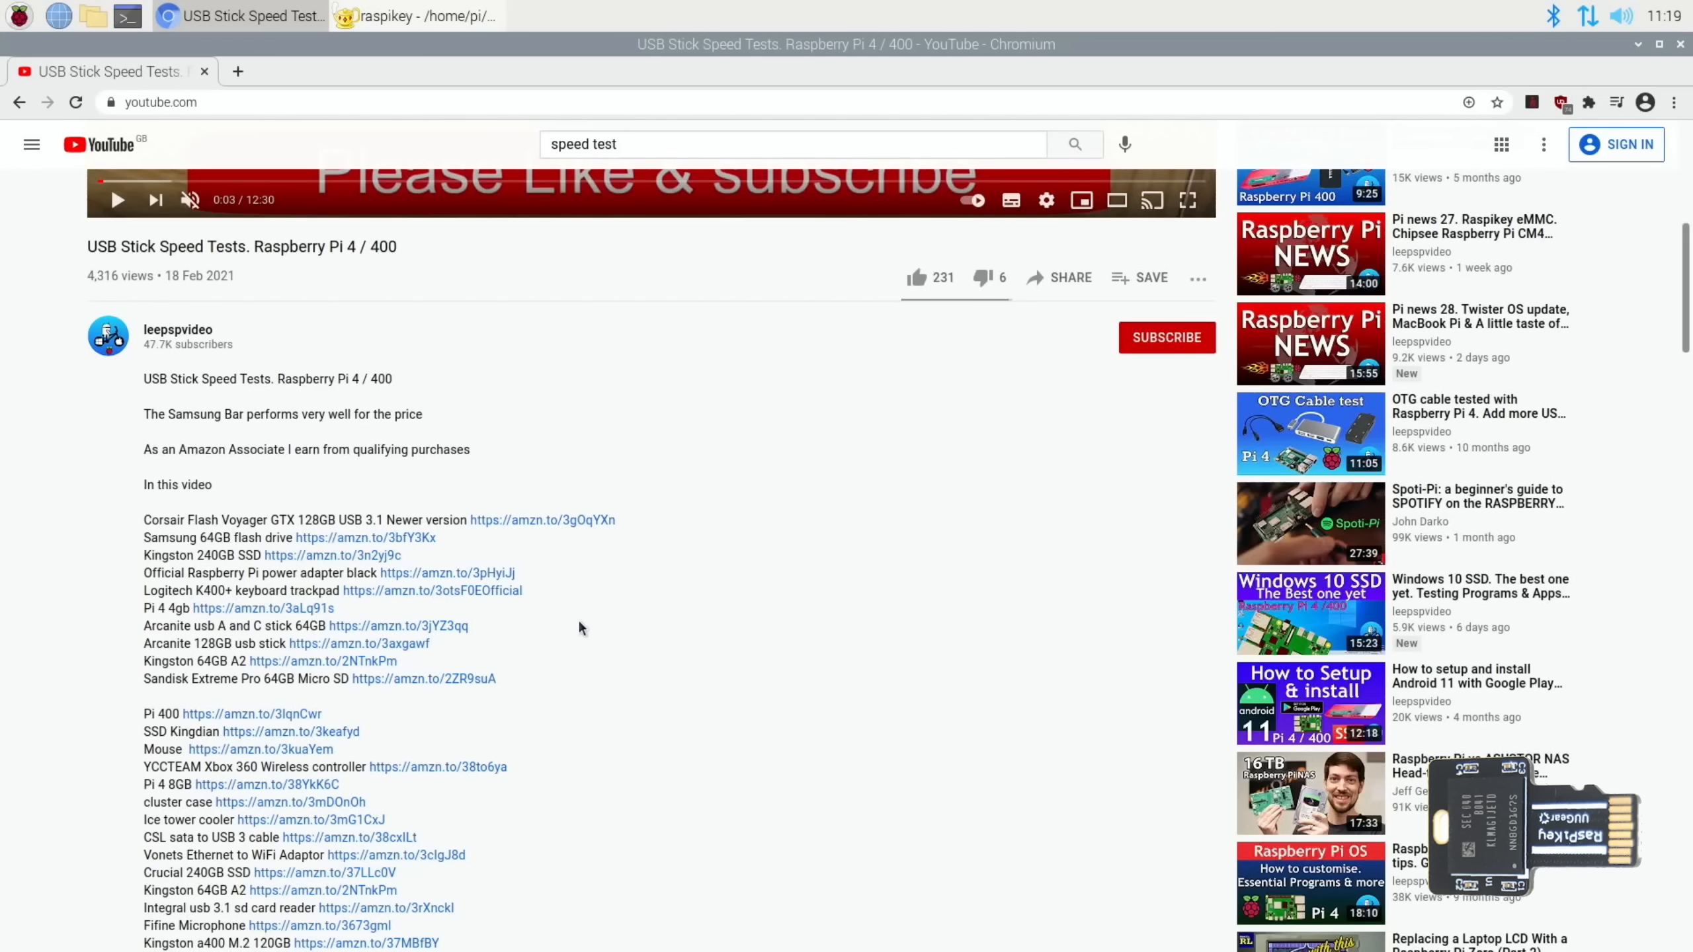
{"action": "mouse_move", "coordinate": [121, 597]}
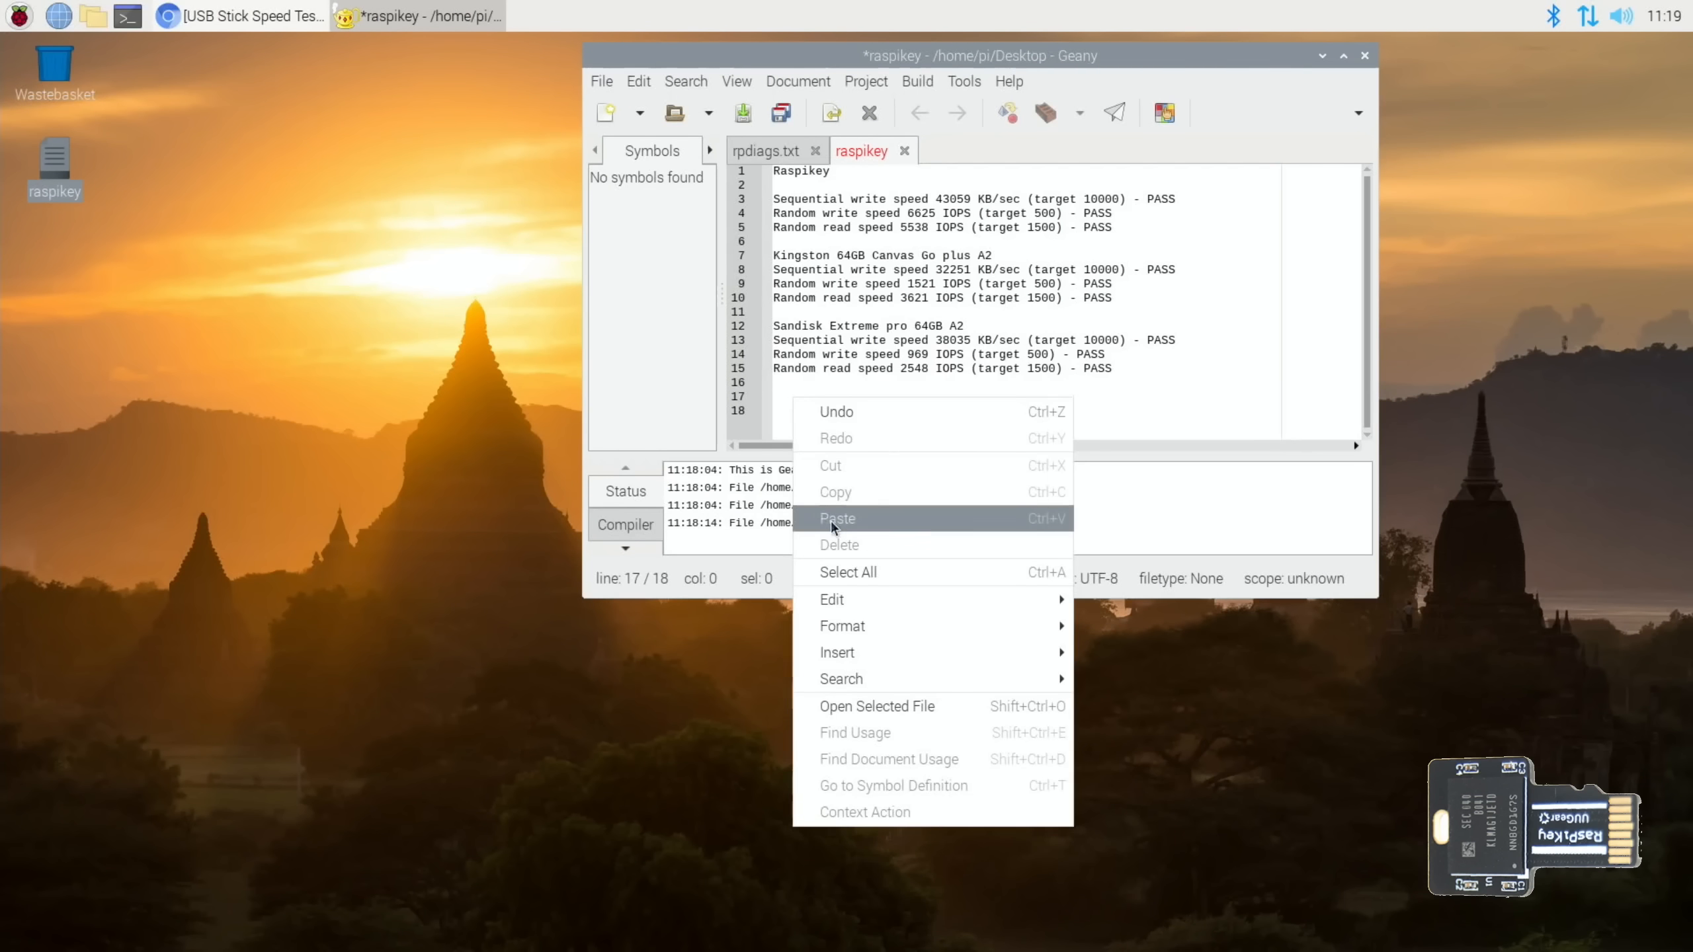
Paste the Samsung bar 64gb results (31644 KB/sec, 4496 and 2863 IOPS) below the Sandisk section.
{"action": "left_click", "coordinate": [838, 519]}
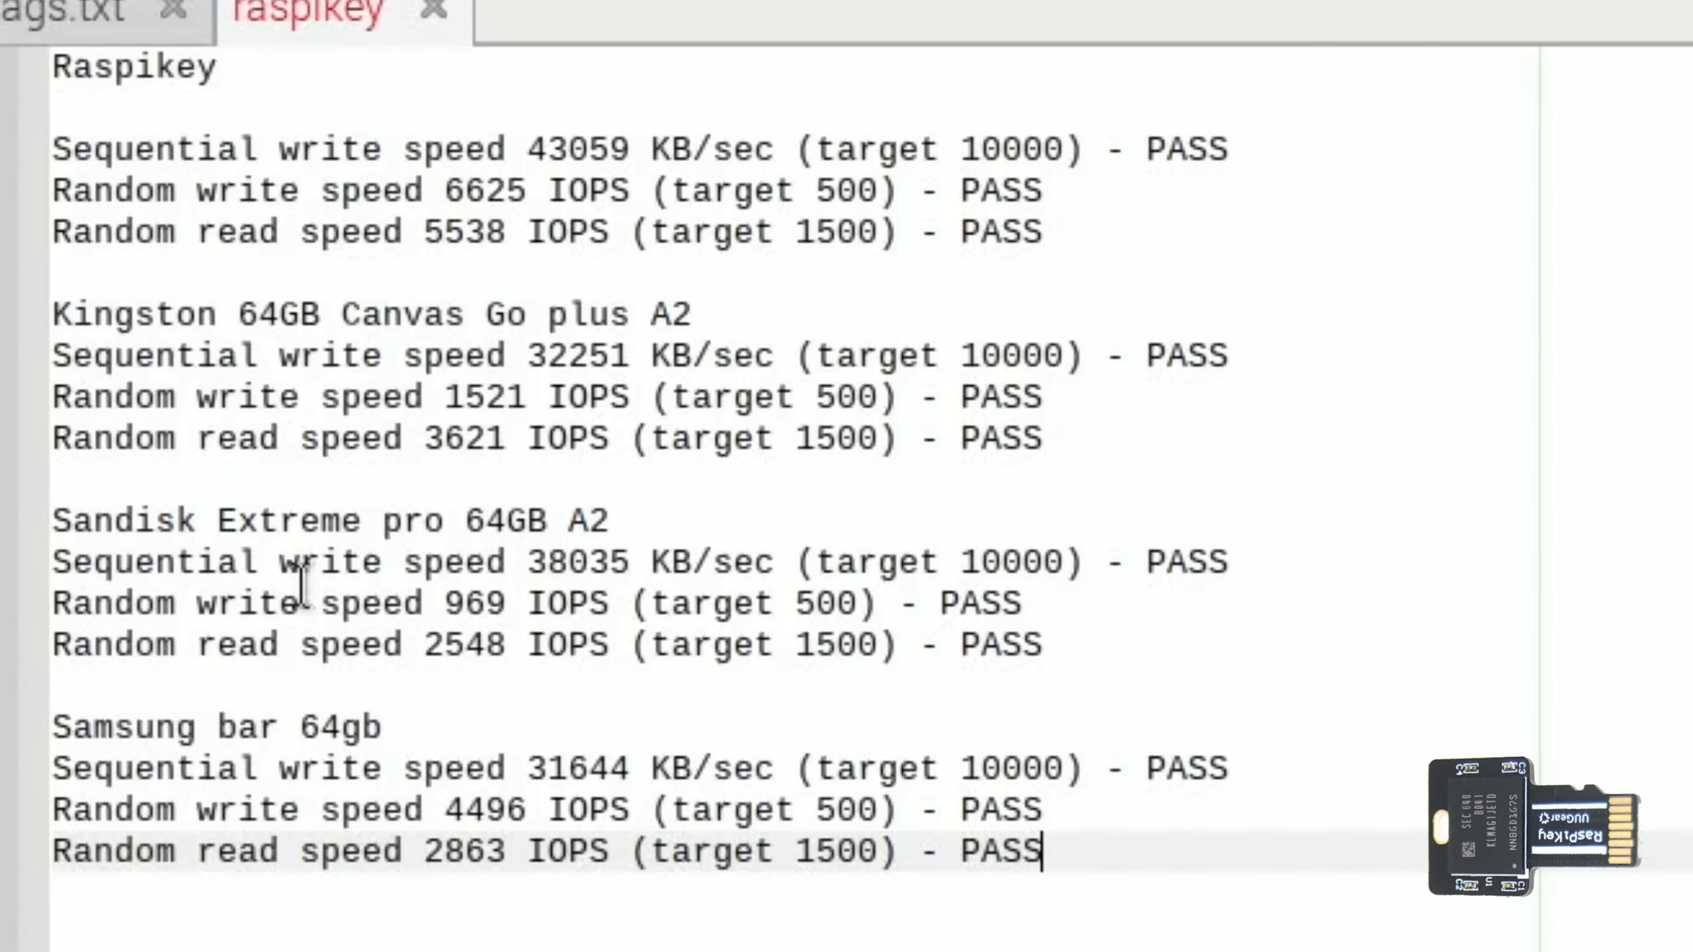
{"action": "mouse_move", "coordinate": [502, 226]}
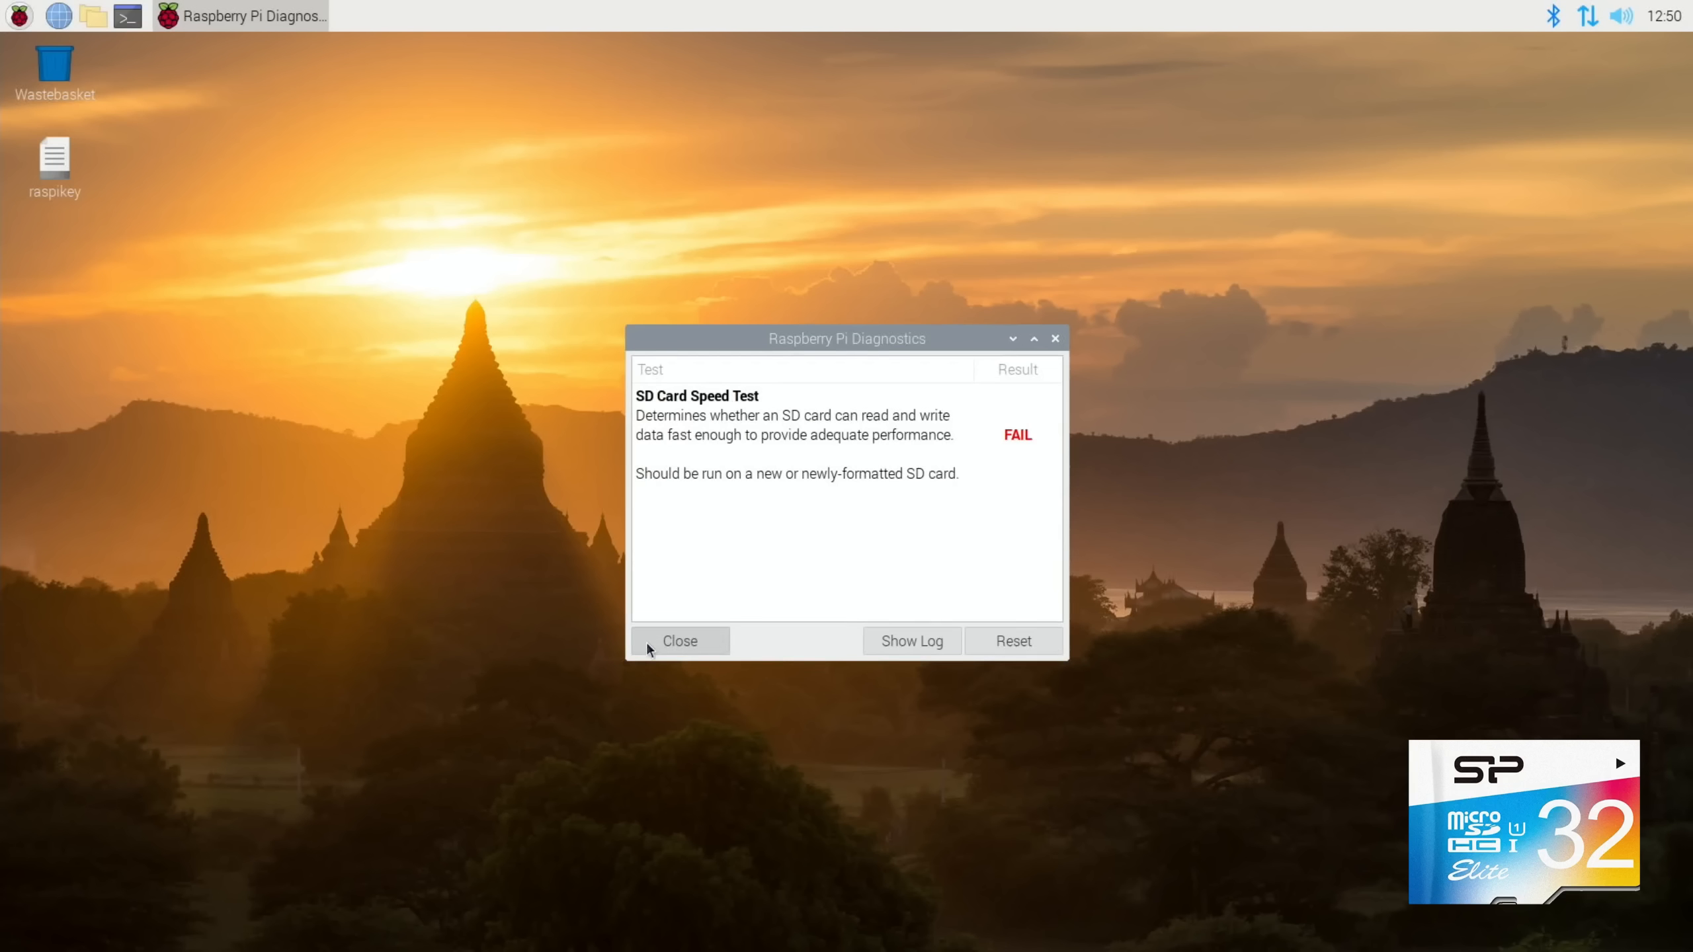
{"action": "mouse_move", "coordinate": [731, 537]}
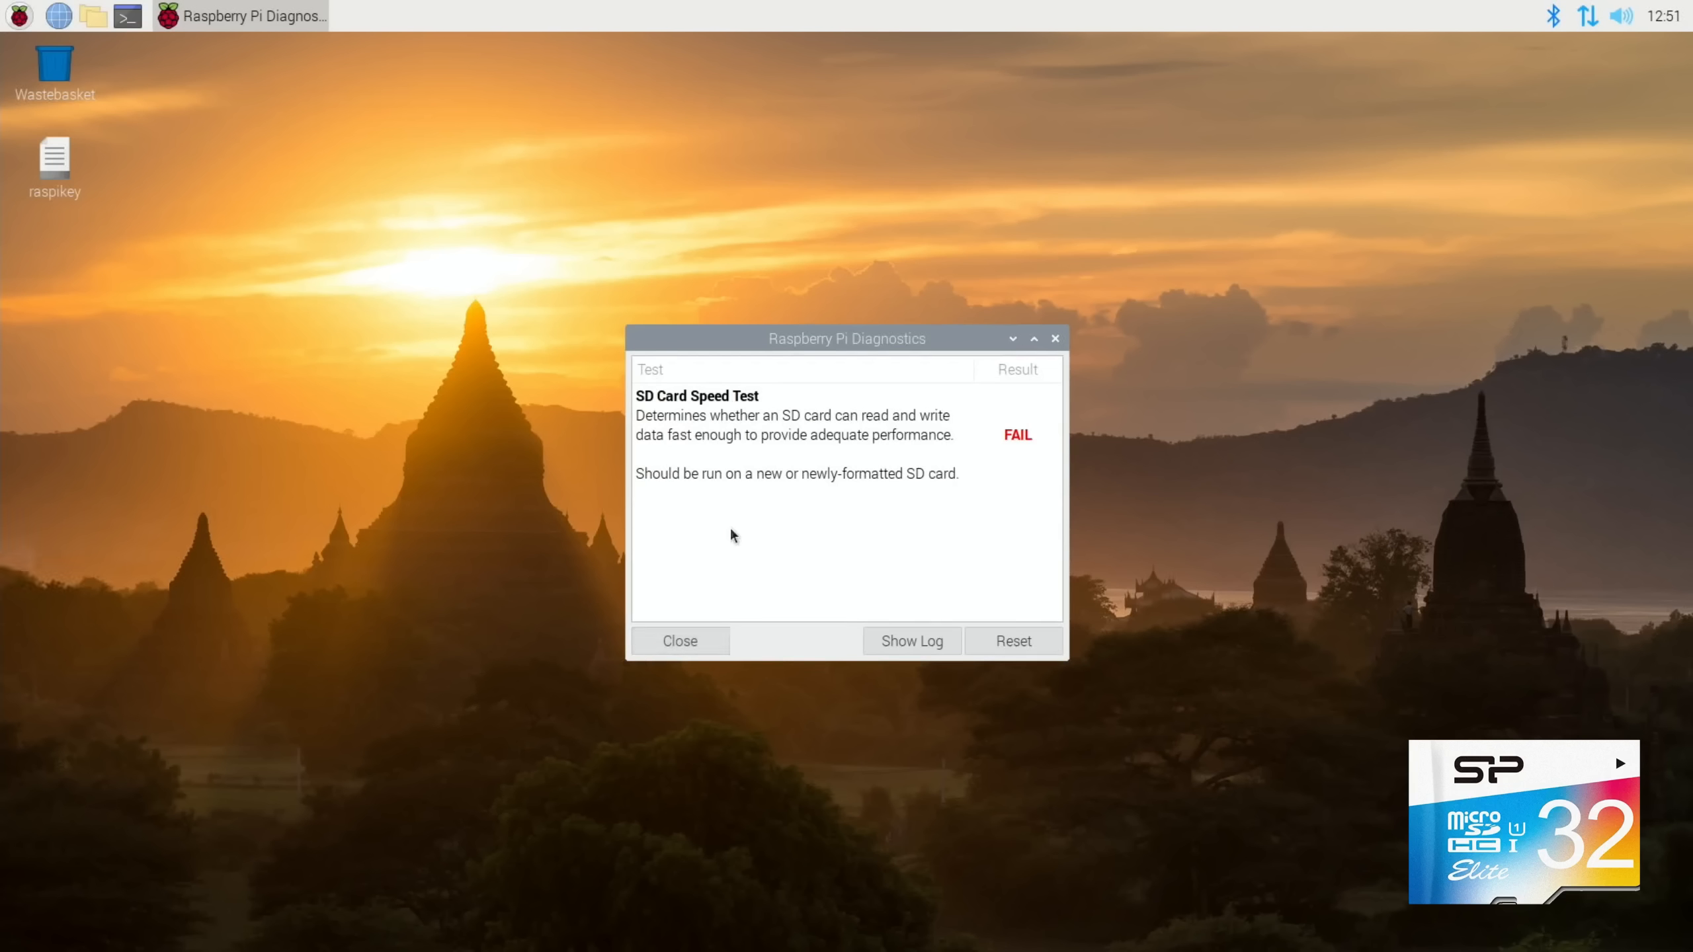
{"action": "mouse_move", "coordinate": [910, 641]}
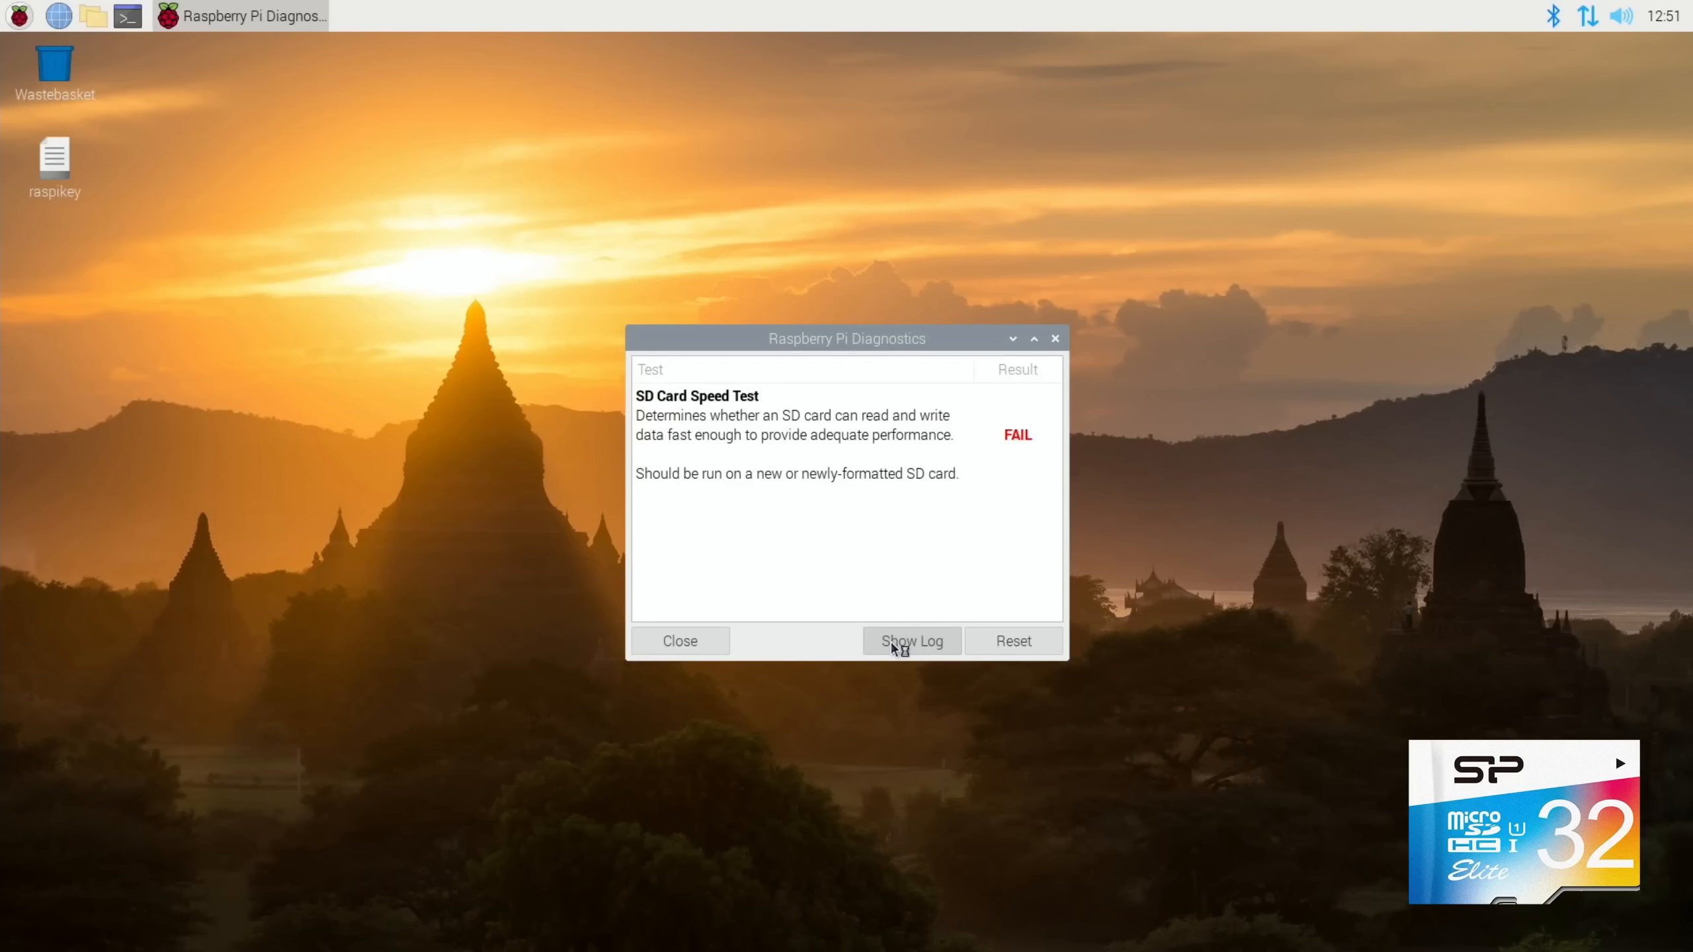
Review the previous run's rpdiags.txt log and close it.
{"action": "left_click", "coordinate": [910, 641]}
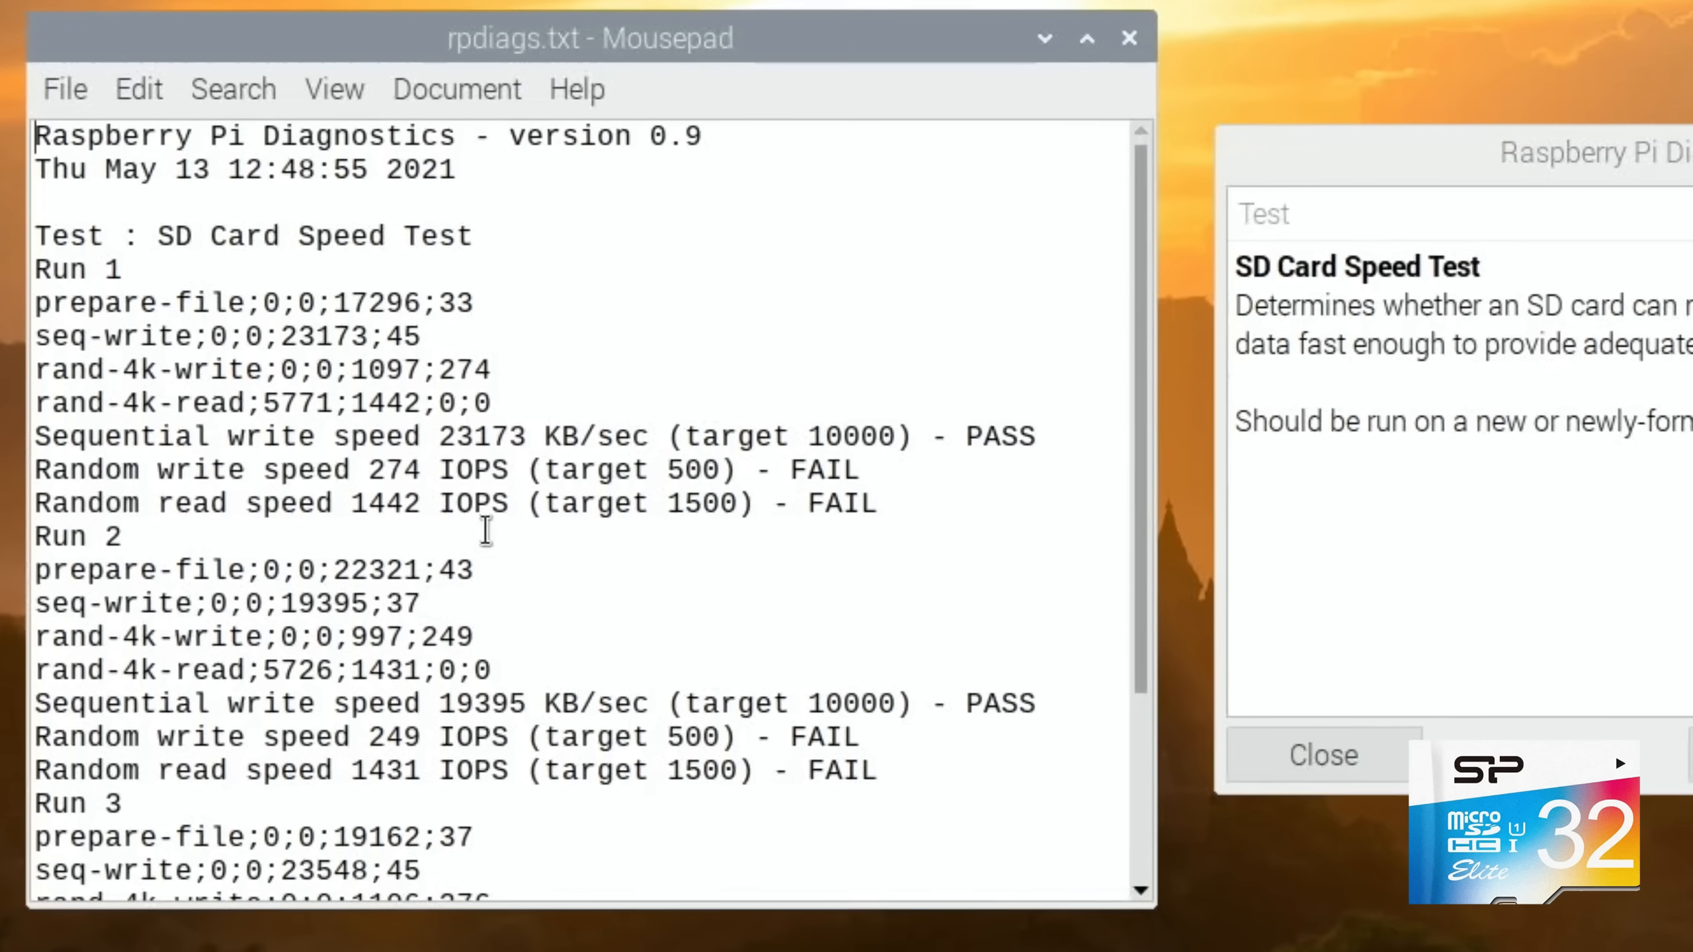
{"action": "scroll", "scroll_direction": "down", "scroll_amount": 3}
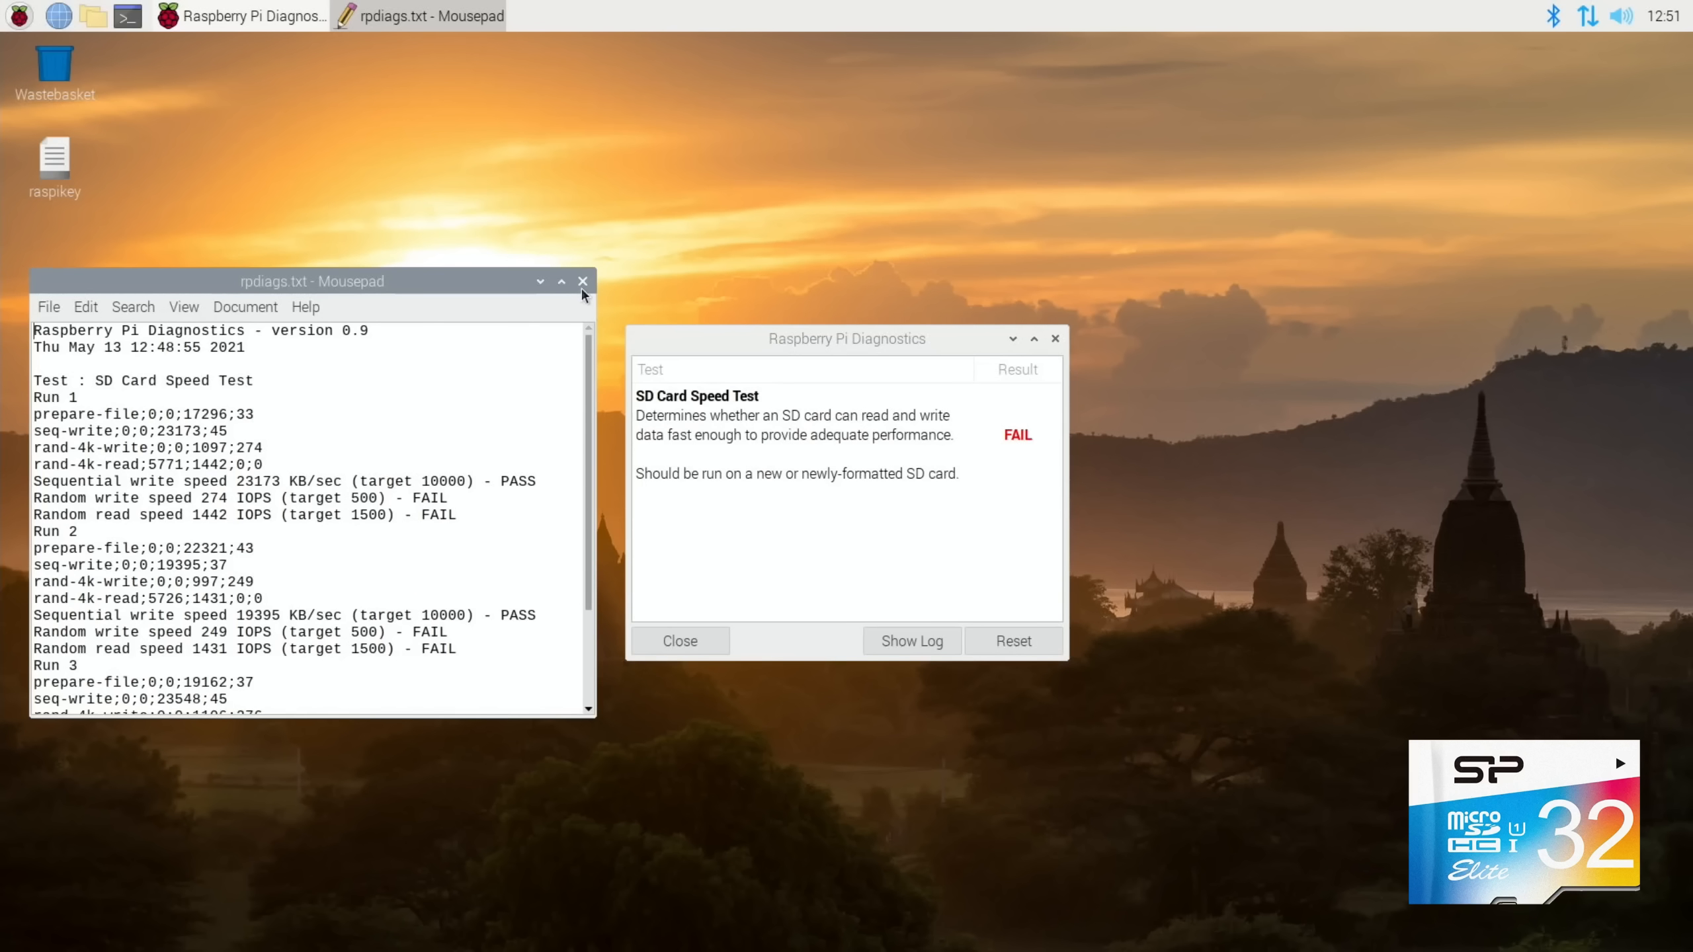
{"action": "left_click", "coordinate": [582, 281]}
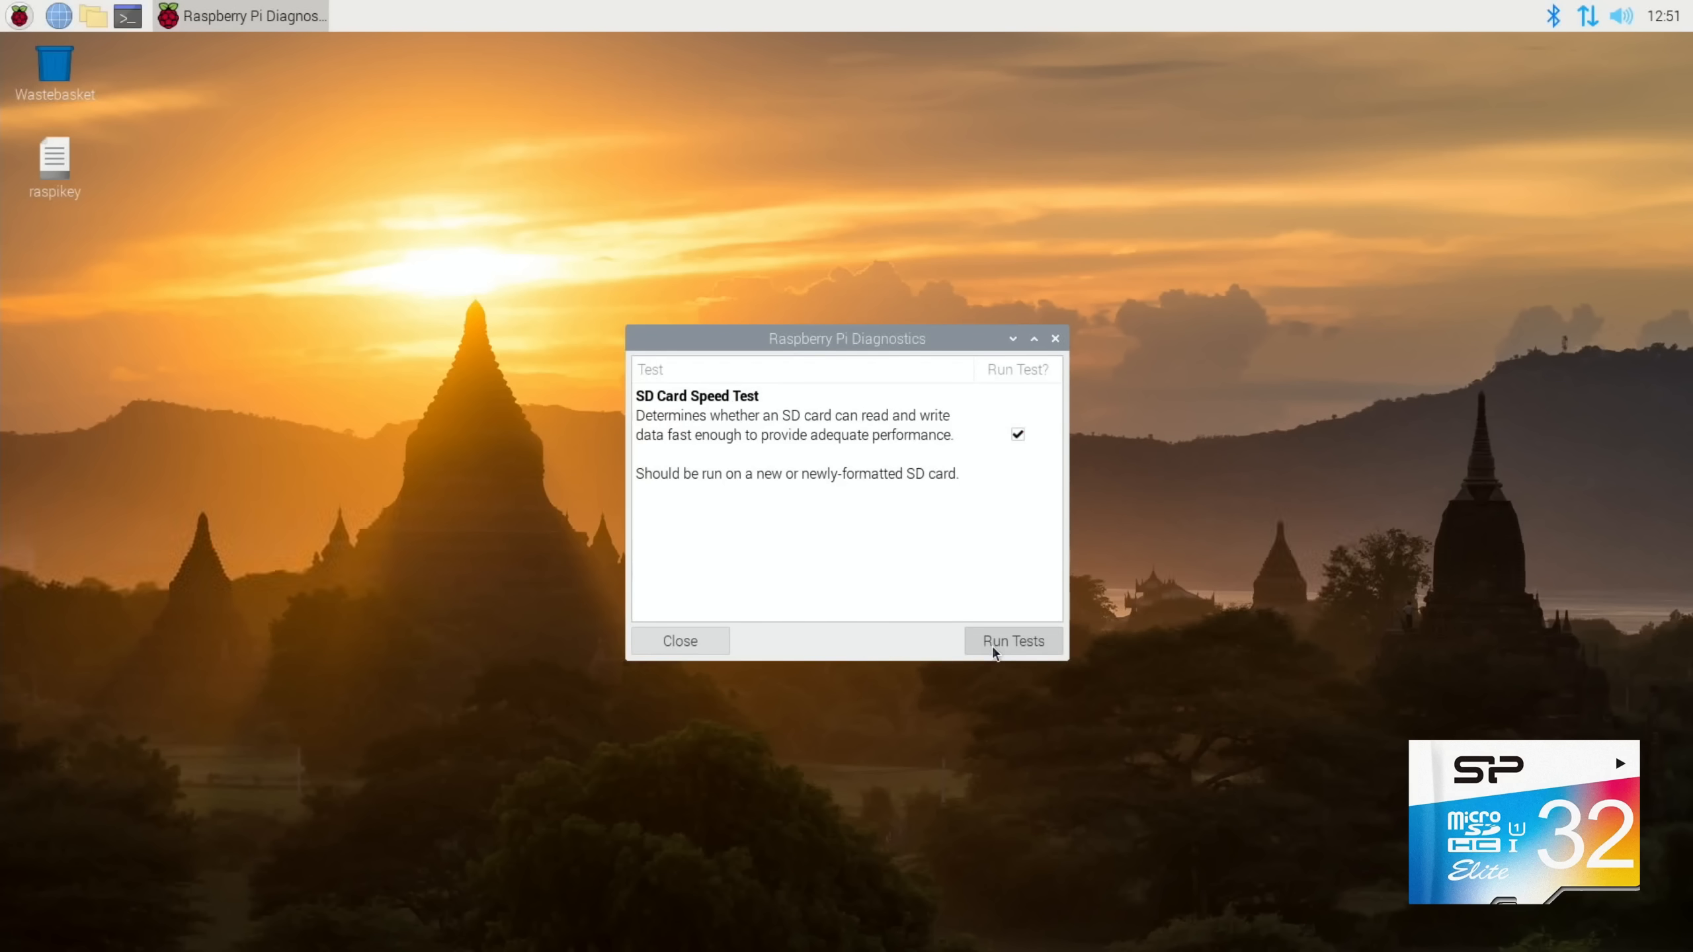
Rerun the test on the SP Elite card (FAIL: 23514 KB/sec, 243 and 1445 IOPS) and view its log.
{"action": "left_click", "coordinate": [1012, 640]}
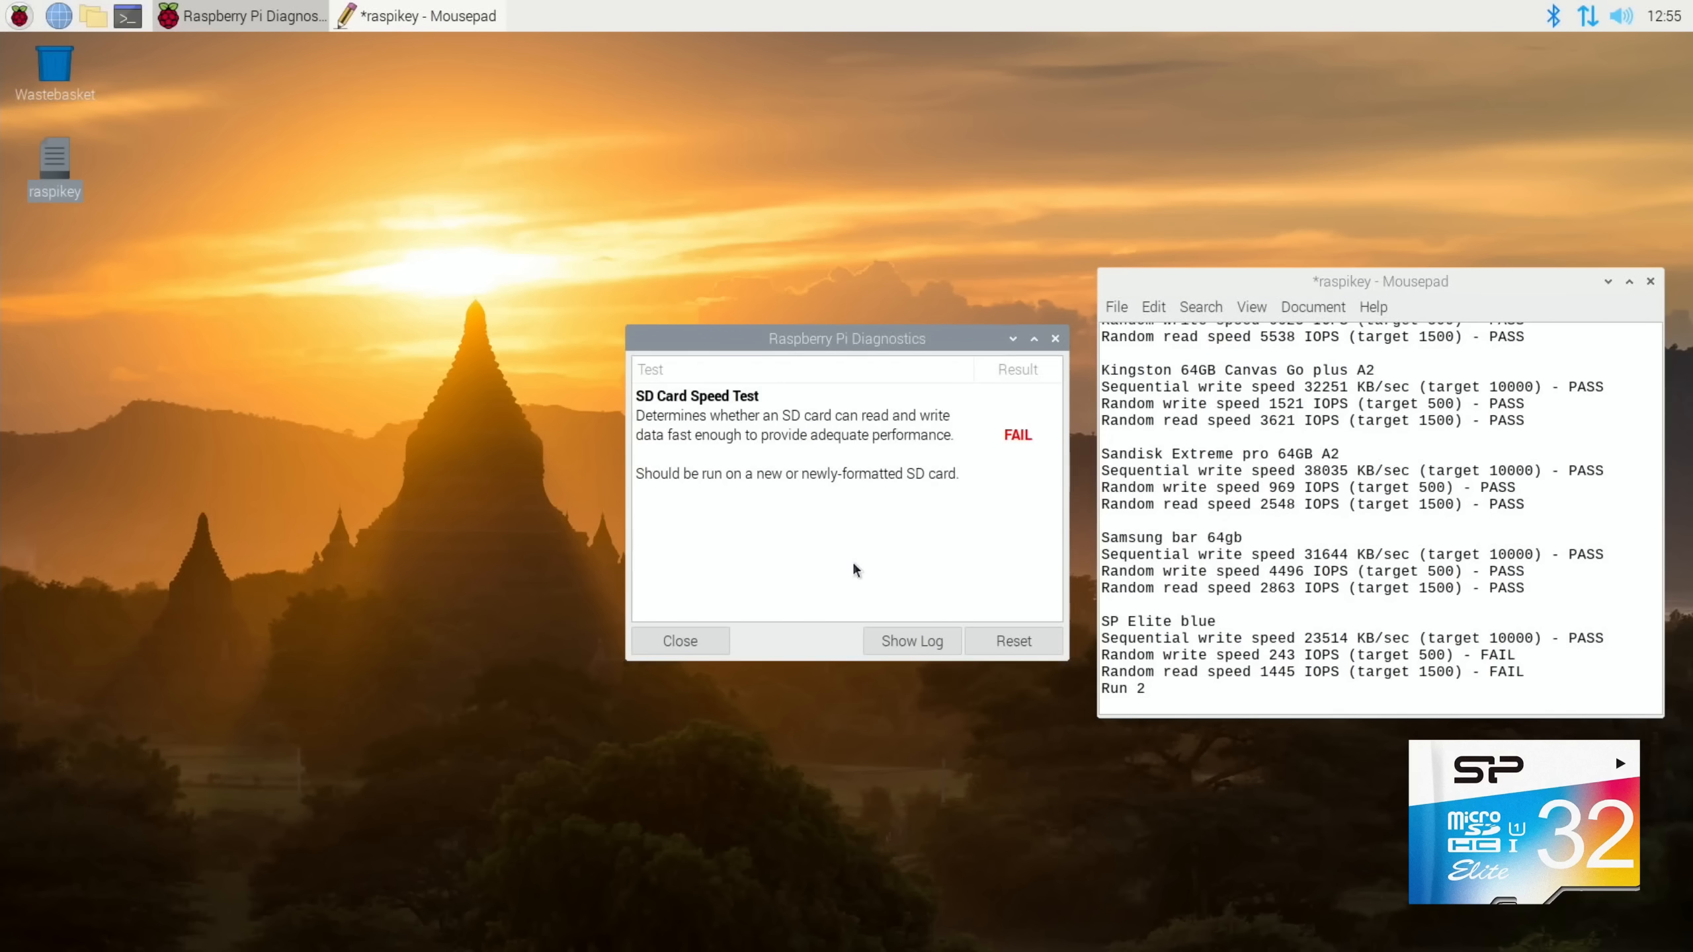
{"action": "mouse_move", "coordinate": [910, 640]}
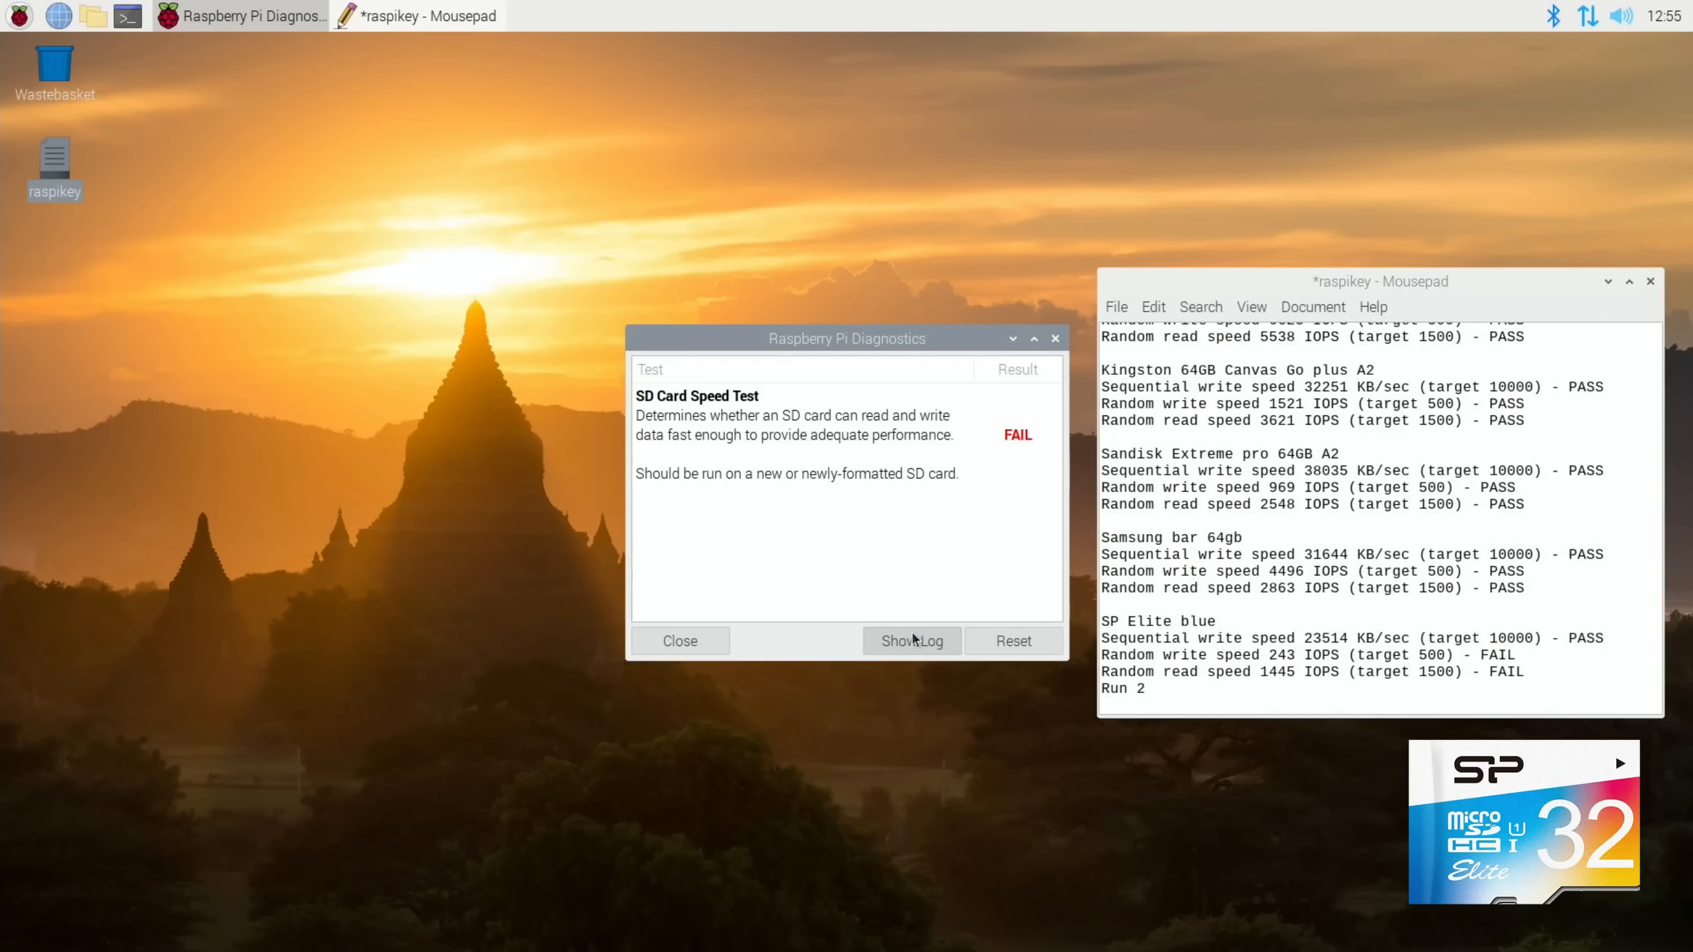
{"action": "left_click", "coordinate": [910, 640]}
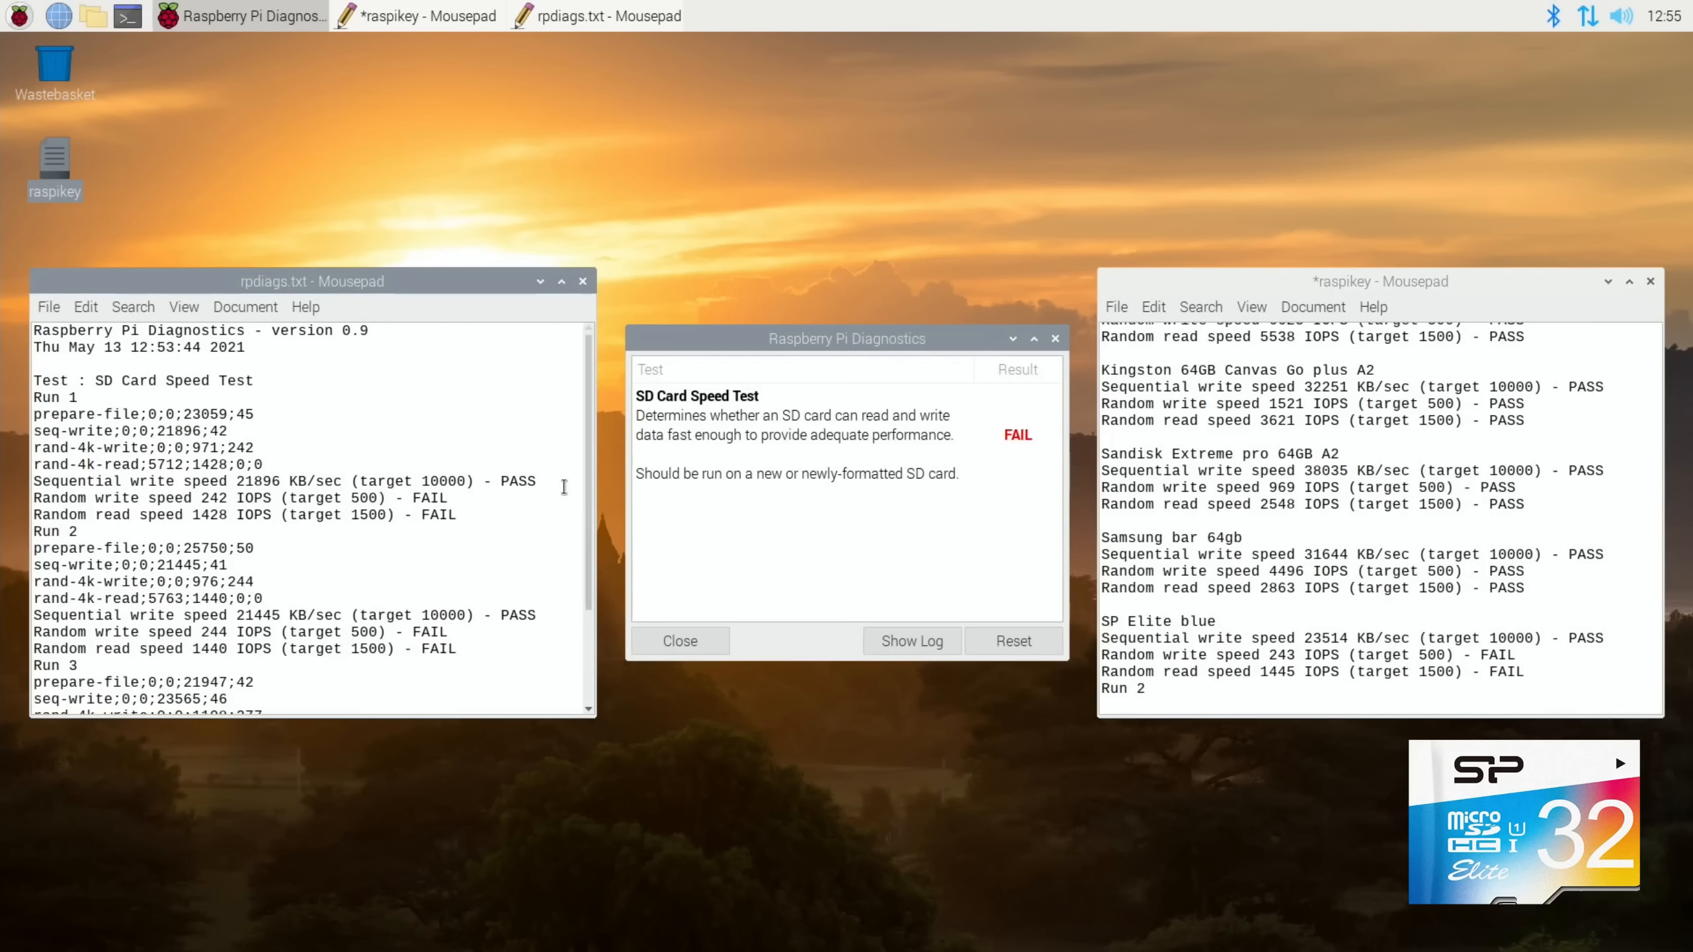
{"action": "scroll", "scroll_direction": "down", "scroll_amount": 3}
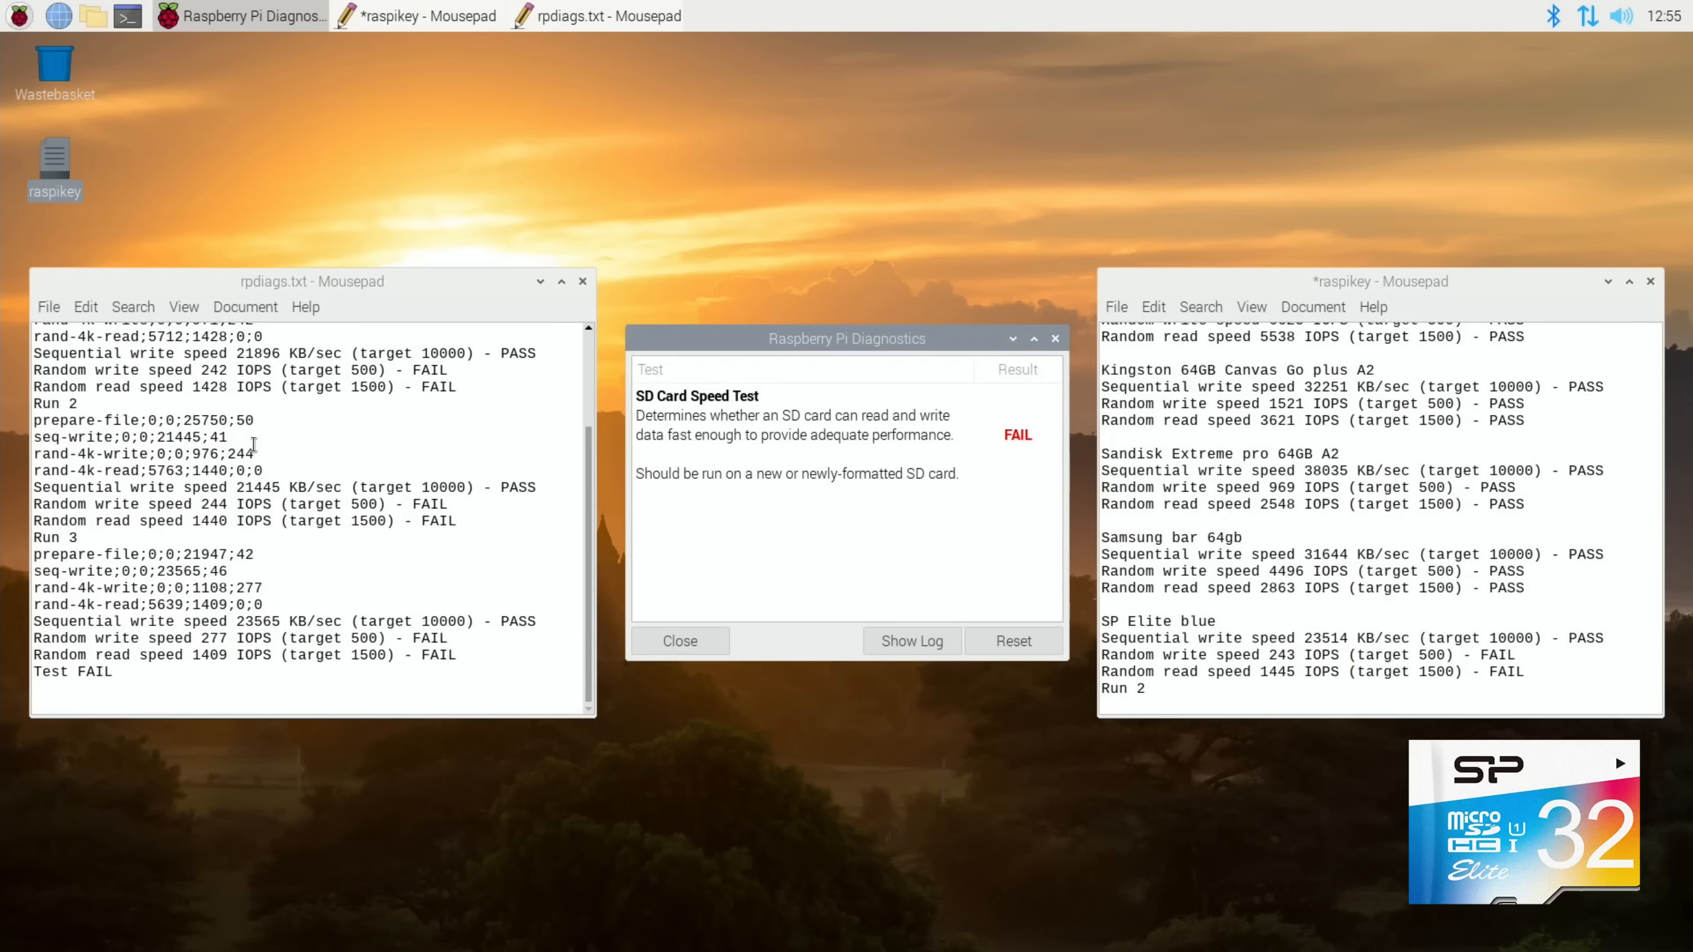
{"action": "scroll", "scroll_direction": "up", "scroll_amount": 3}
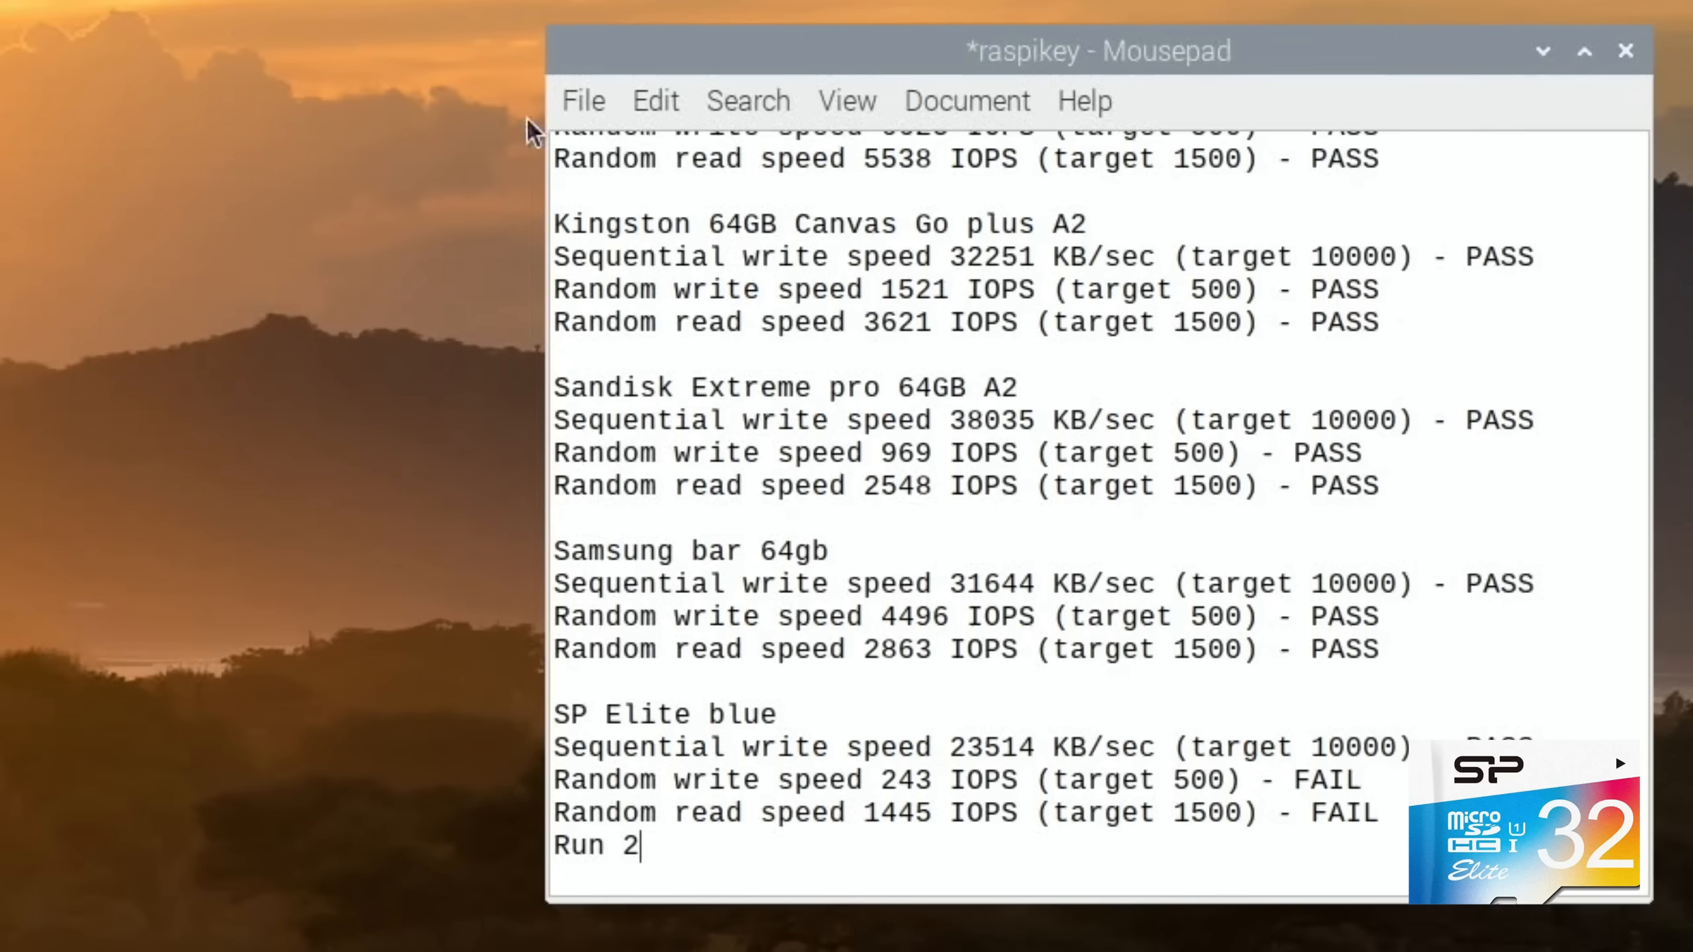
{"action": "left_click", "coordinate": [1585, 50]}
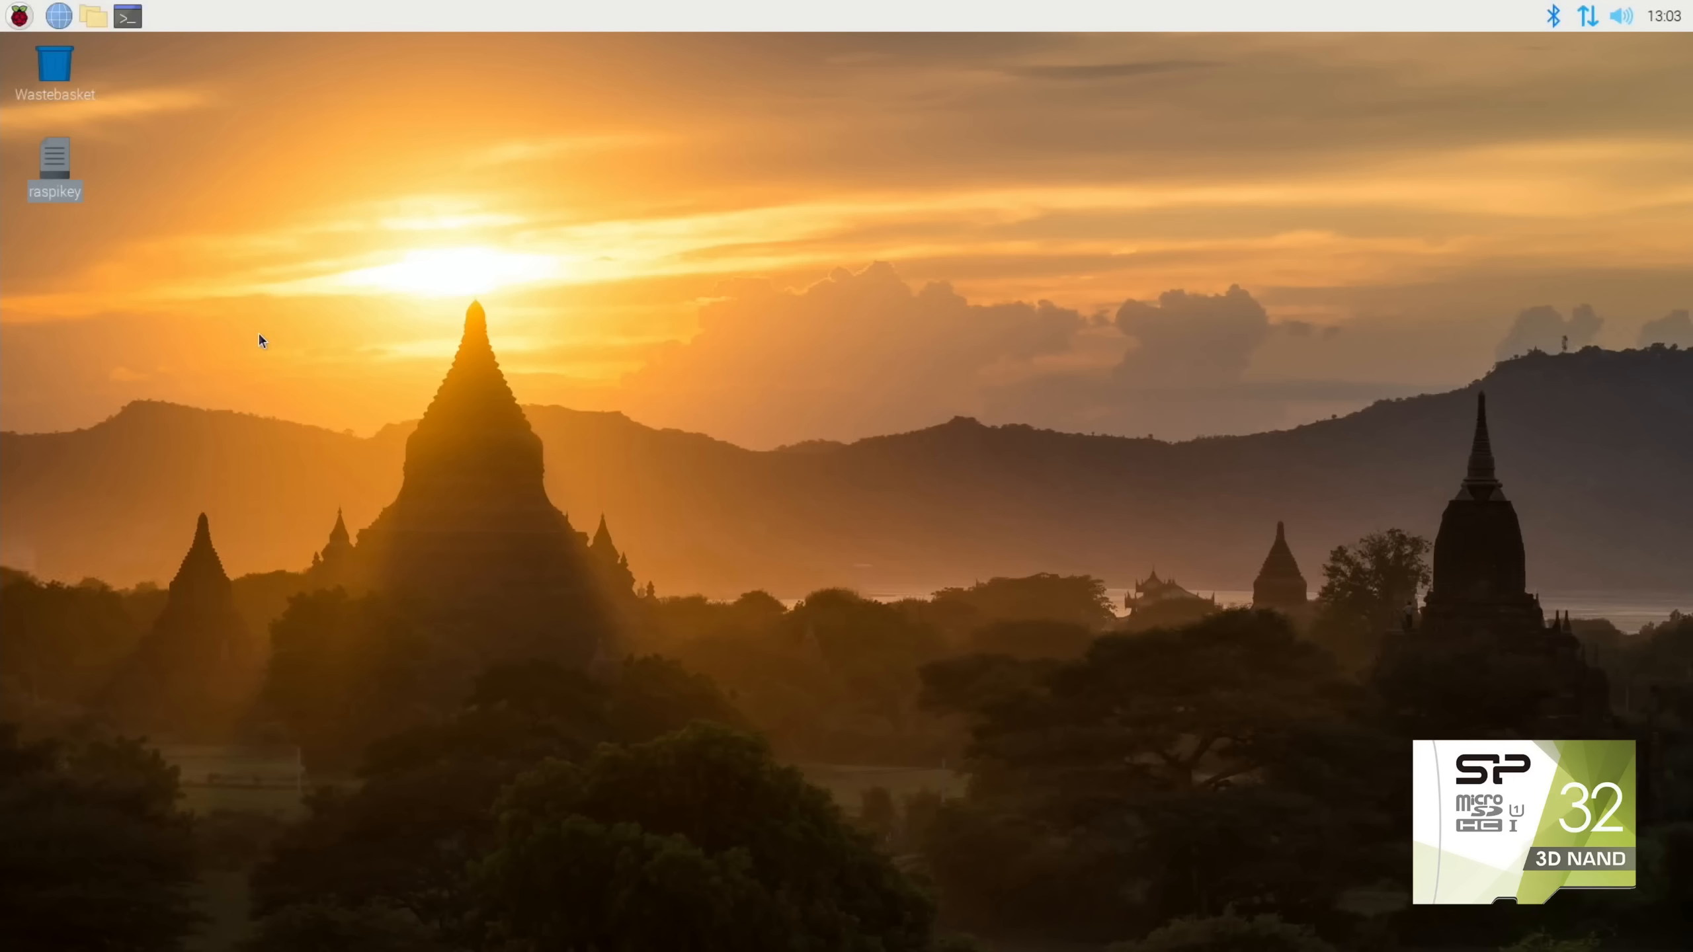
{"action": "mouse_move", "coordinate": [4, 176]}
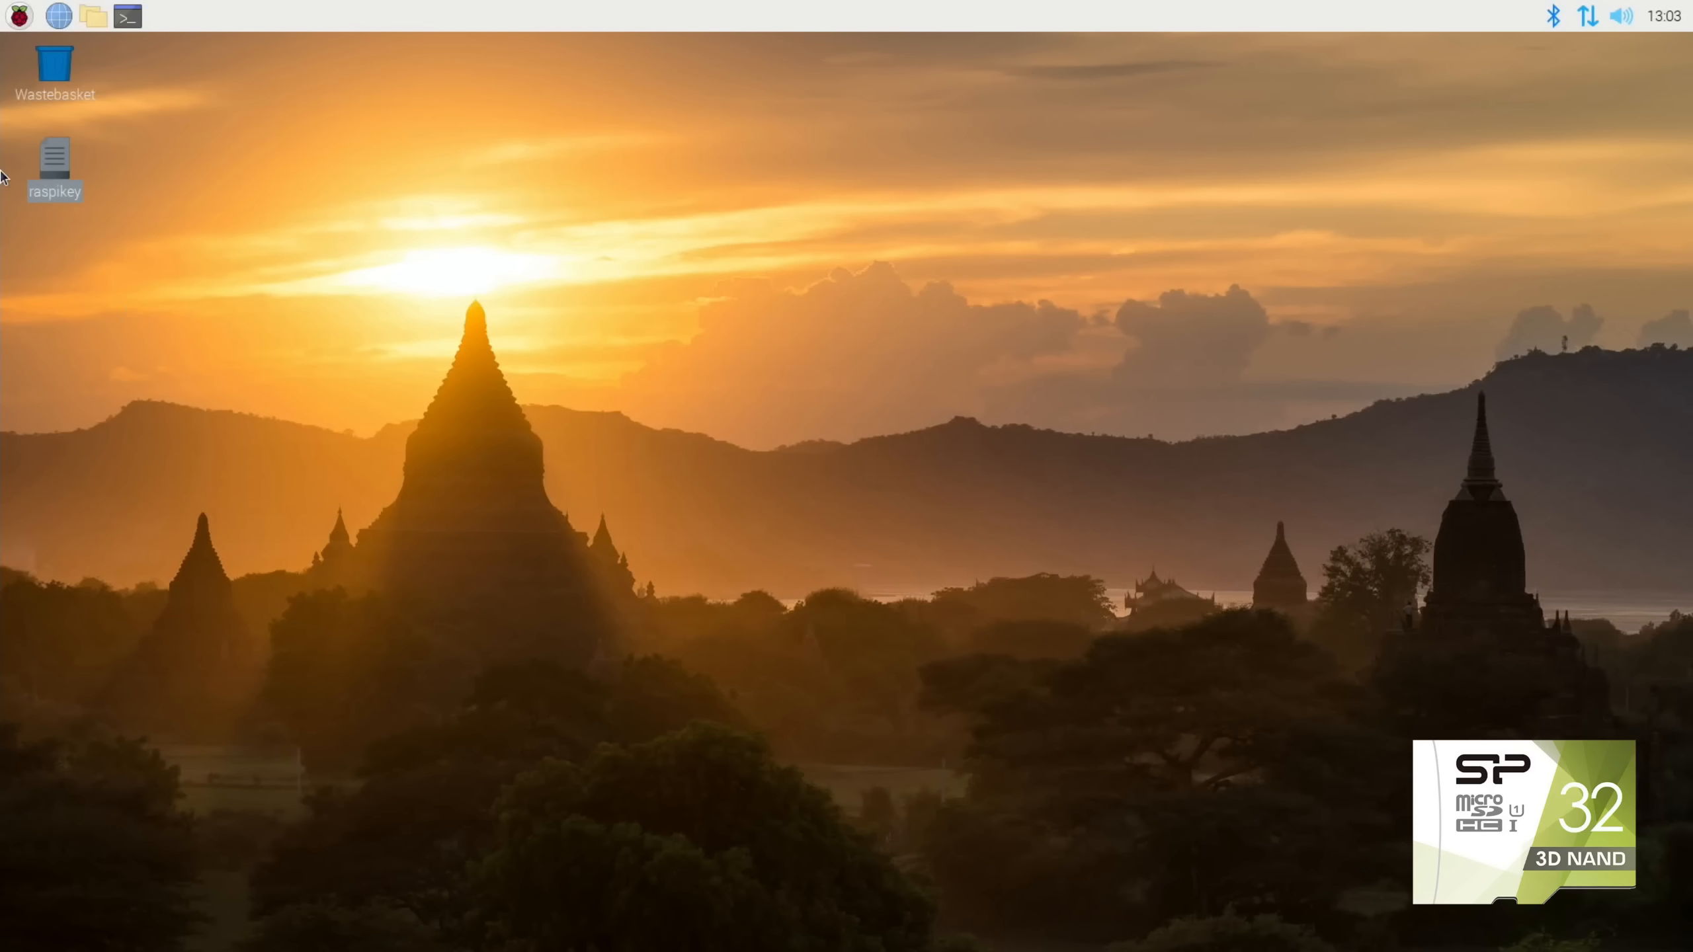
{"action": "mouse_move", "coordinate": [384, 291]}
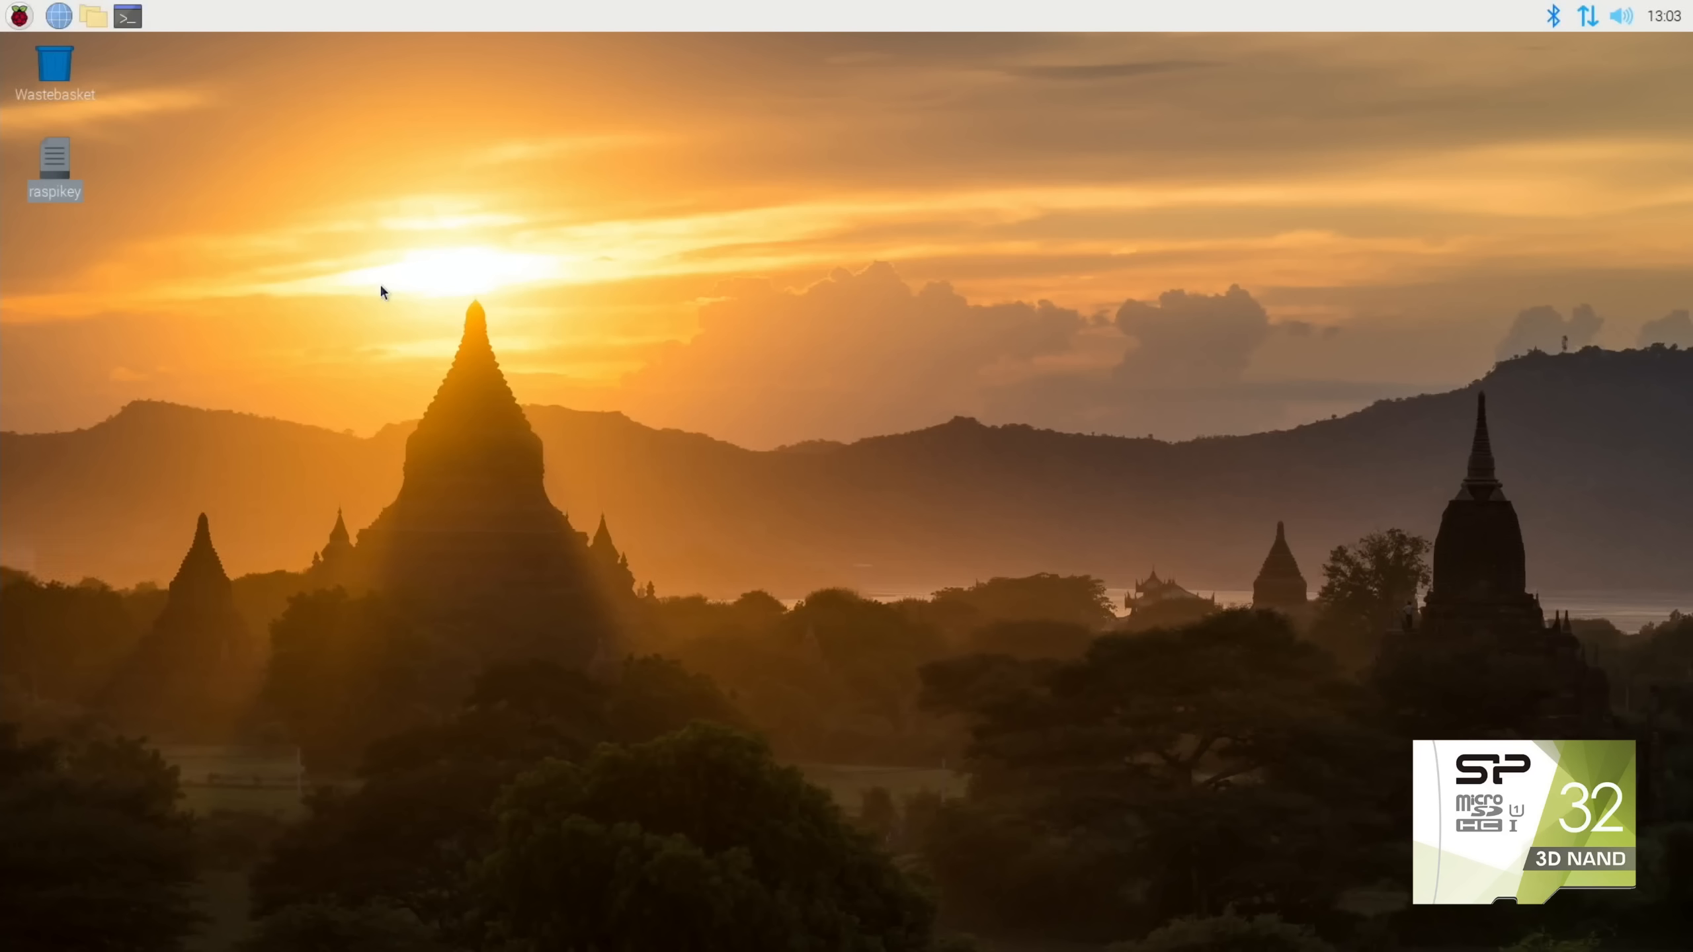
{"action": "mouse_move", "coordinate": [108, 54]}
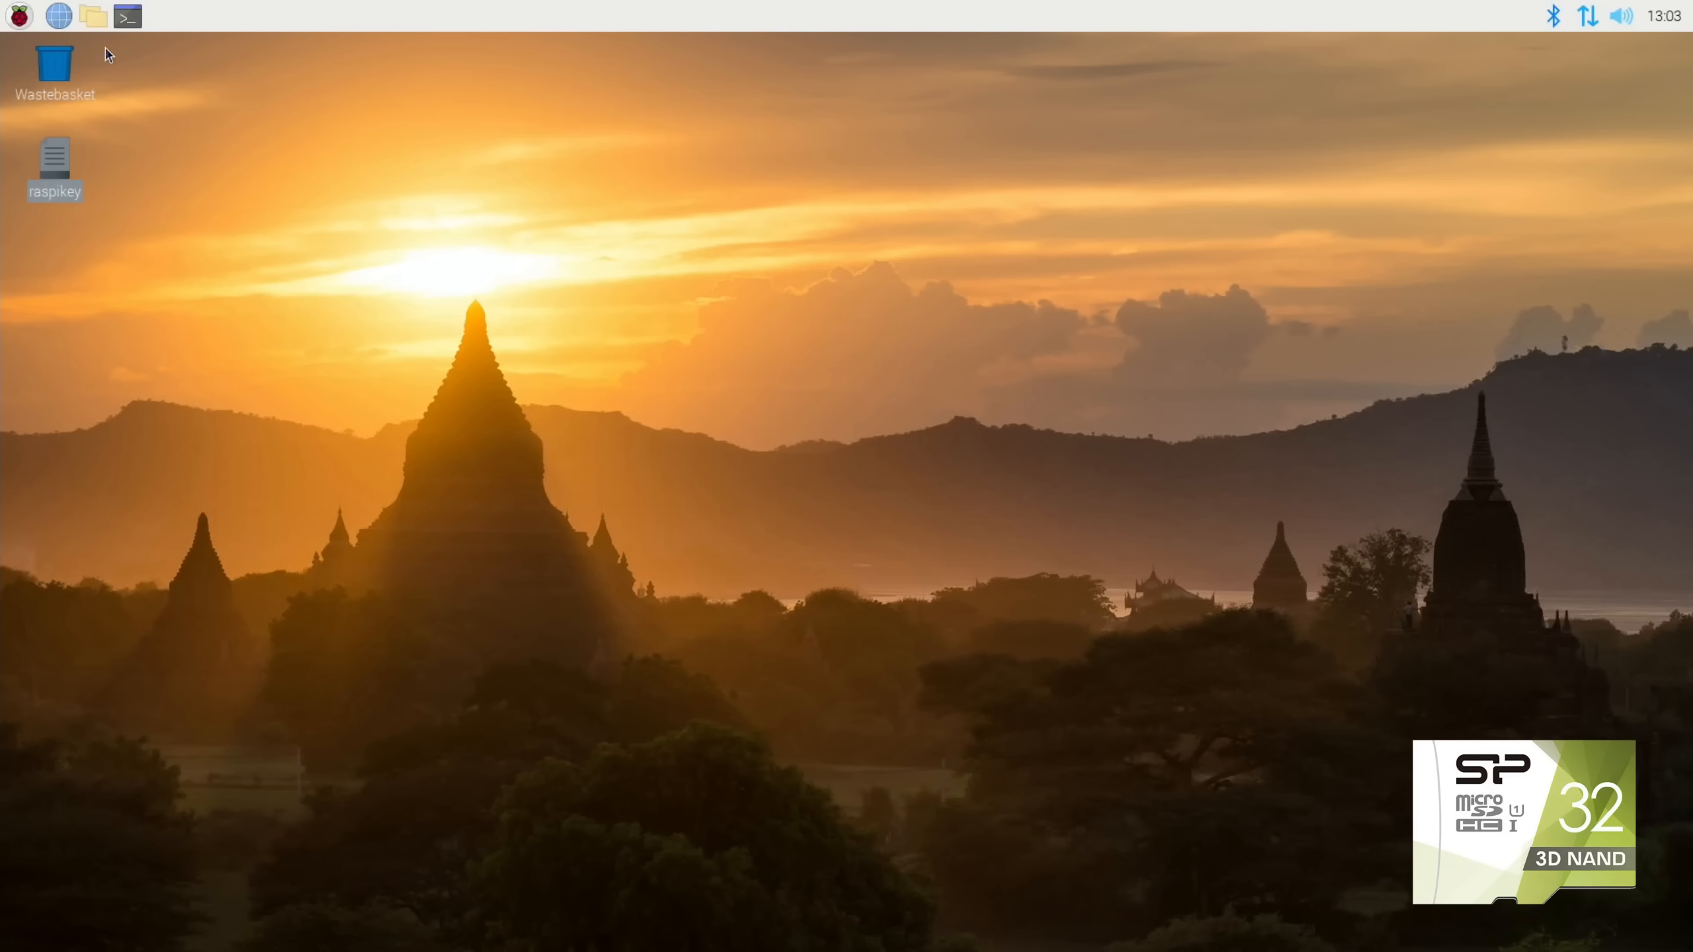
{"action": "mouse_move", "coordinate": [93, 14]}
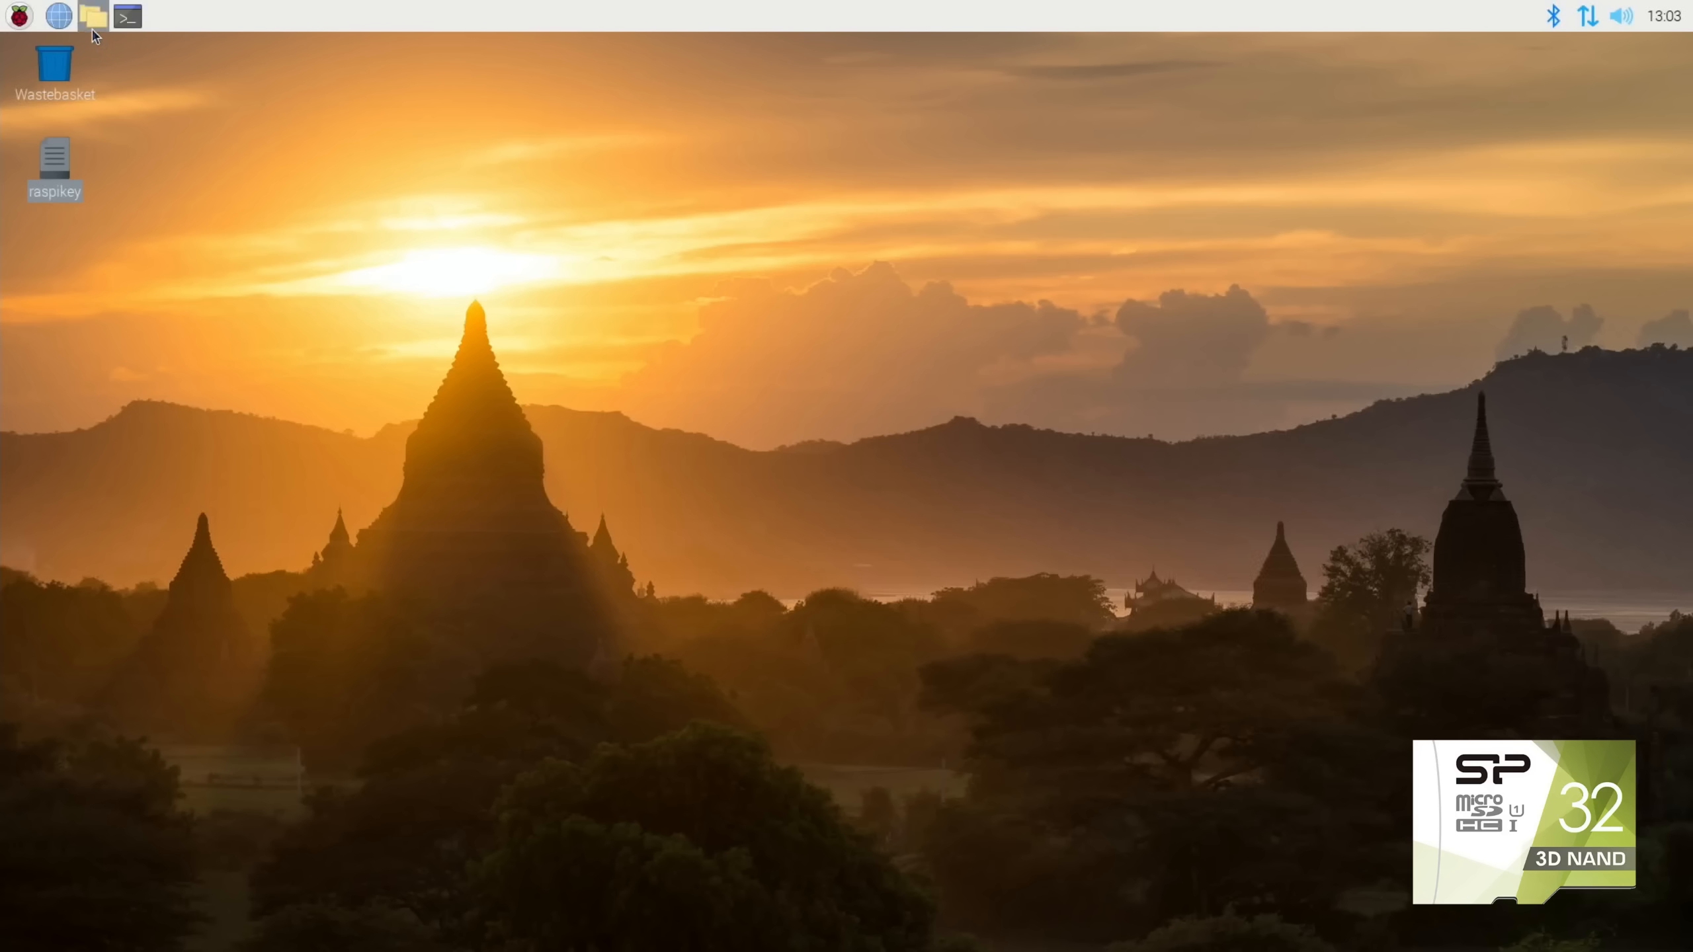
{"action": "mouse_move", "coordinate": [121, 126]}
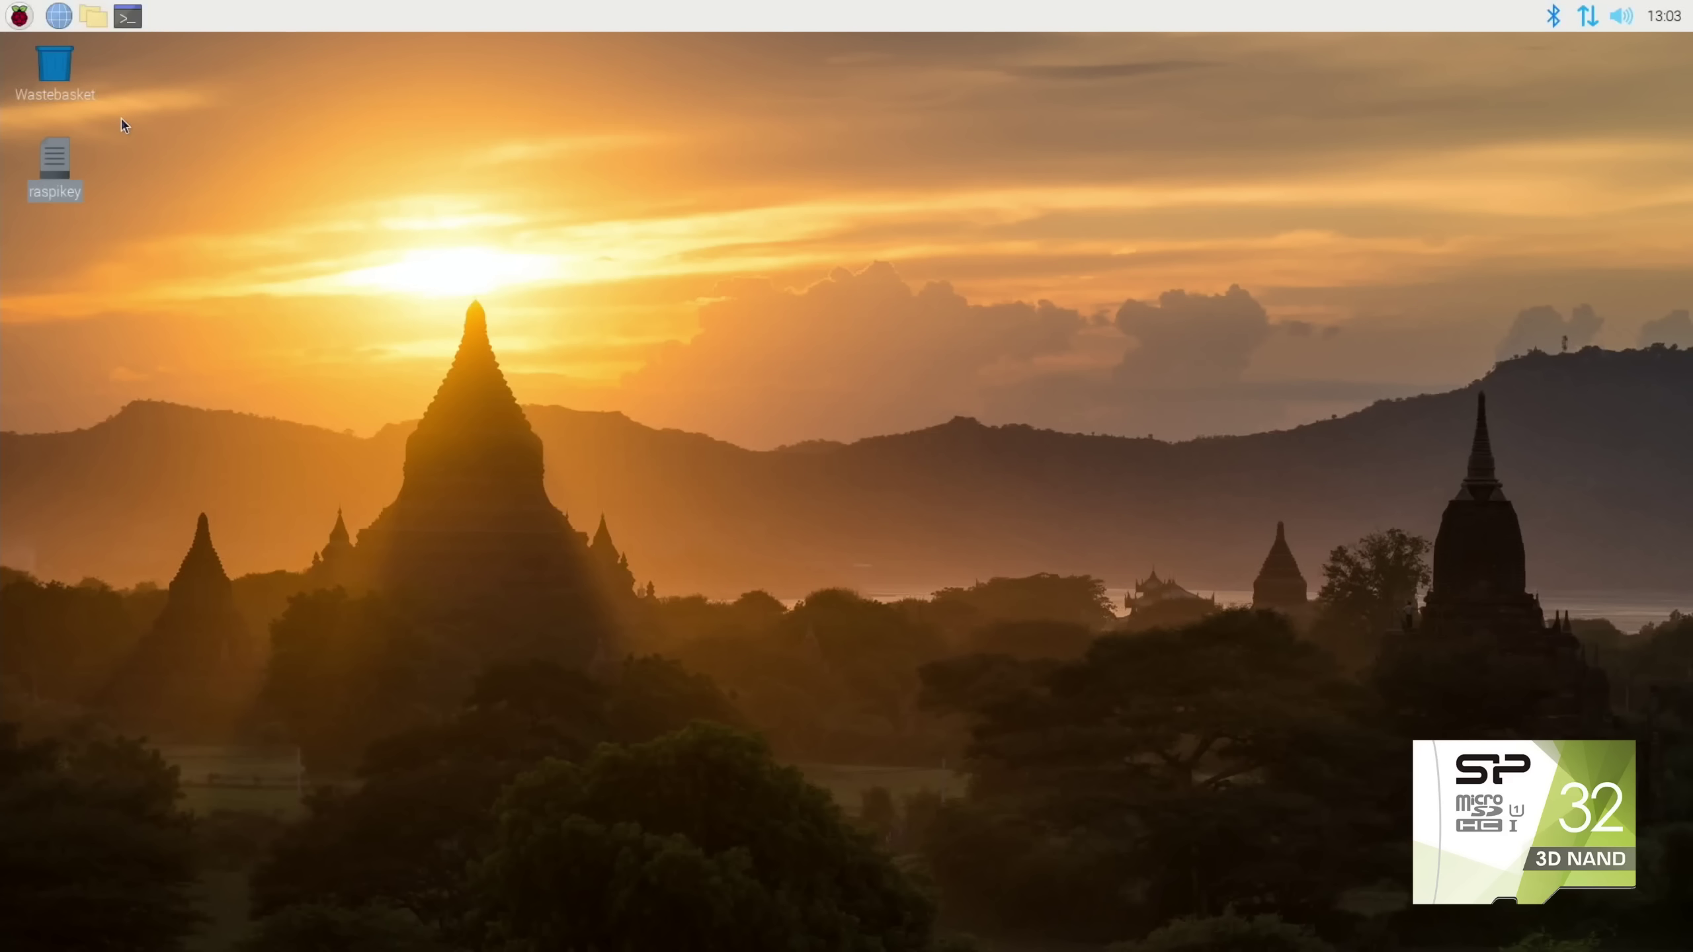
Reset and close the Diagnostics window and log, then remove the repeated SP 3D NAND lines from raspikey.
{"action": "left_click", "coordinate": [1012, 640]}
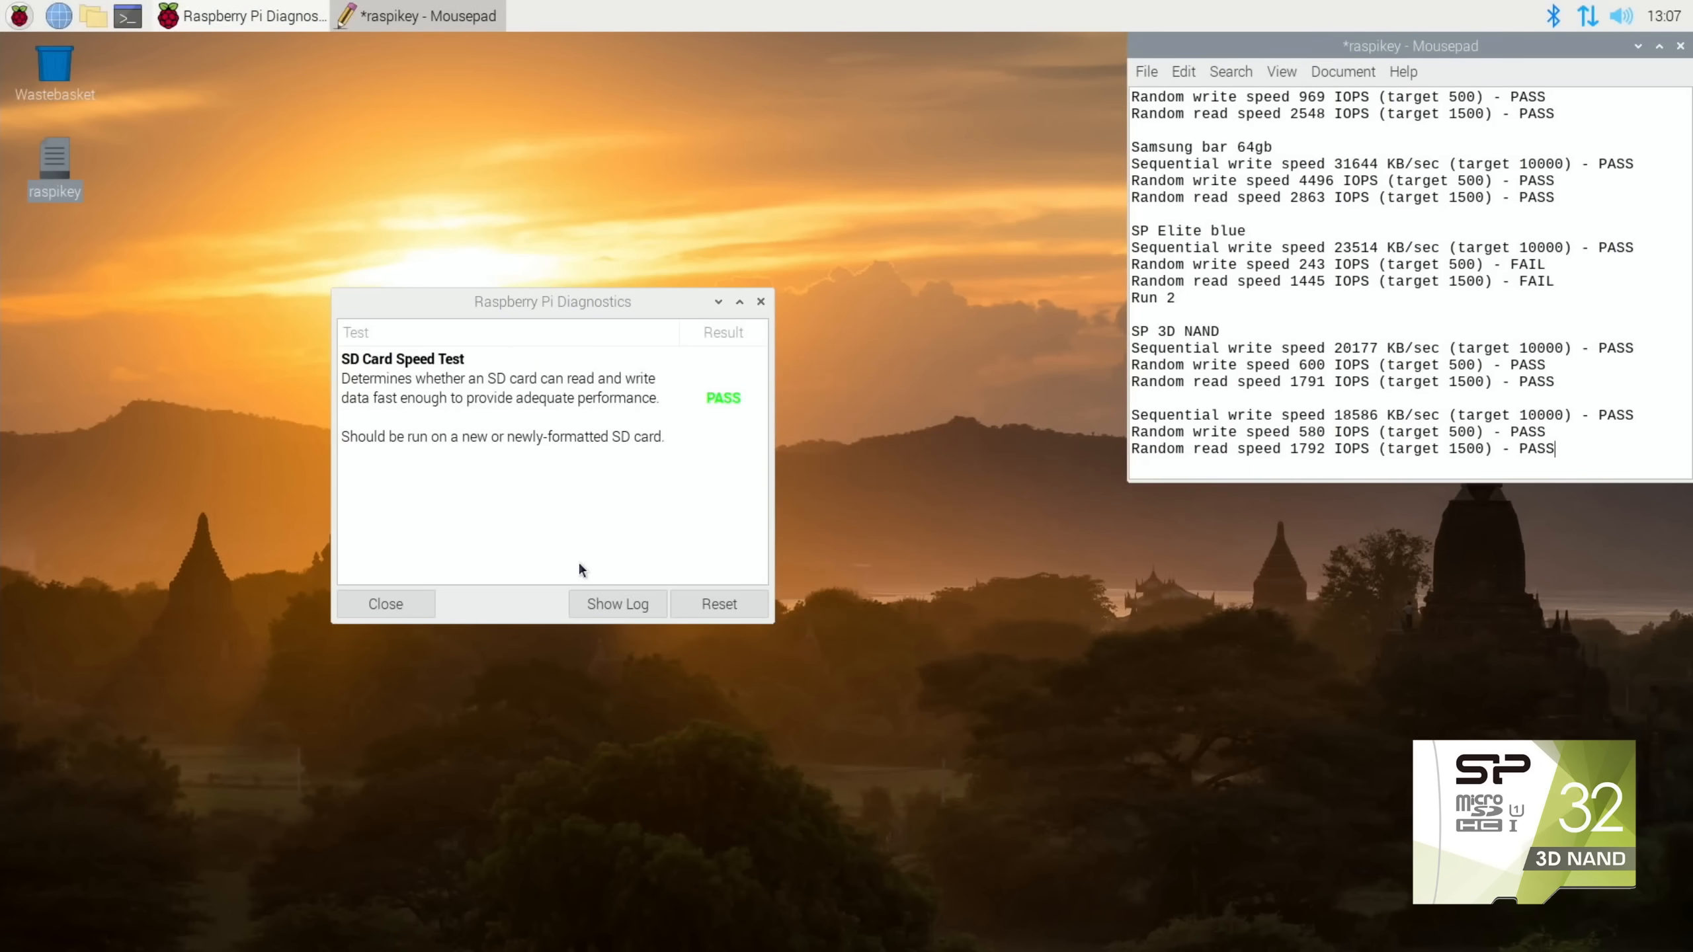
{"action": "left_click", "coordinate": [719, 603]}
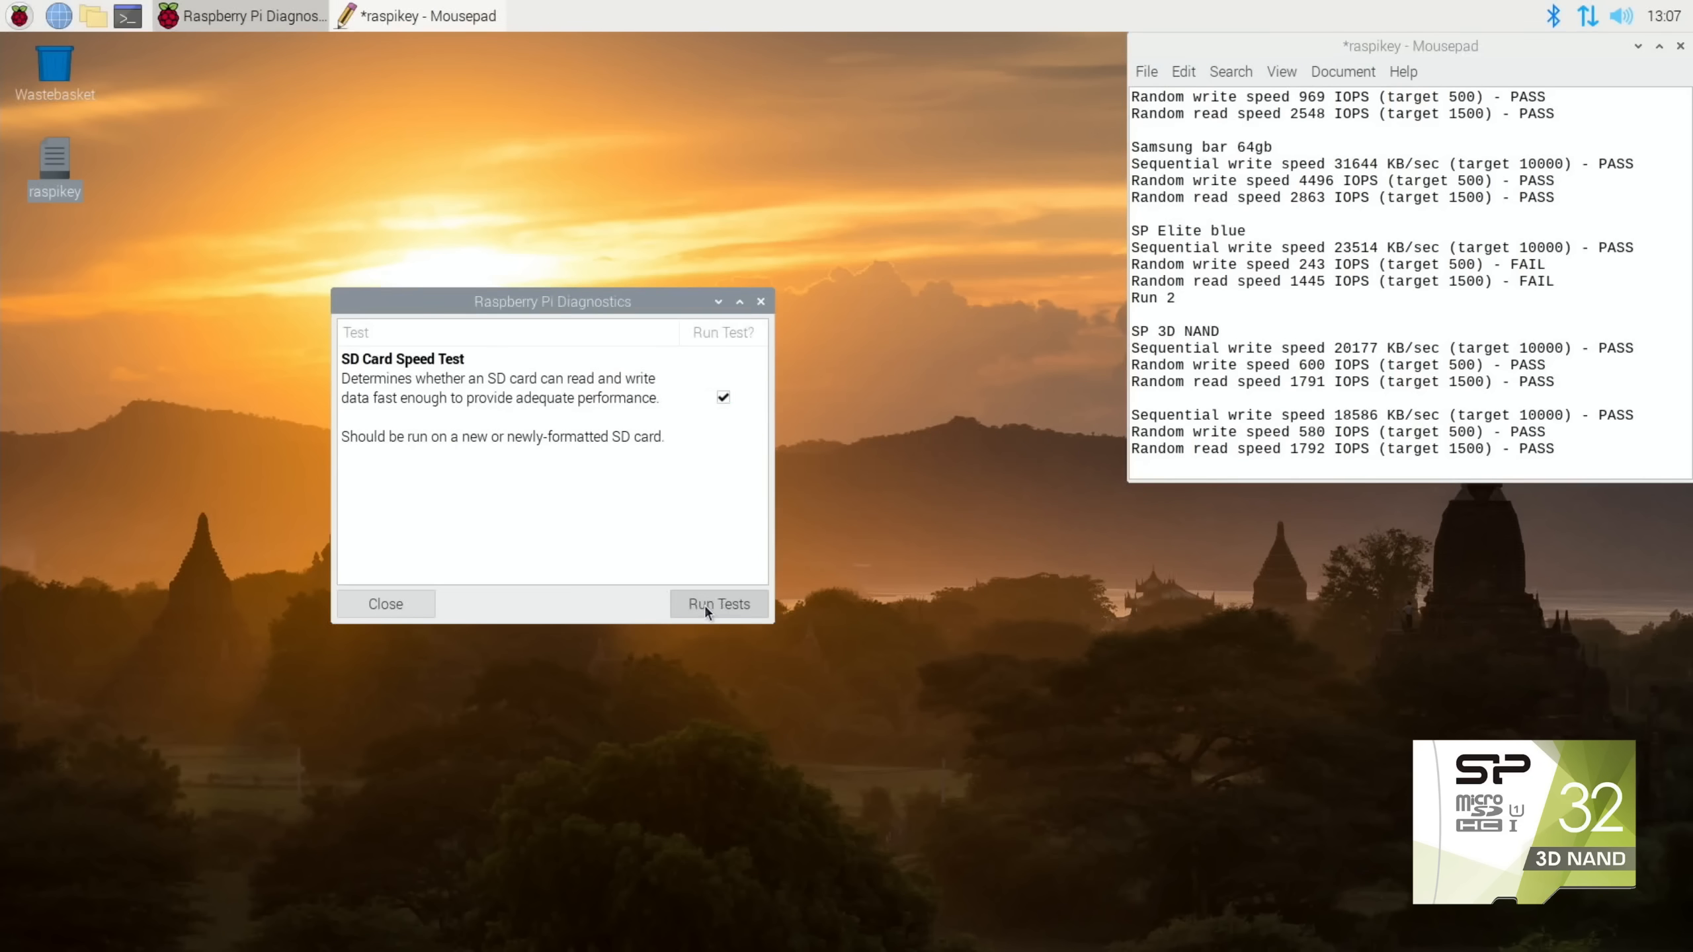
{"action": "left_click", "coordinate": [718, 604]}
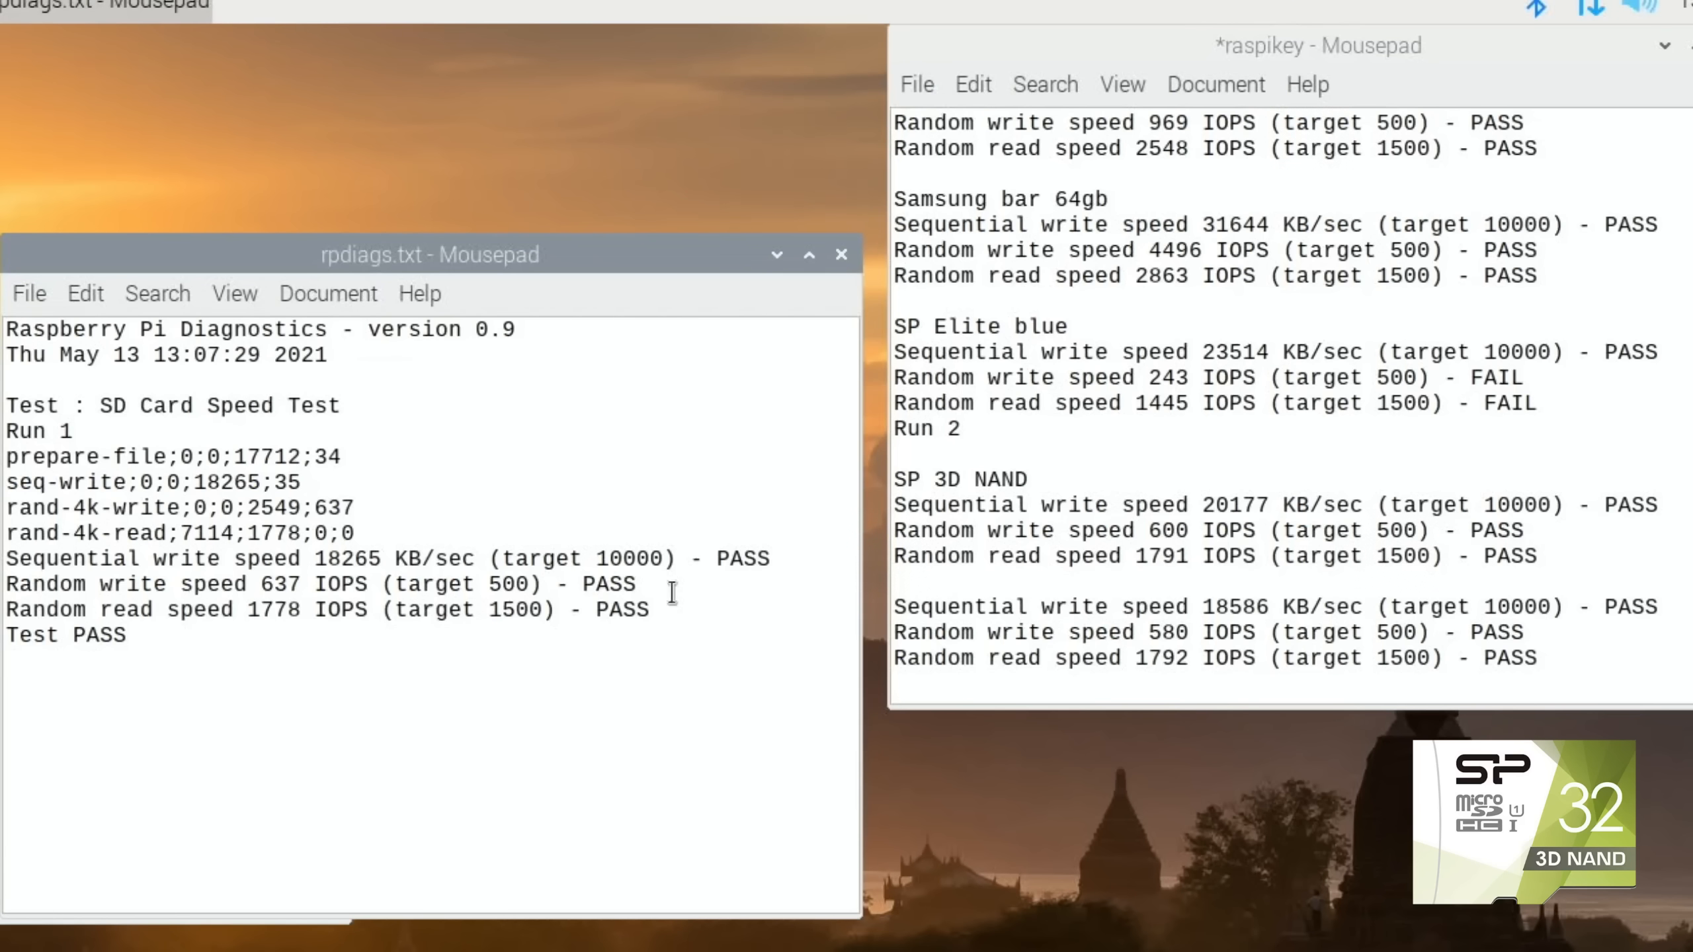
{"action": "mouse_move", "coordinate": [1115, 539]}
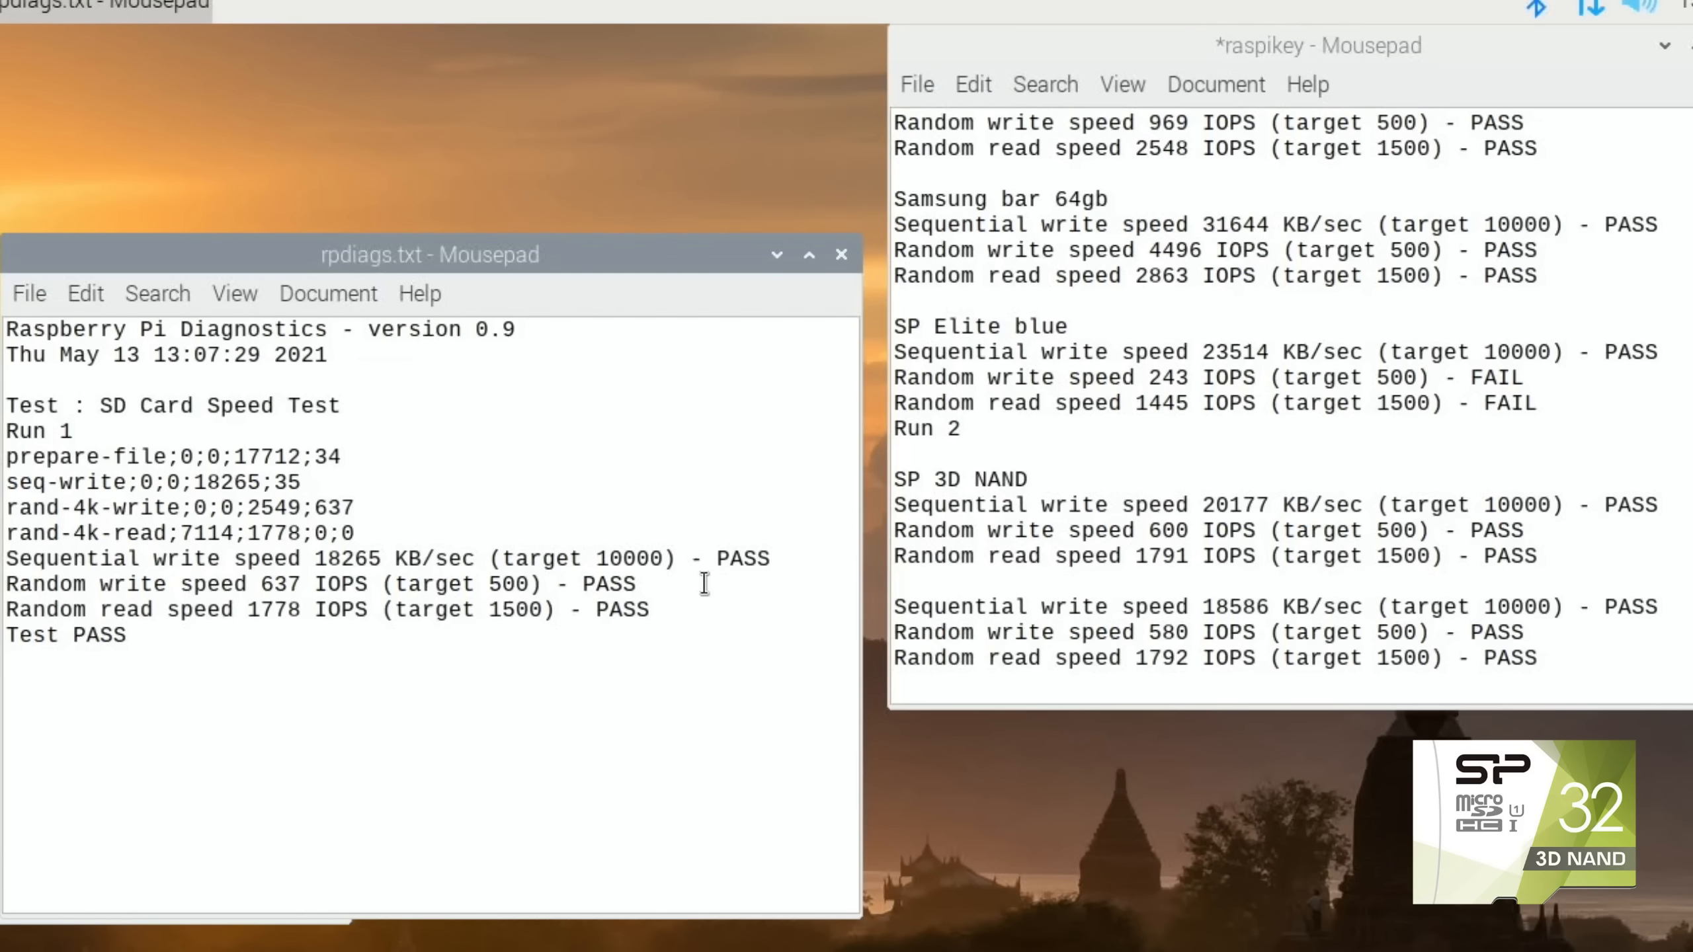
{"action": "mouse_move", "coordinate": [288, 594]}
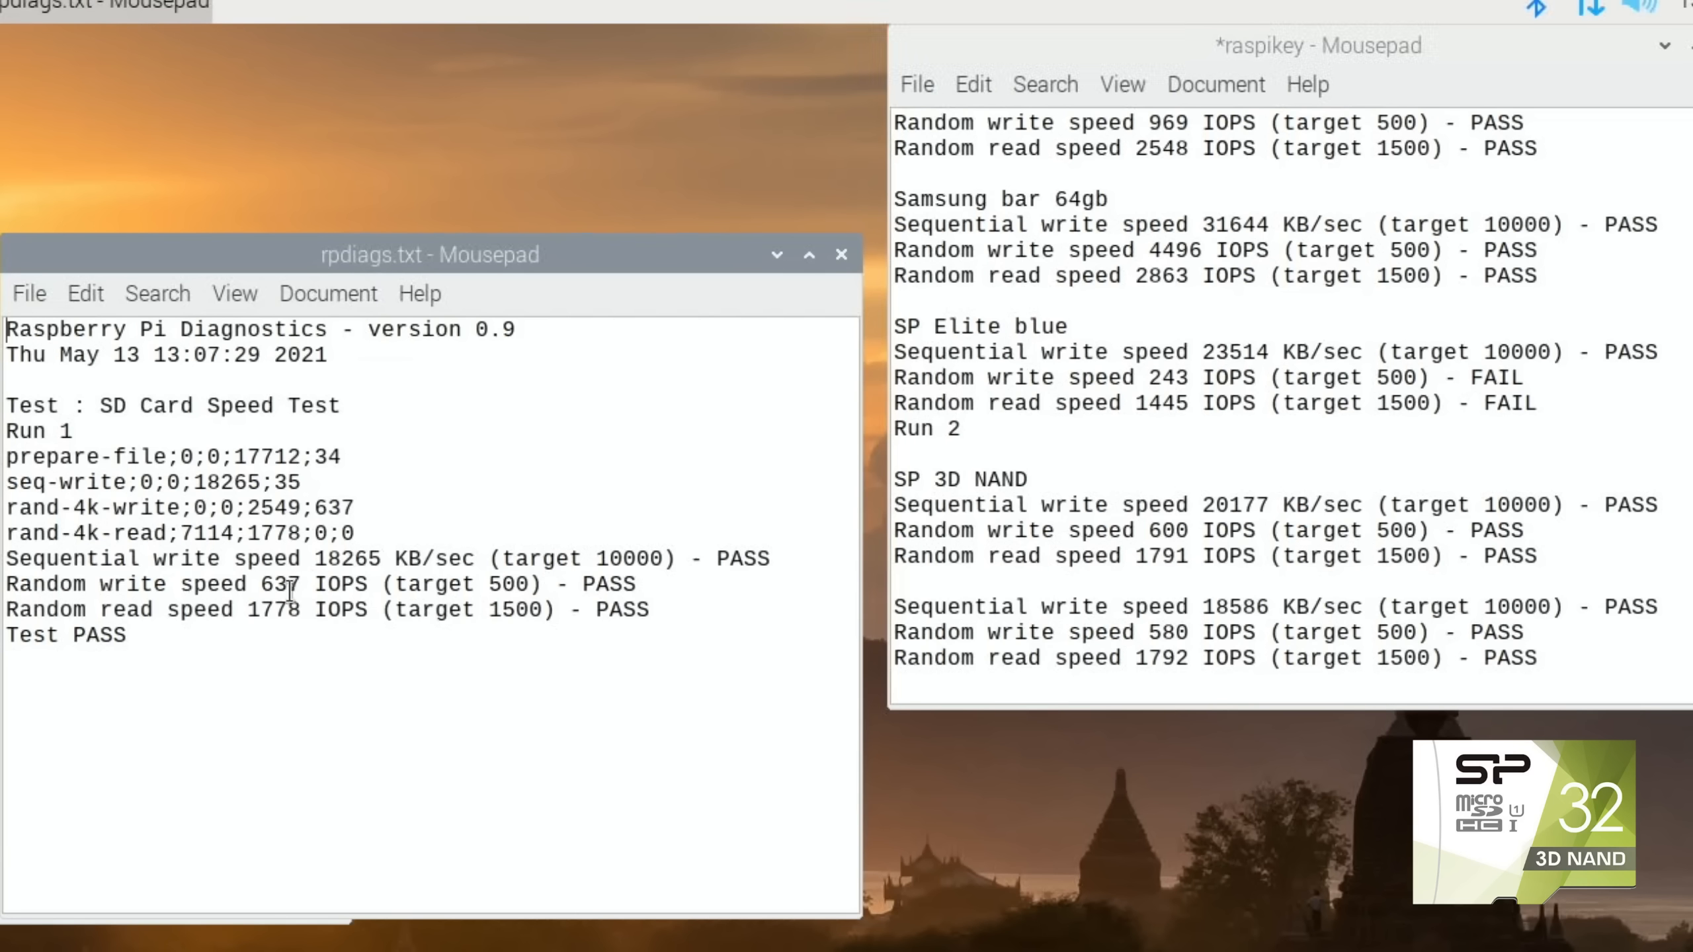
{"action": "mouse_move", "coordinate": [959, 549]}
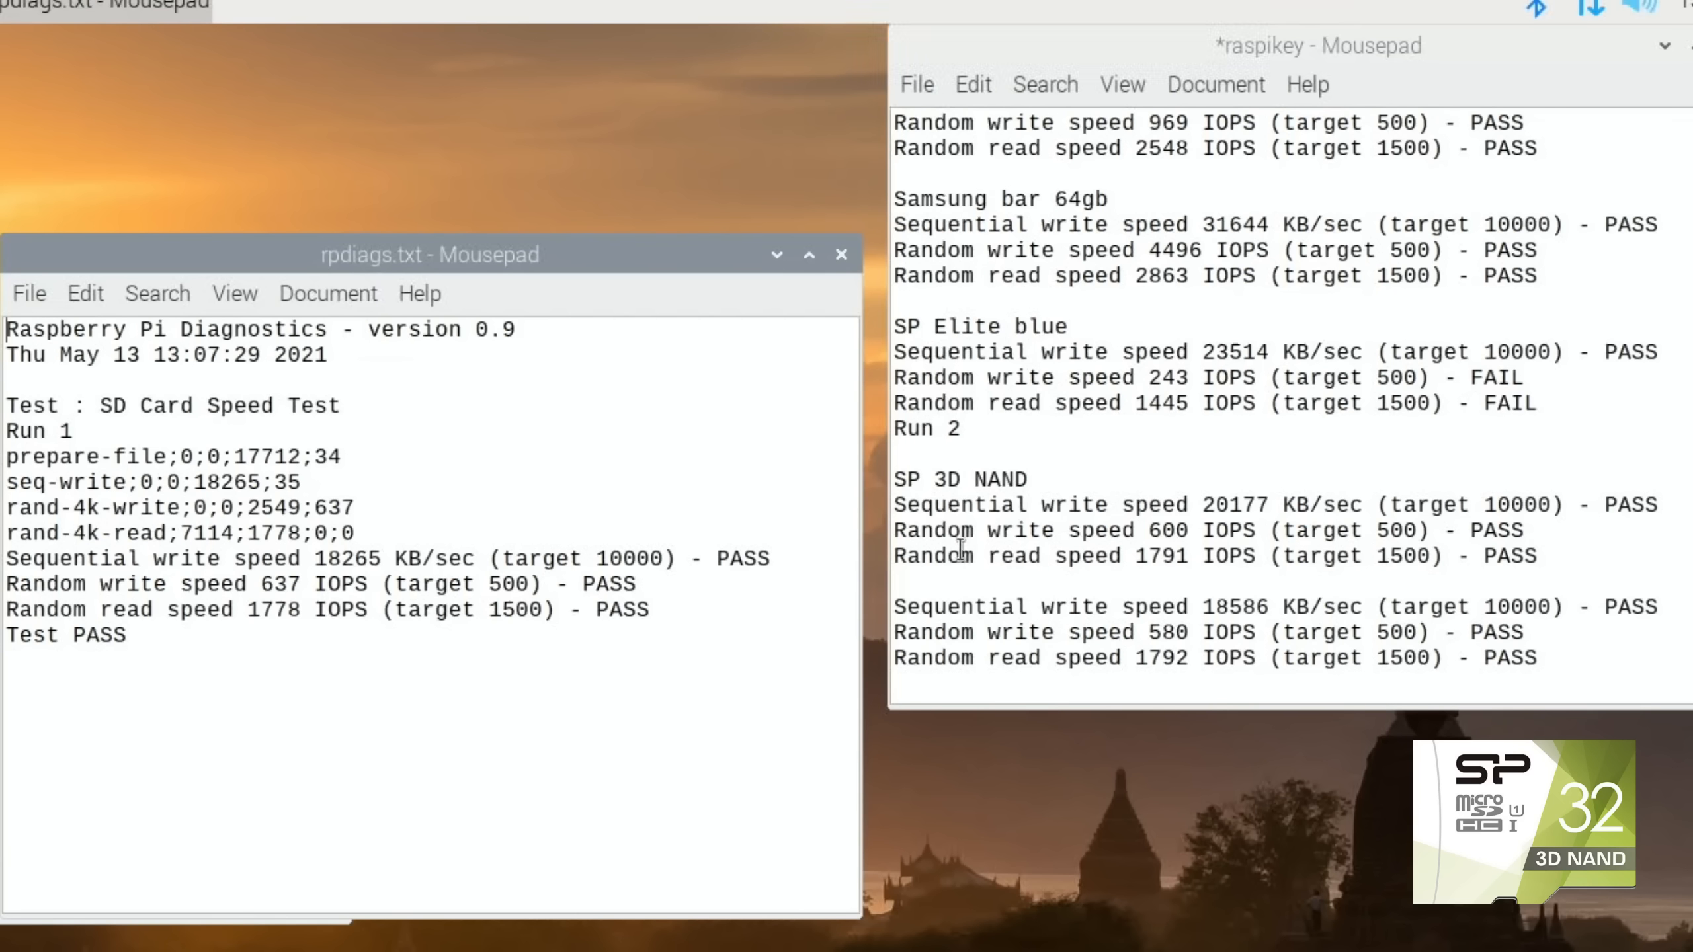
{"action": "double_click", "coordinate": [931, 606]}
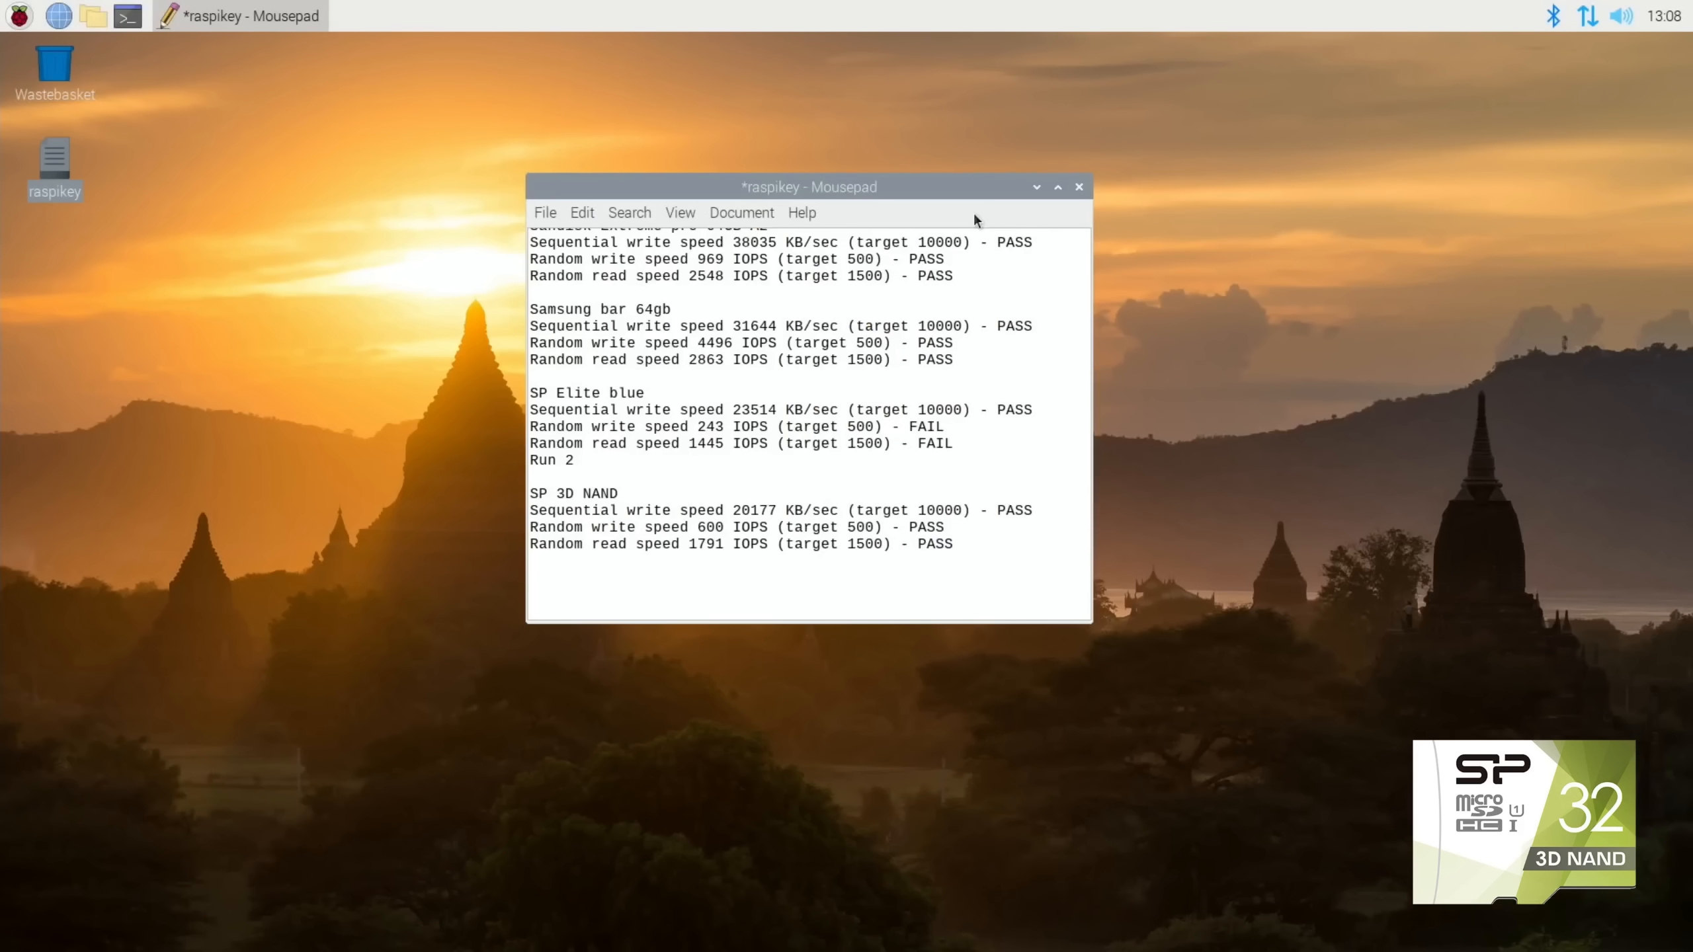
Maximize the raspikey Mousepad window to show all six cards' results.
{"action": "left_click", "coordinate": [1056, 187]}
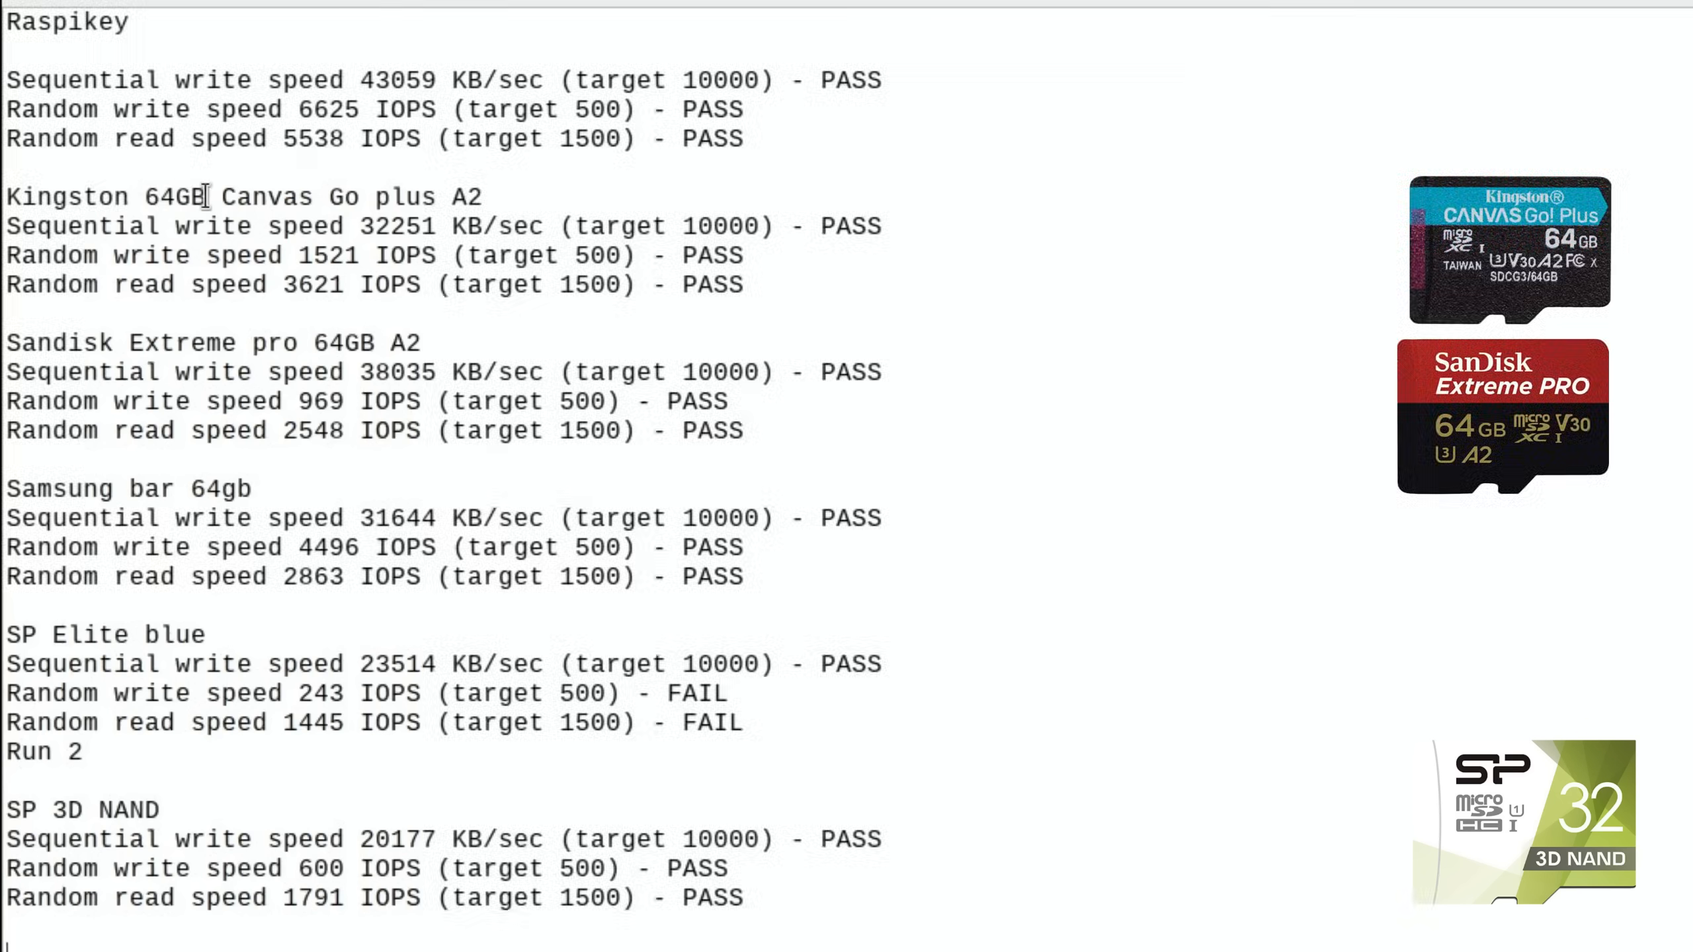
{"action": "mouse_move", "coordinate": [409, 232]}
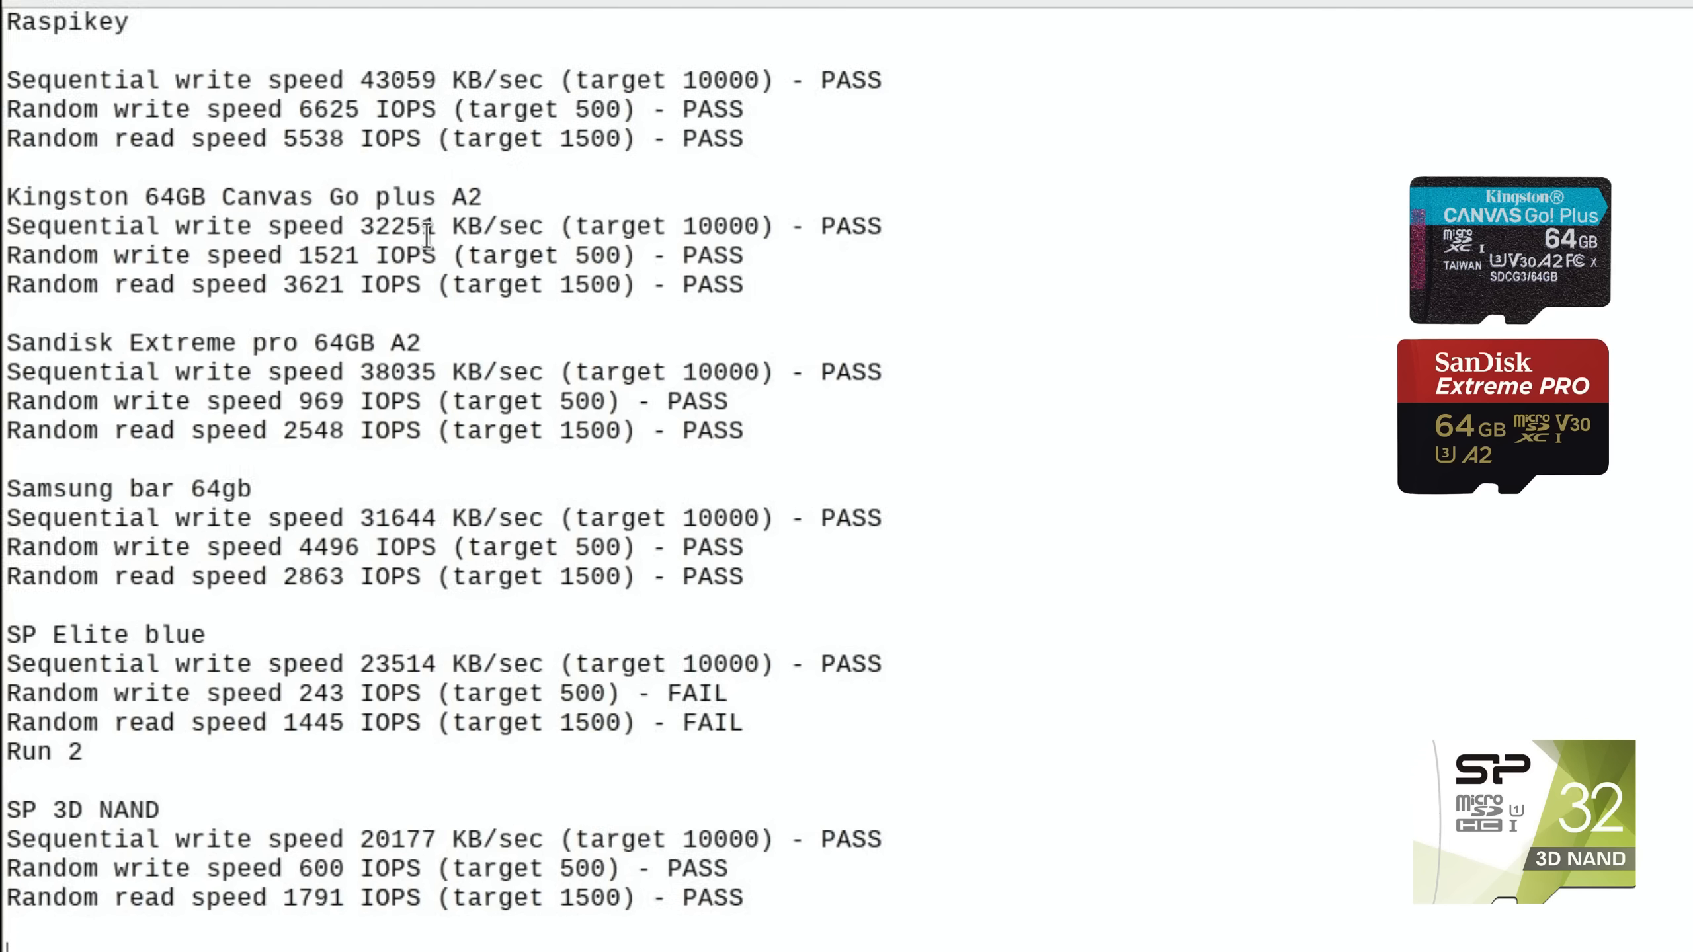
{"action": "mouse_move", "coordinate": [368, 259]}
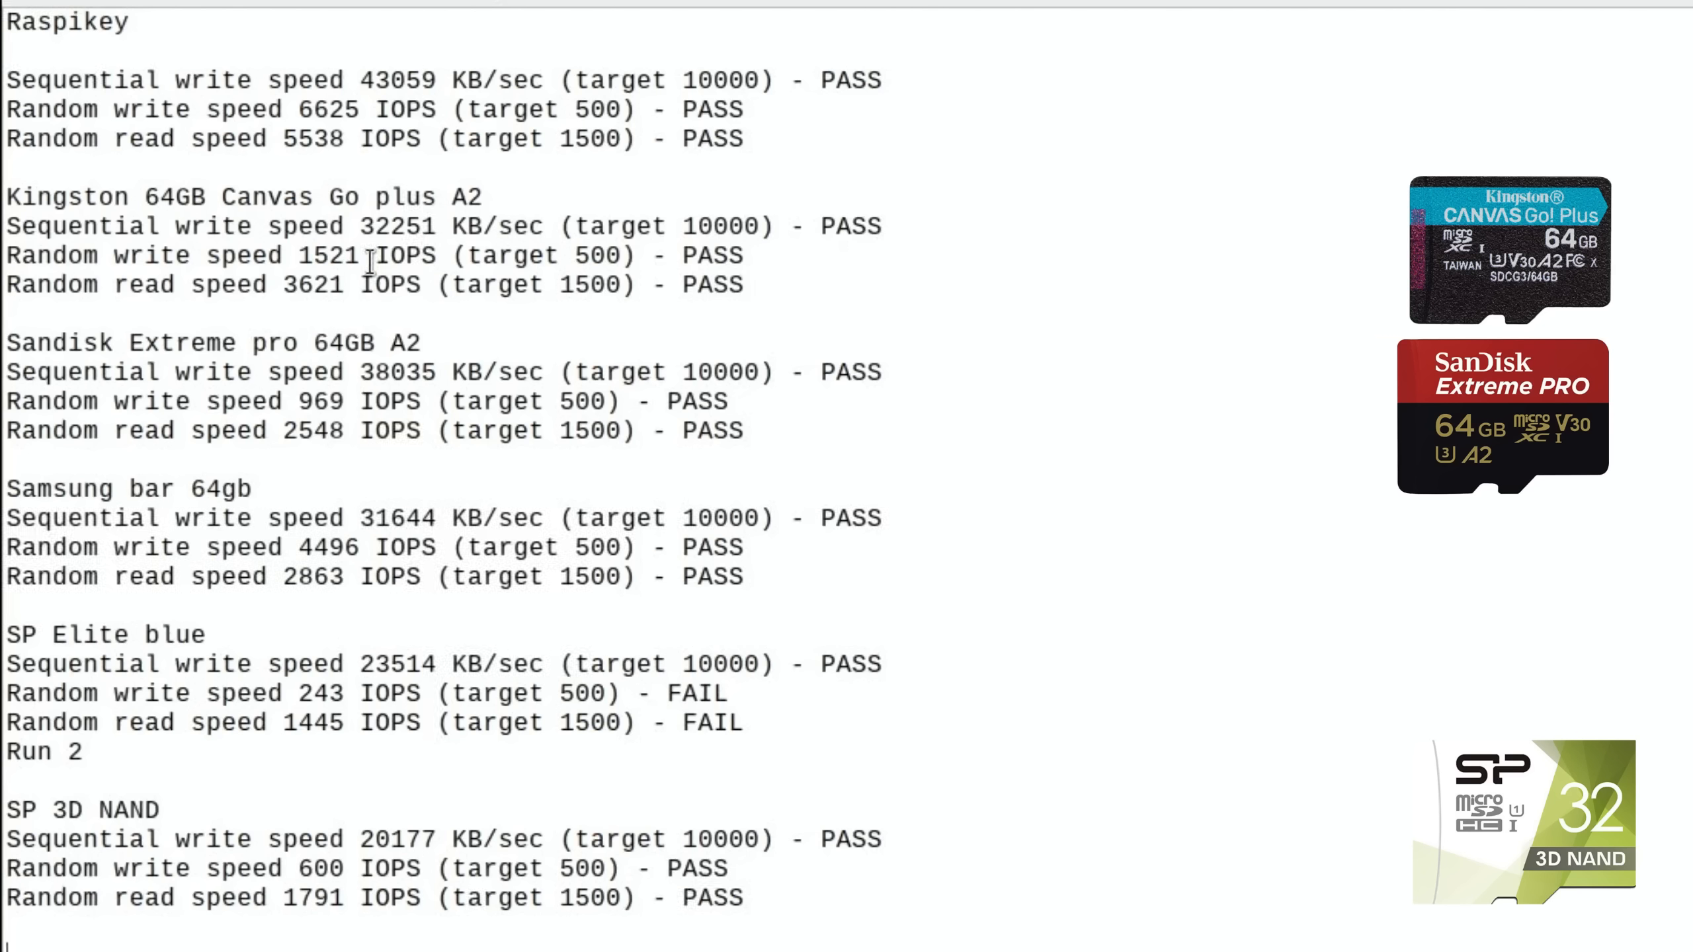
{"action": "mouse_move", "coordinate": [395, 517]}
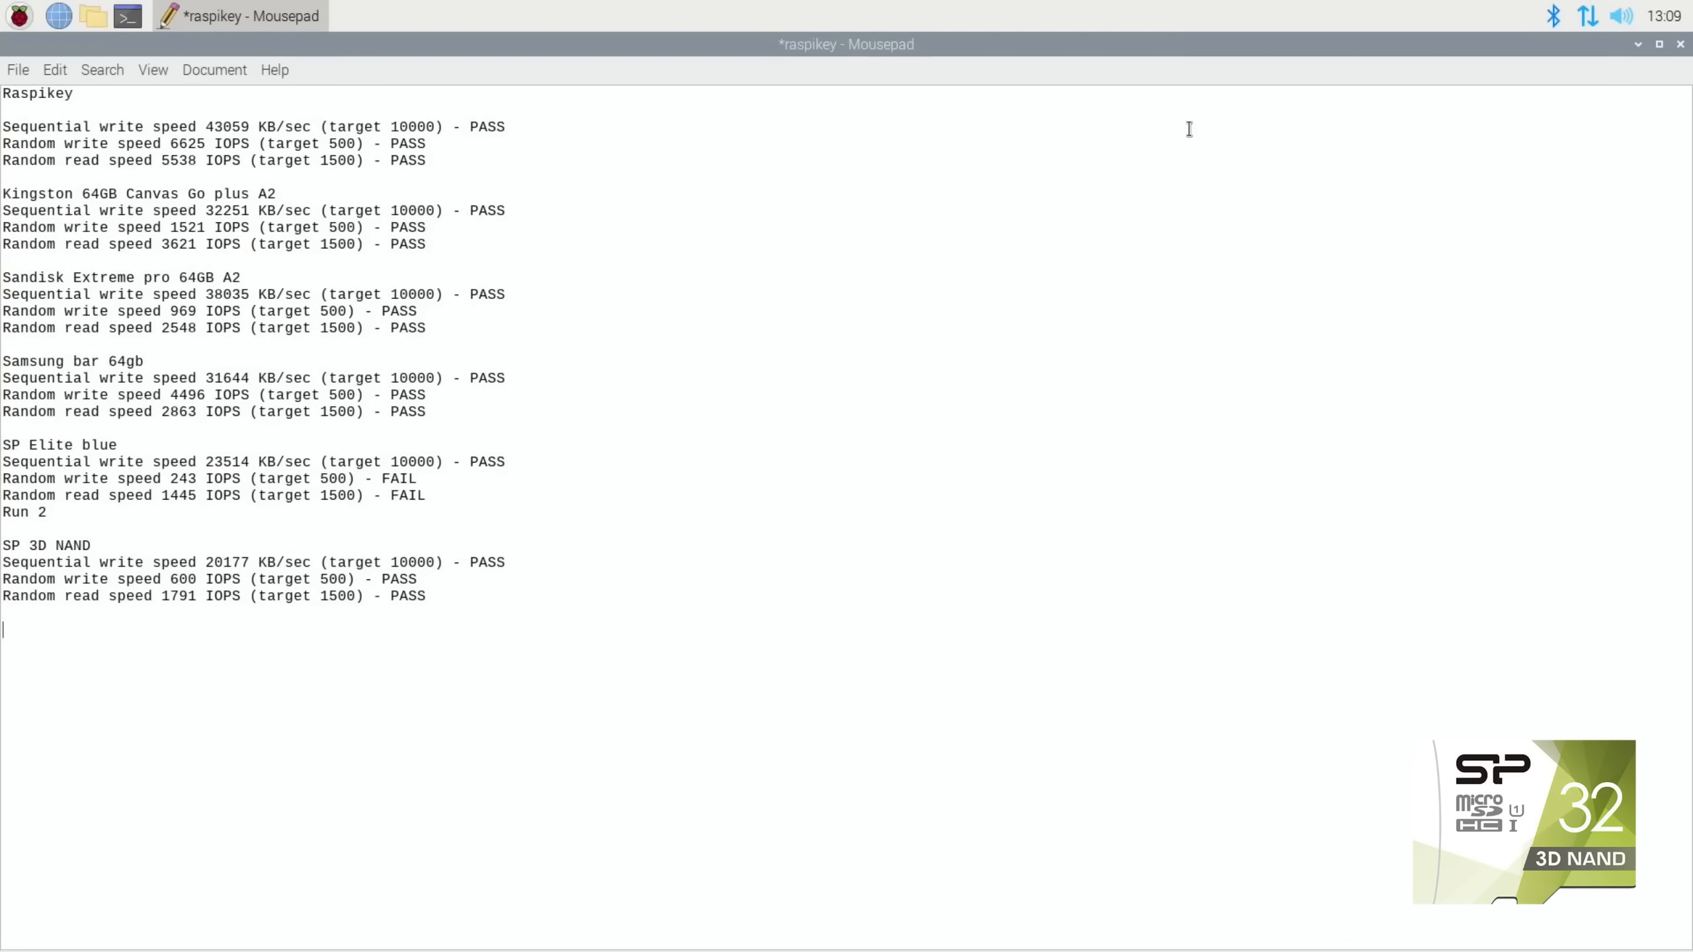
Bring up the '12 Micro SD cards tested' video beside the notes and scroll its description.
{"action": "left_click", "coordinate": [1655, 44]}
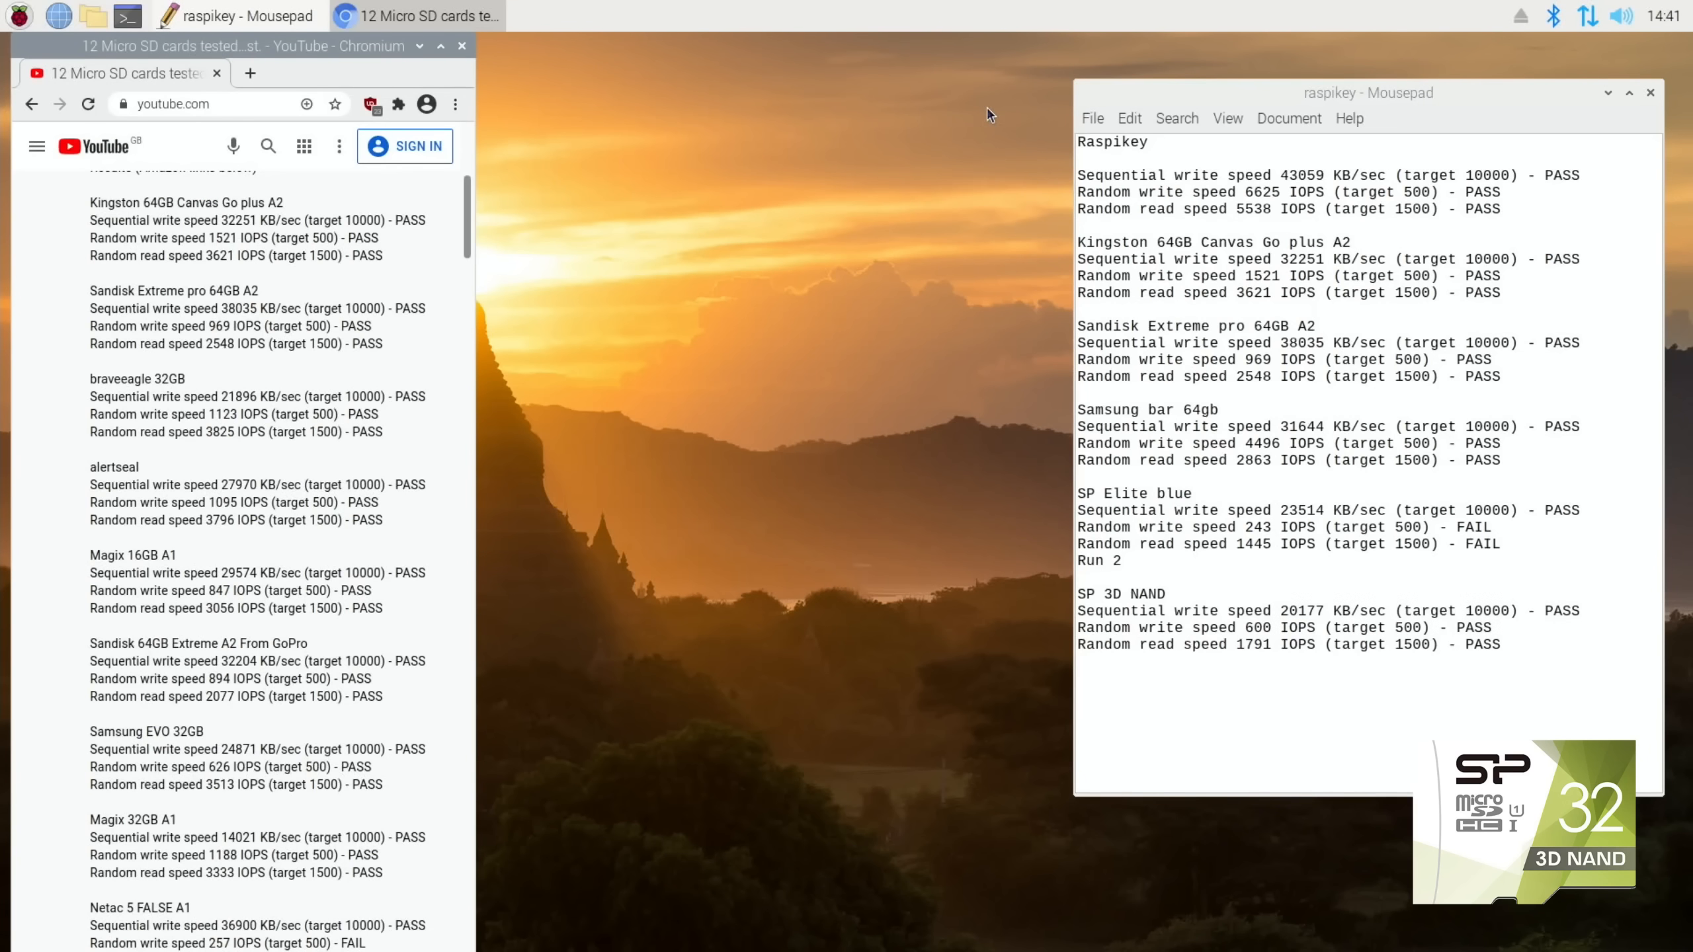
{"action": "mouse_move", "coordinate": [387, 199]}
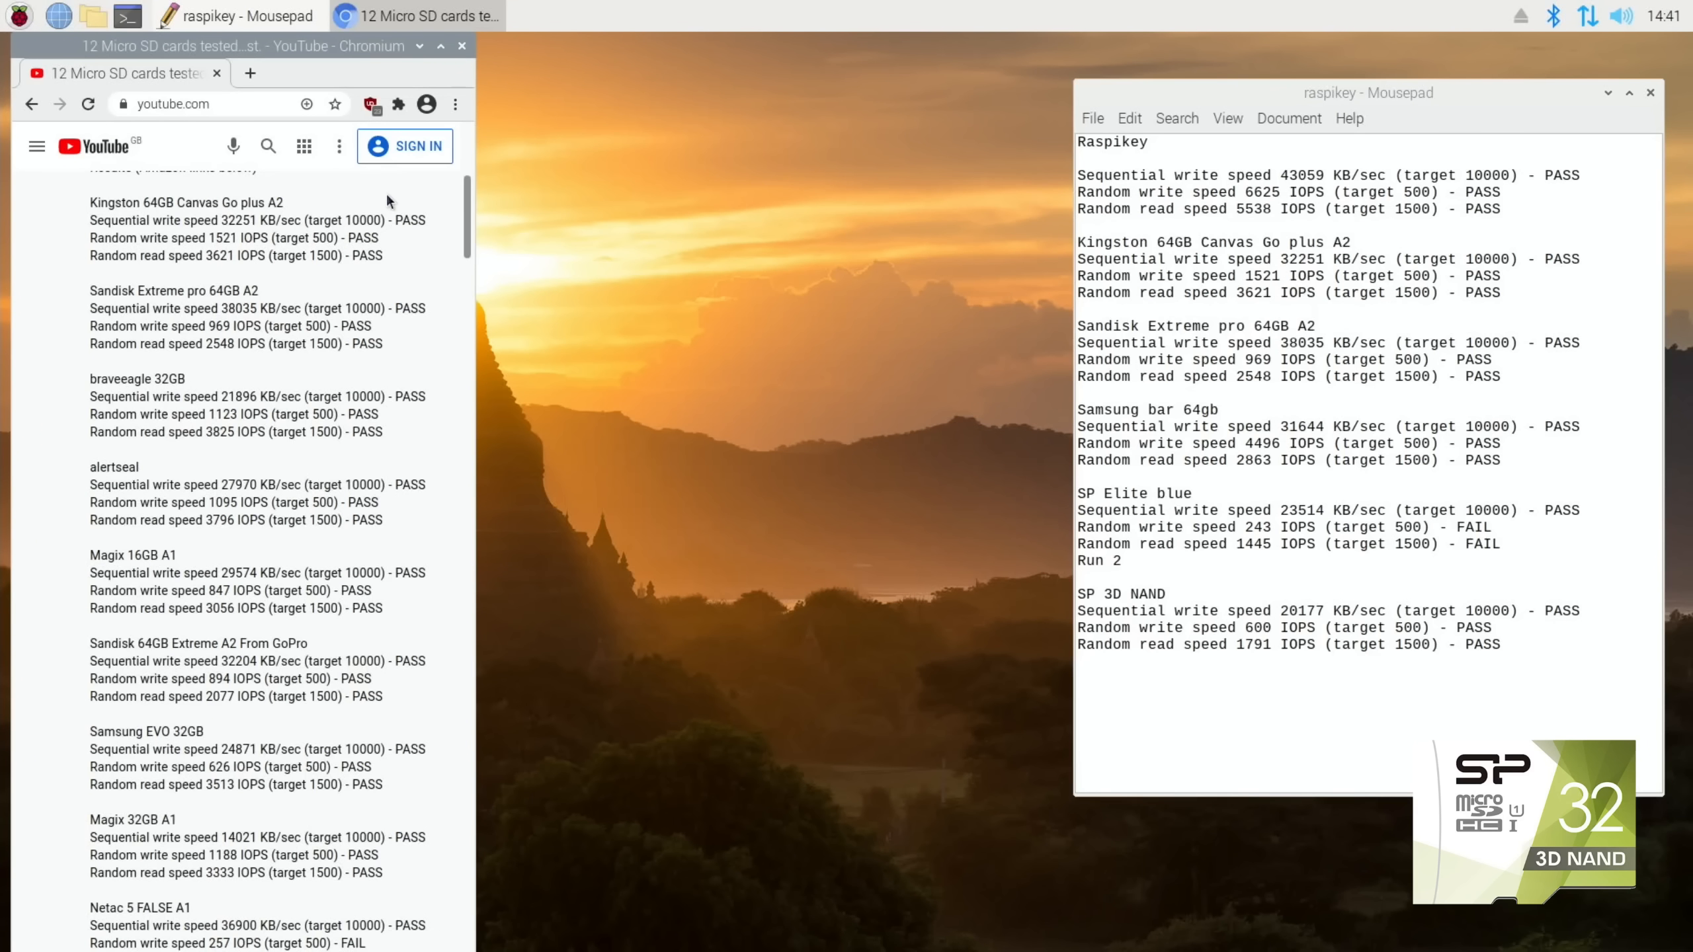
{"action": "scroll", "scroll_direction": "up", "scroll_amount": 3}
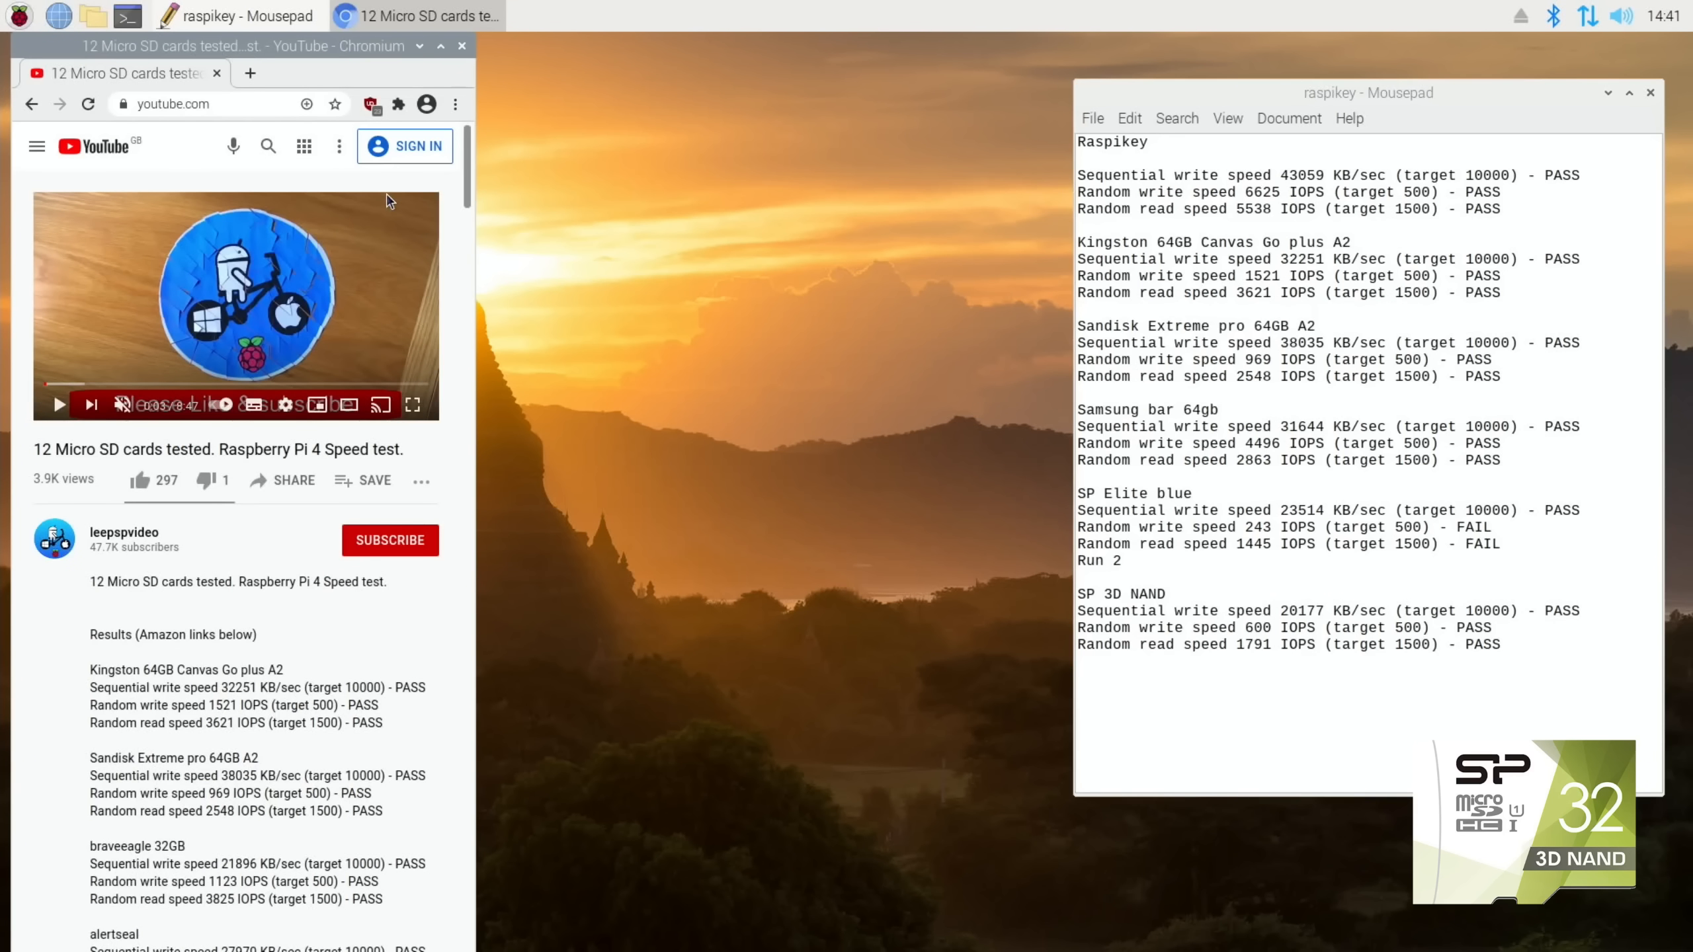
{"action": "scroll", "scroll_direction": "down", "scroll_amount": 3}
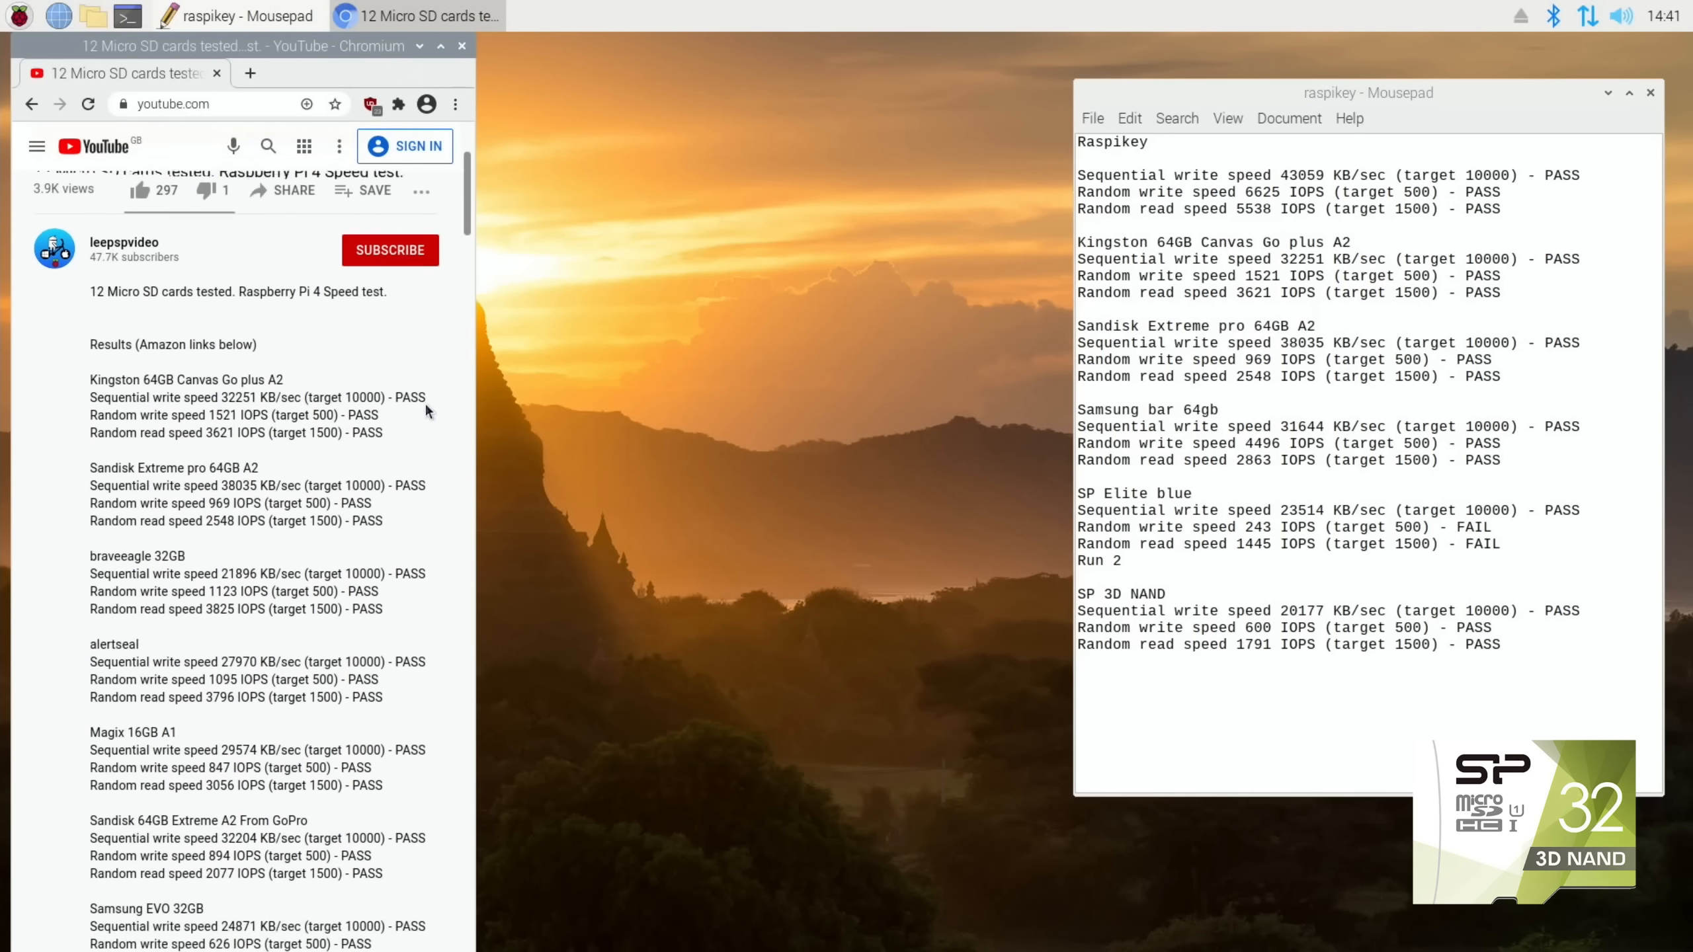
{"action": "scroll", "scroll_direction": "down", "scroll_amount": 3}
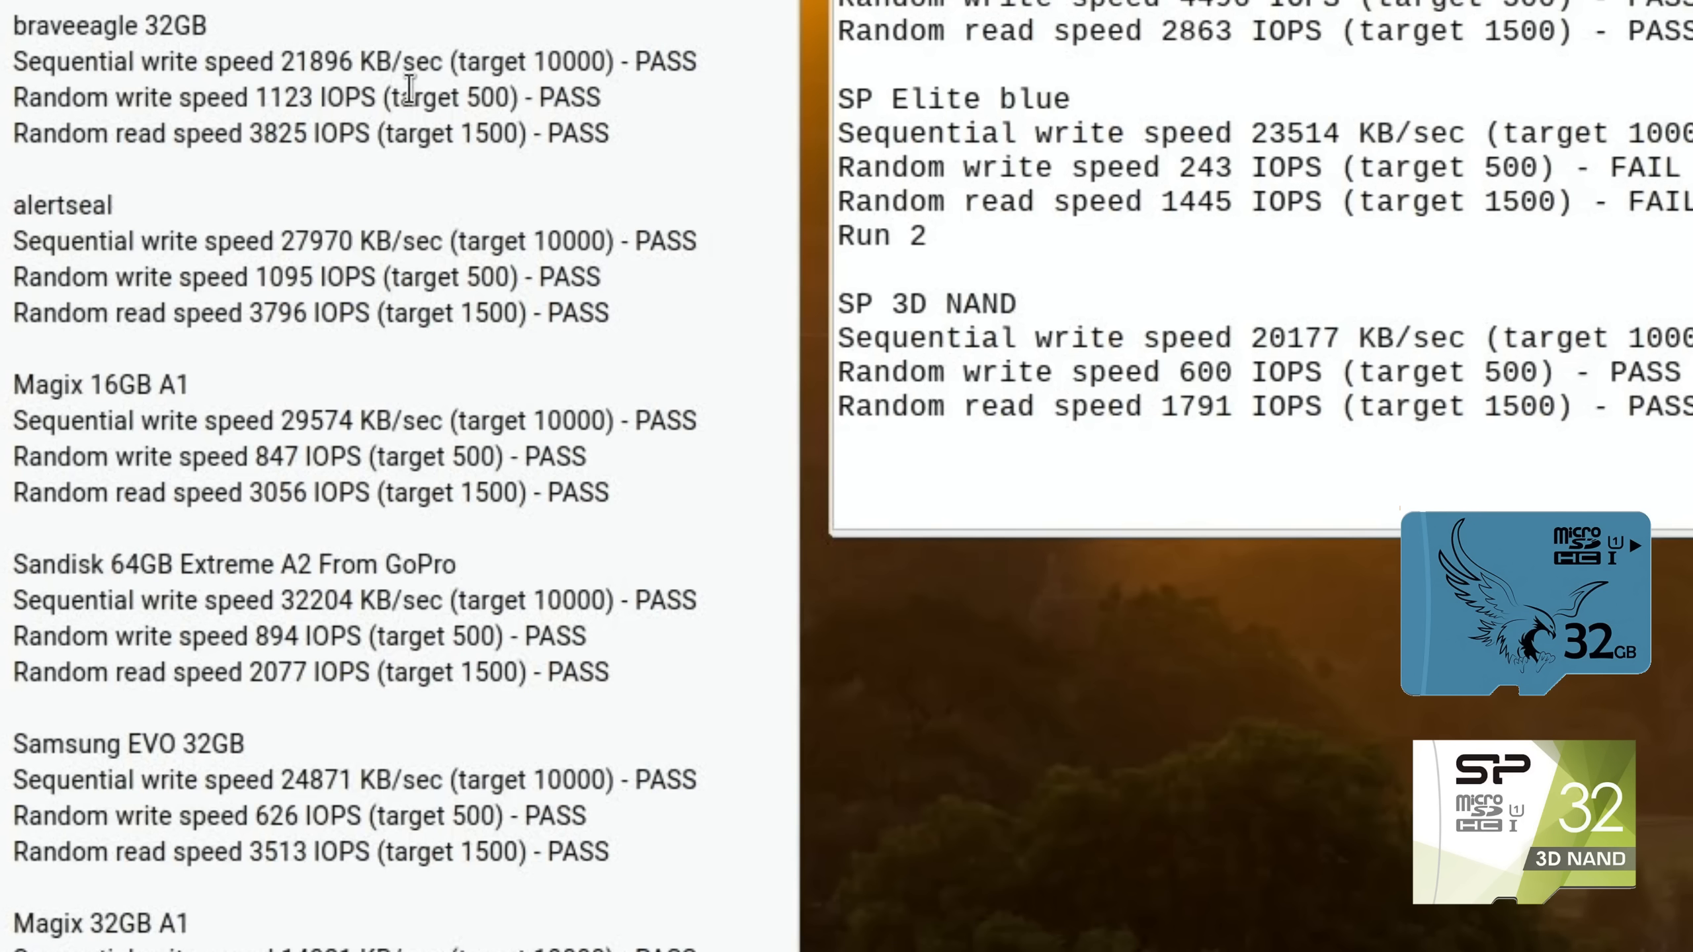
{"action": "mouse_move", "coordinate": [362, 134]}
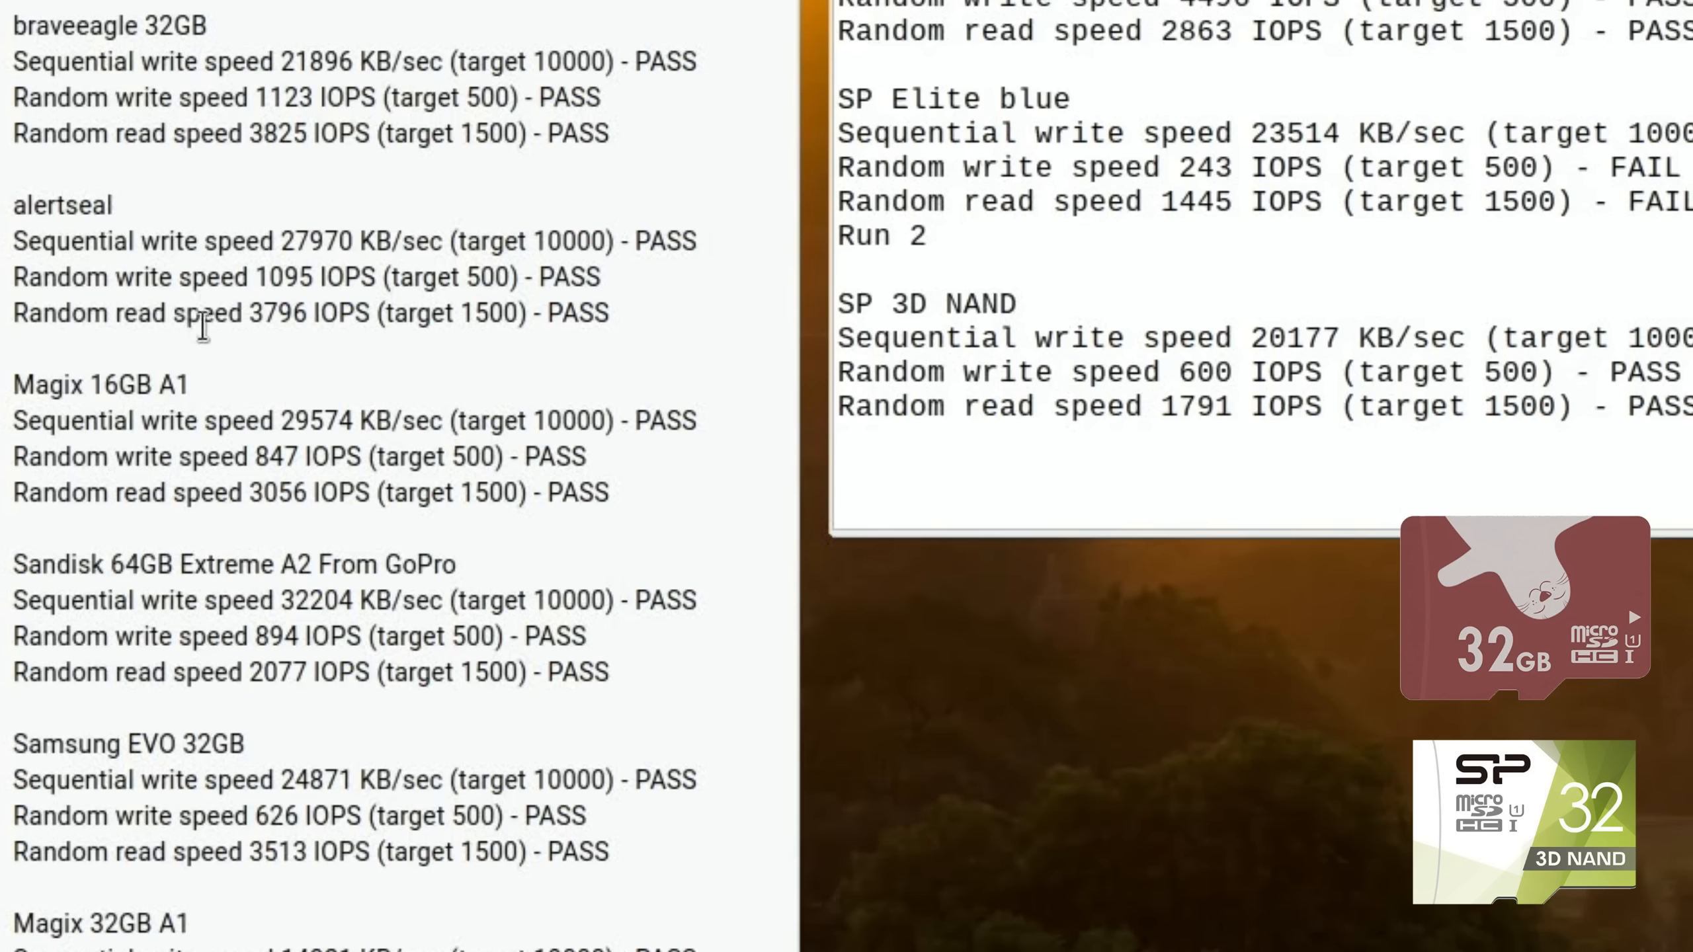
{"action": "mouse_move", "coordinate": [450, 371]}
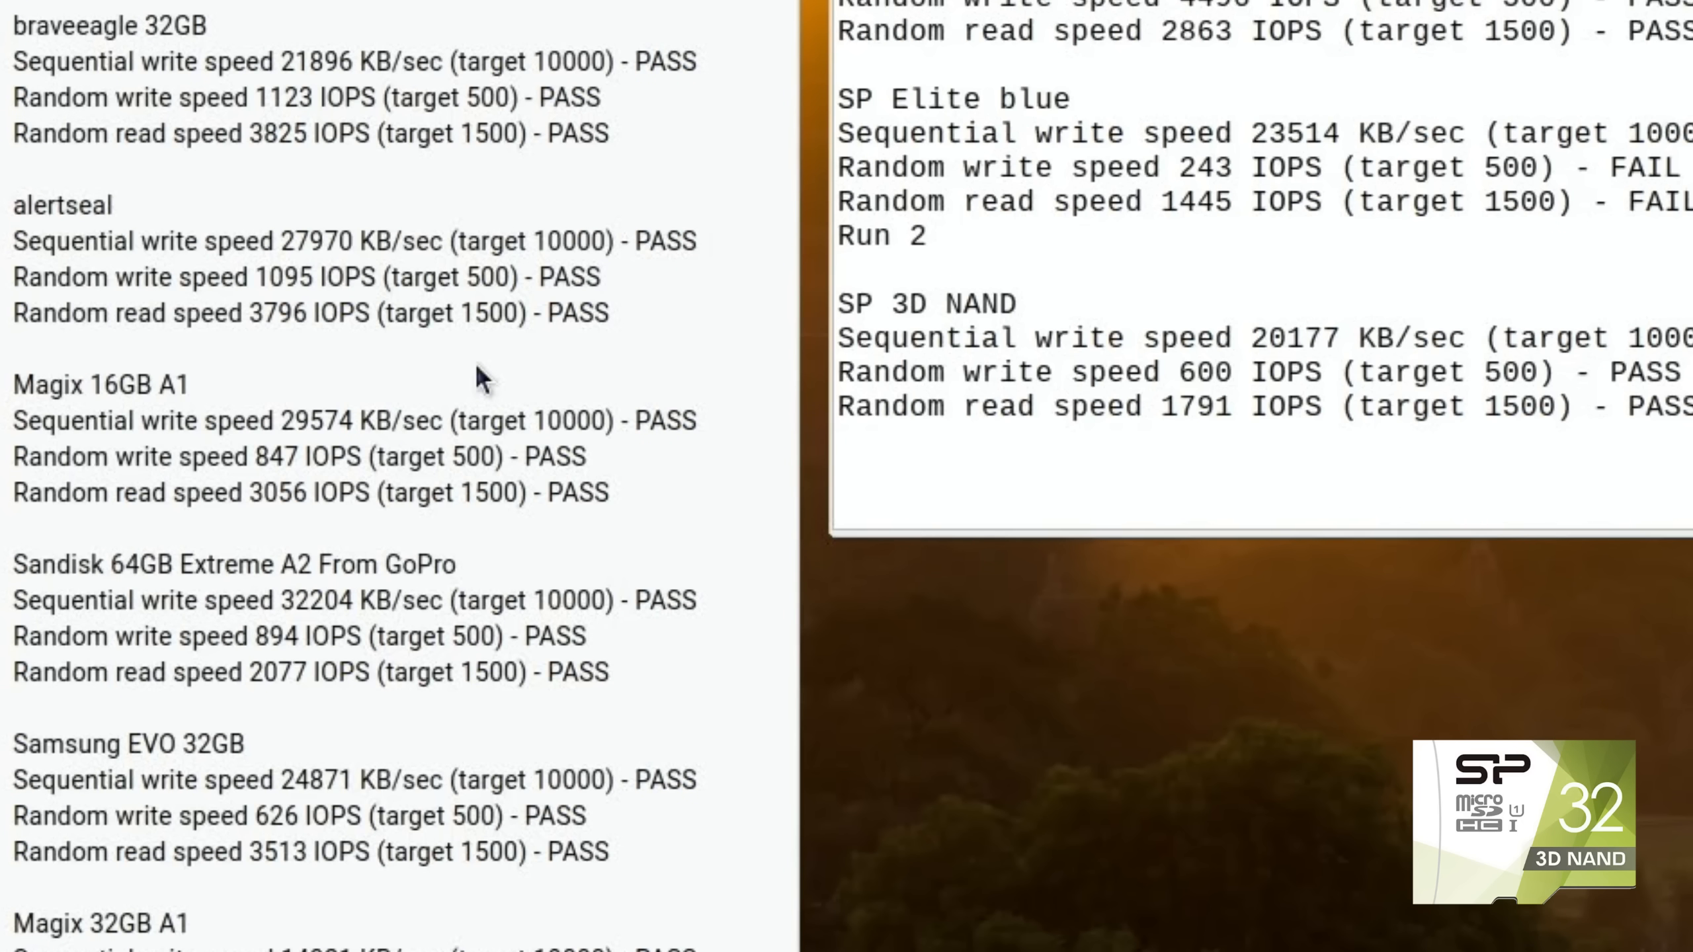
{"action": "mouse_move", "coordinate": [670, 420]}
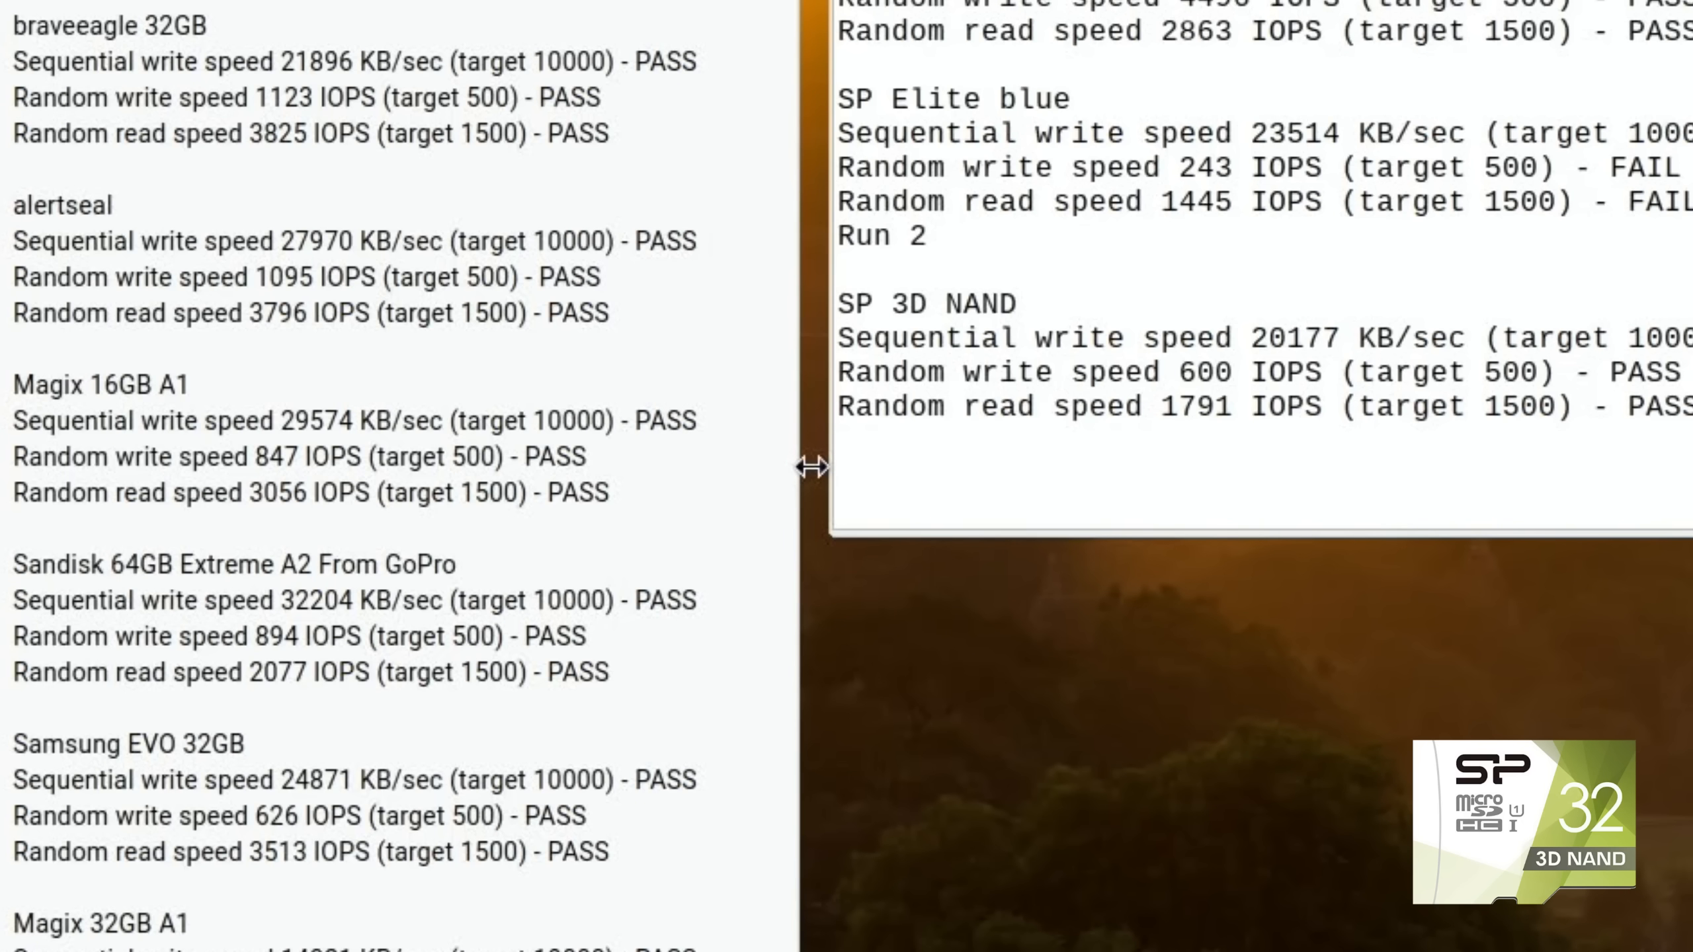
{"action": "mouse_move", "coordinate": [1183, 410]}
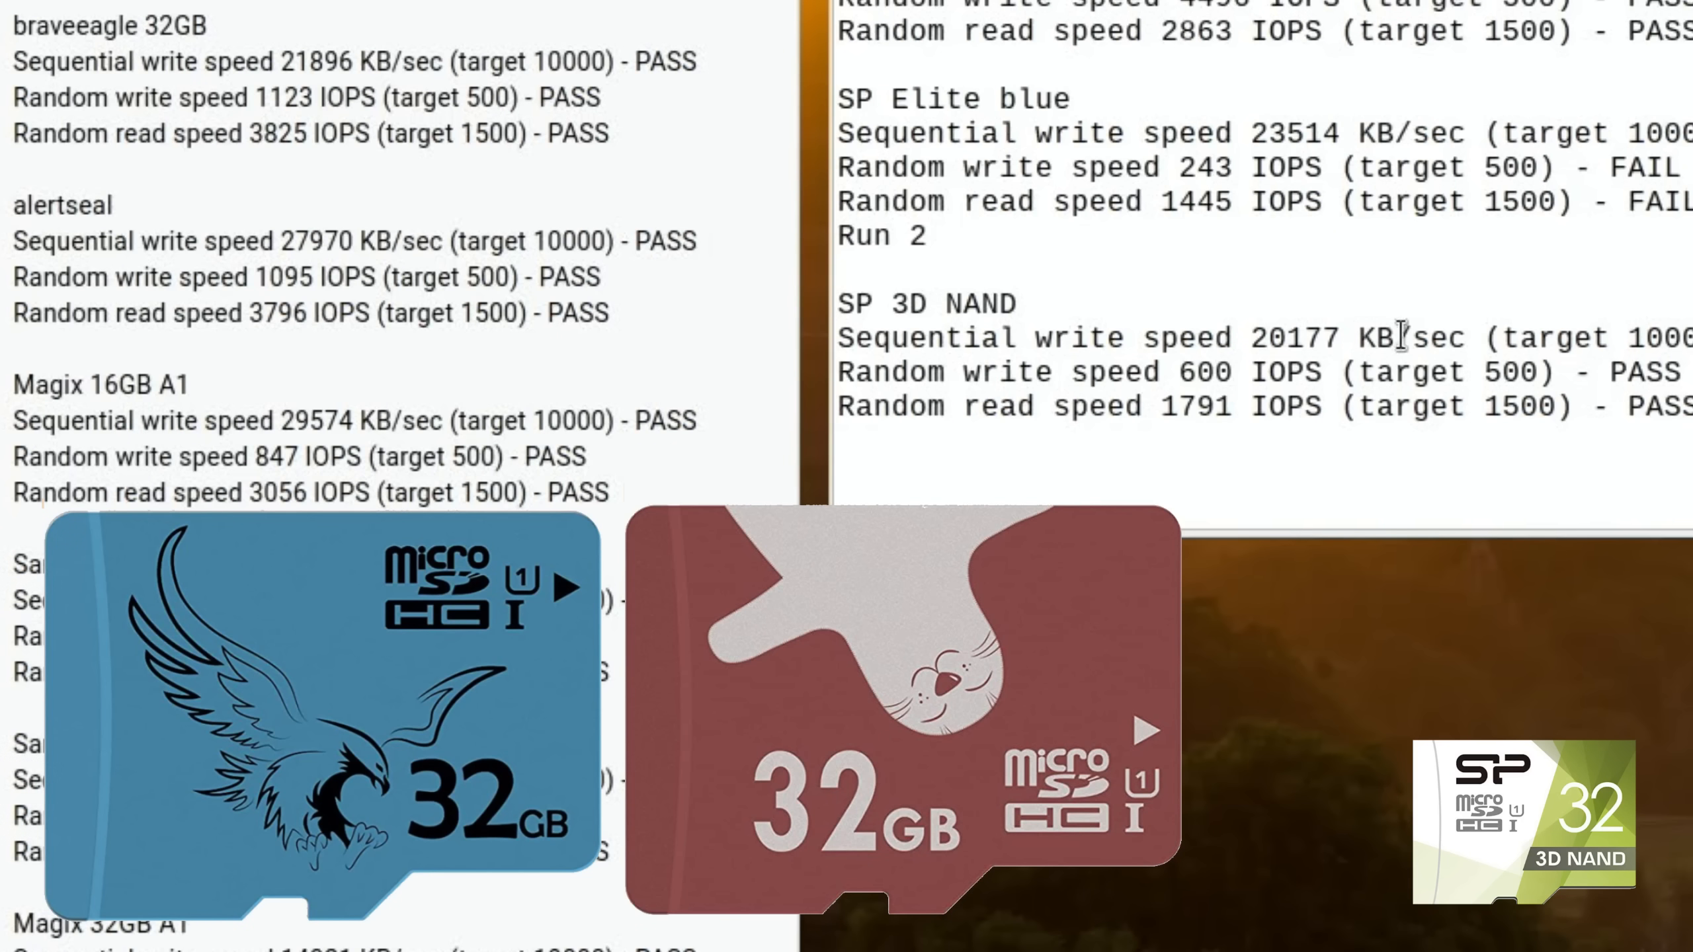
{"action": "mouse_move", "coordinate": [767, 445]}
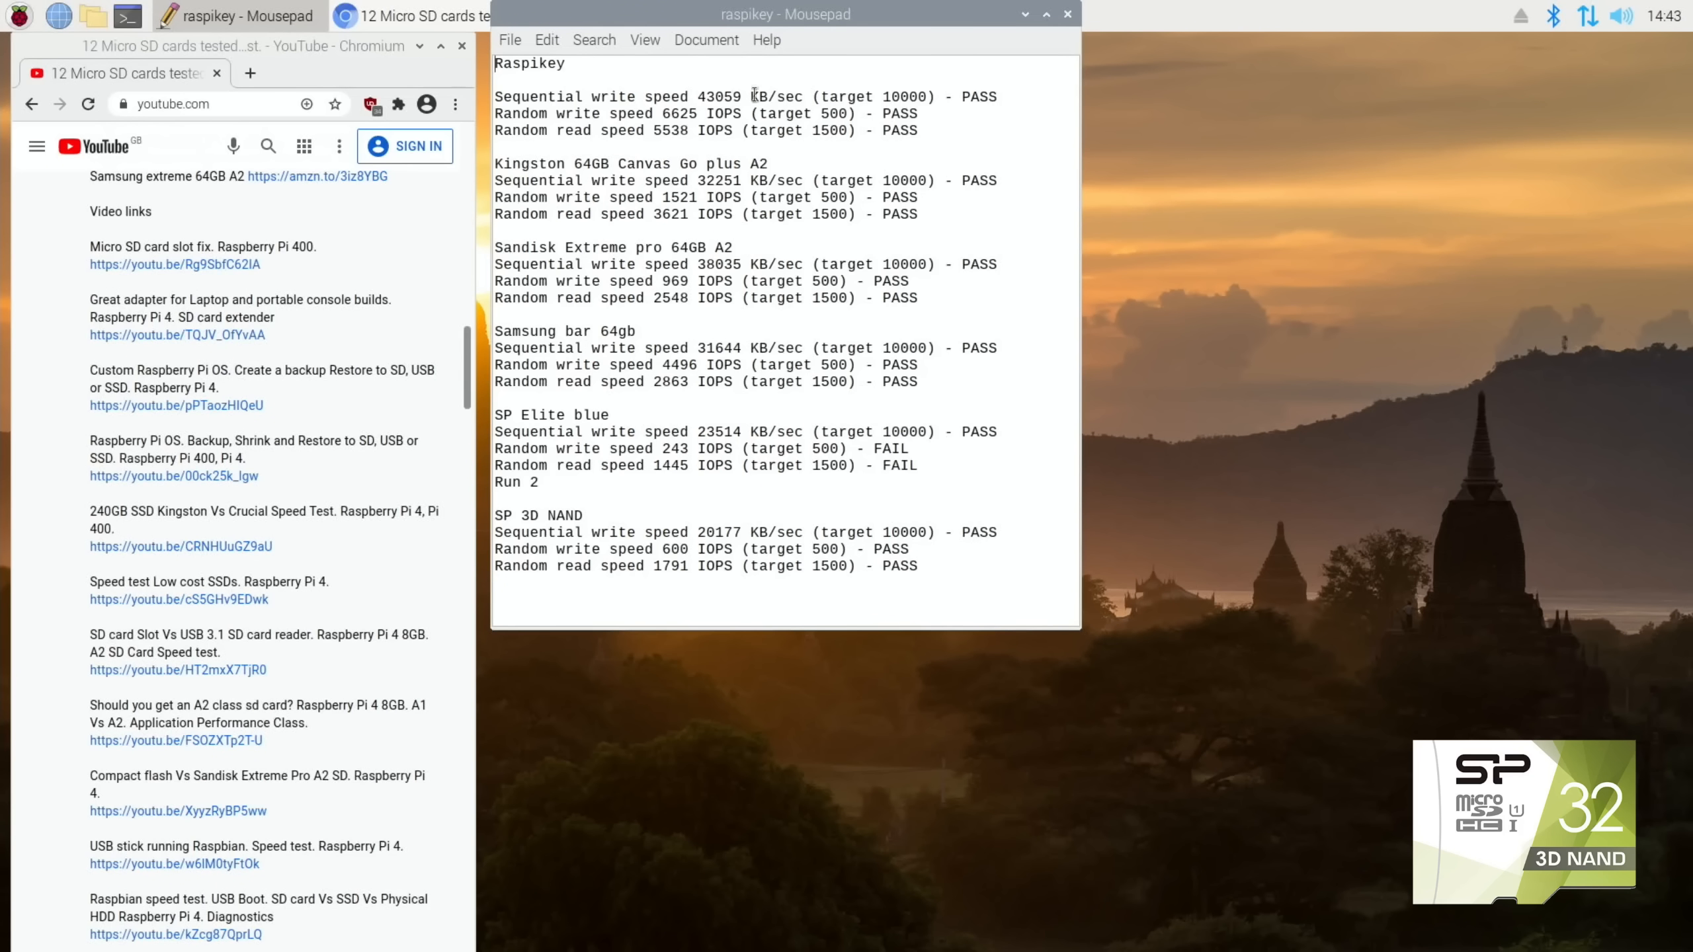
{"action": "mouse_move", "coordinate": [993, 145]}
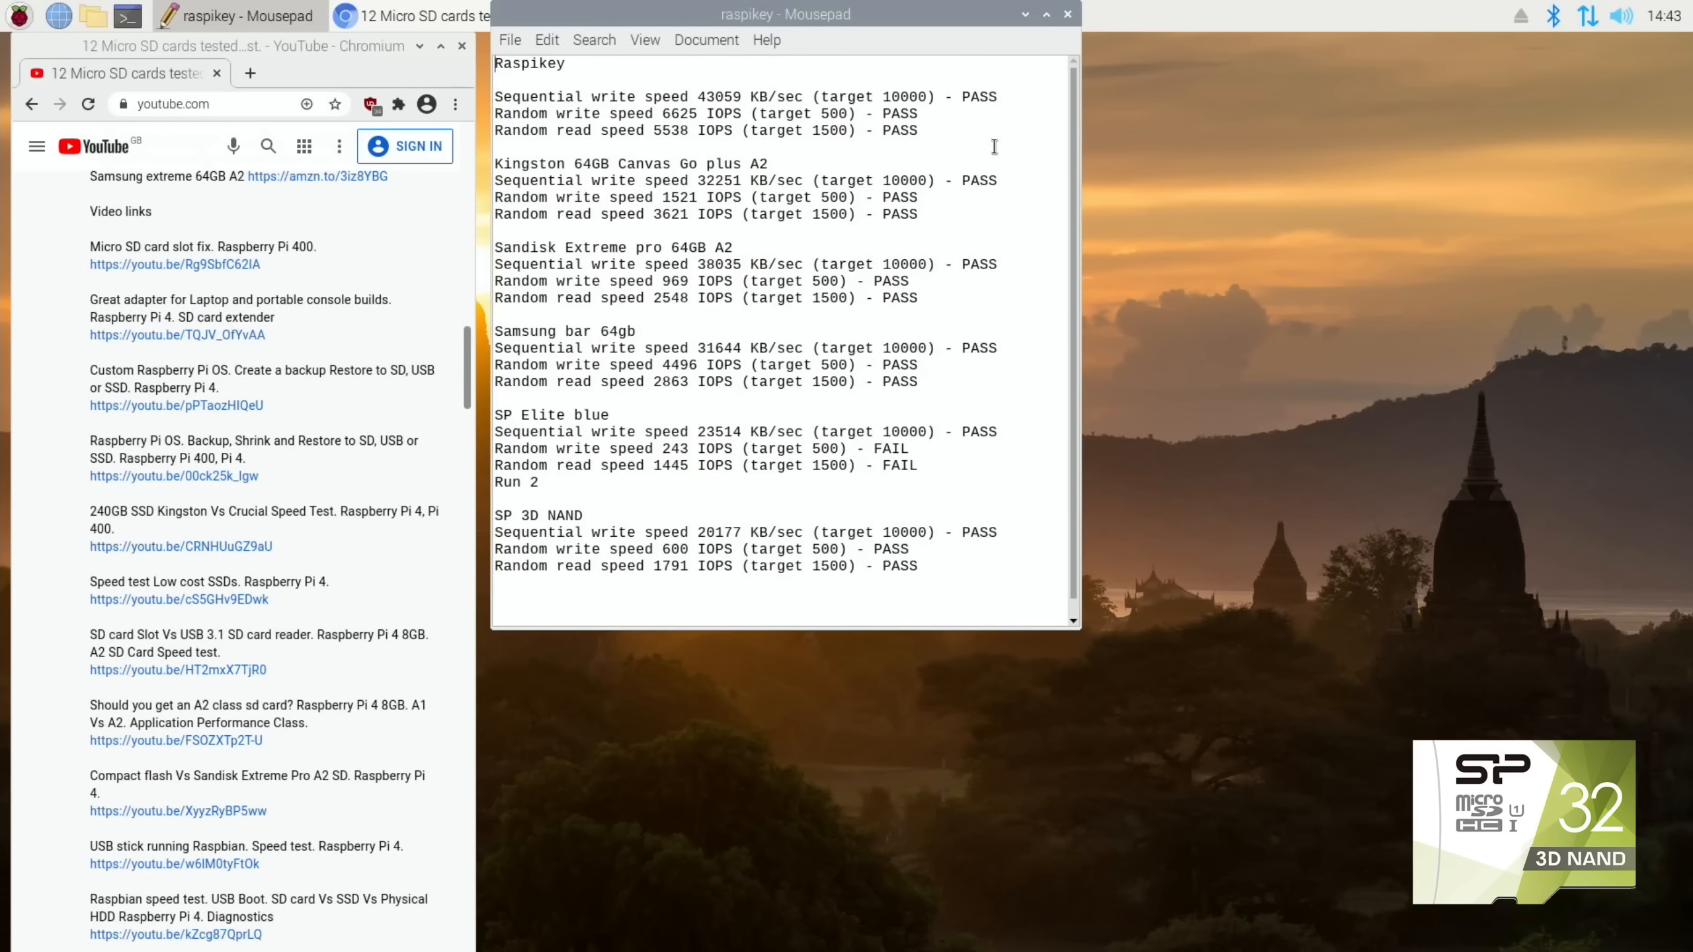